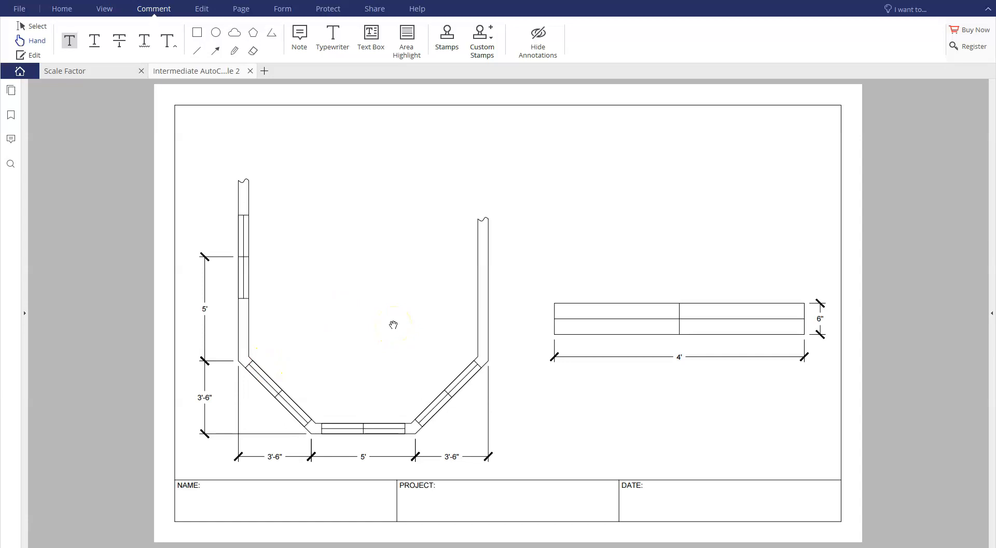
# Begin marking up the reference plan with the Comment highlight tools.
pyautogui.click(405, 35)
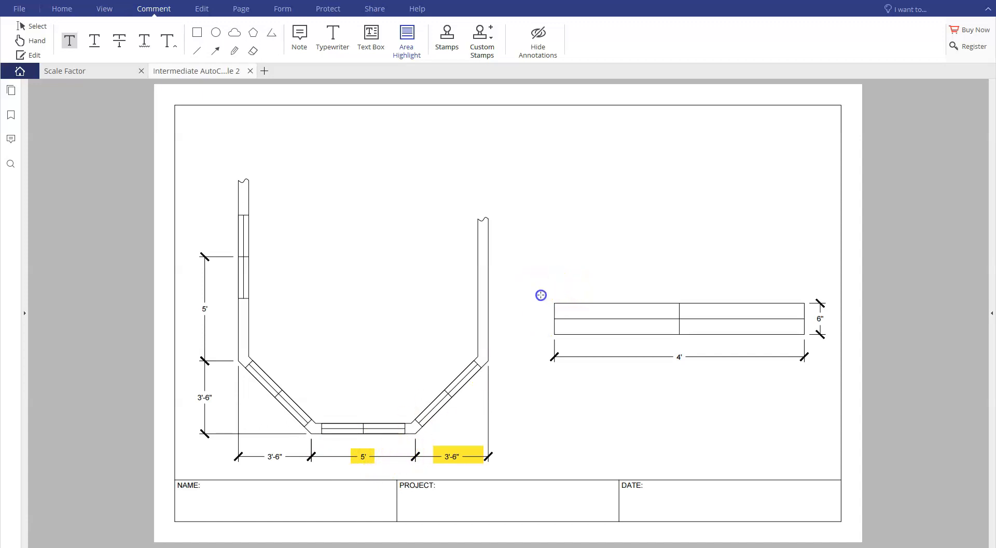
pyautogui.moveTo(834, 383)
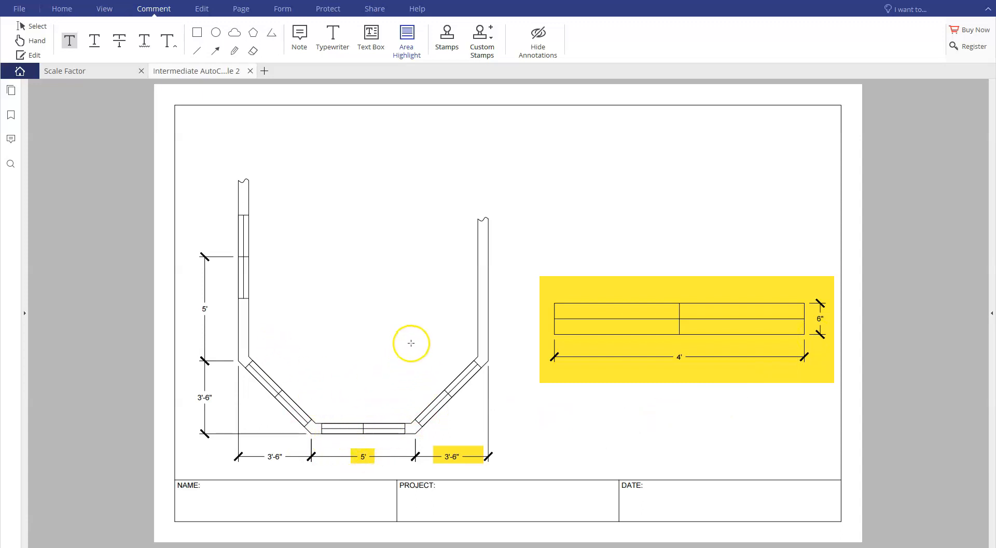
pyautogui.moveTo(327, 371)
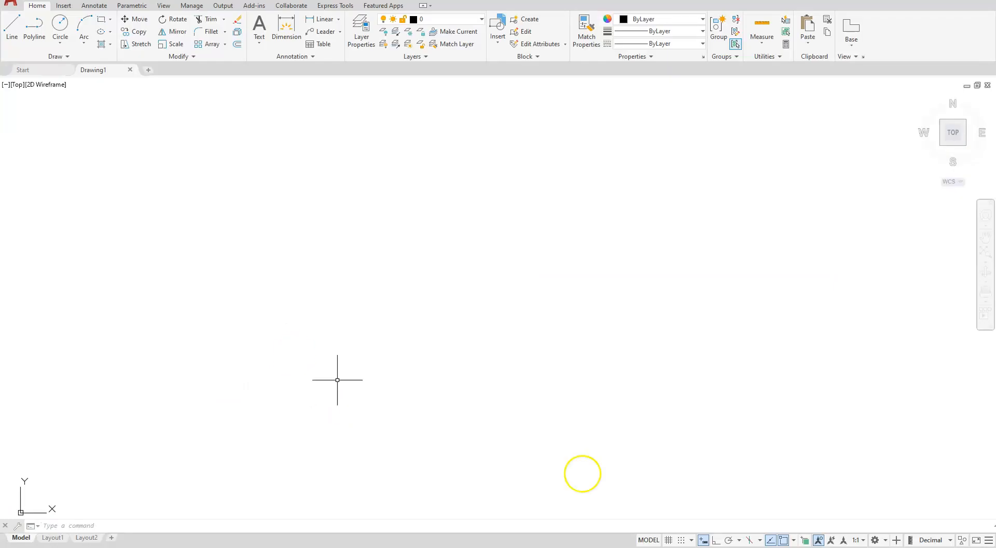
# Show the Units indicator on the status bar and set drawing units to Architectural.
pyautogui.click(947, 540)
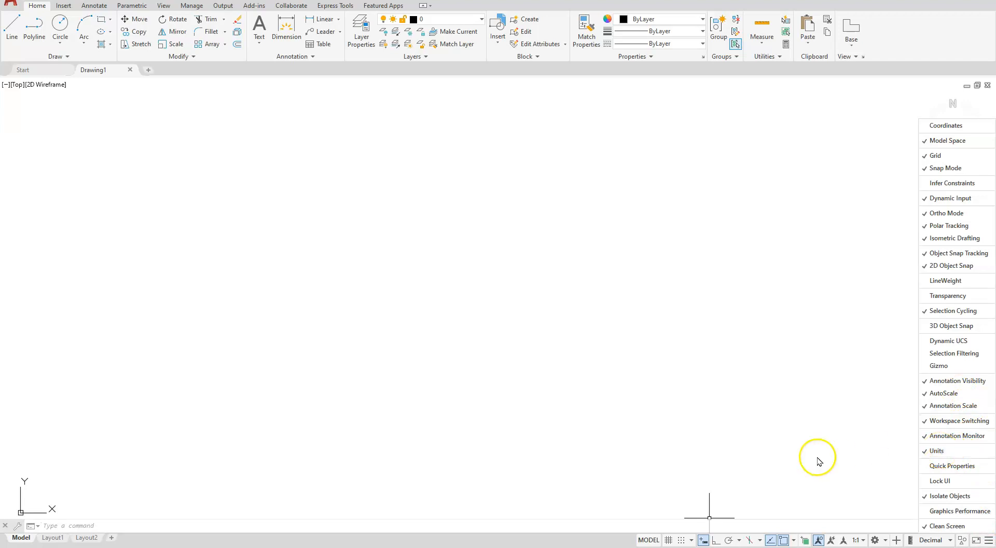
pyautogui.click(952, 539)
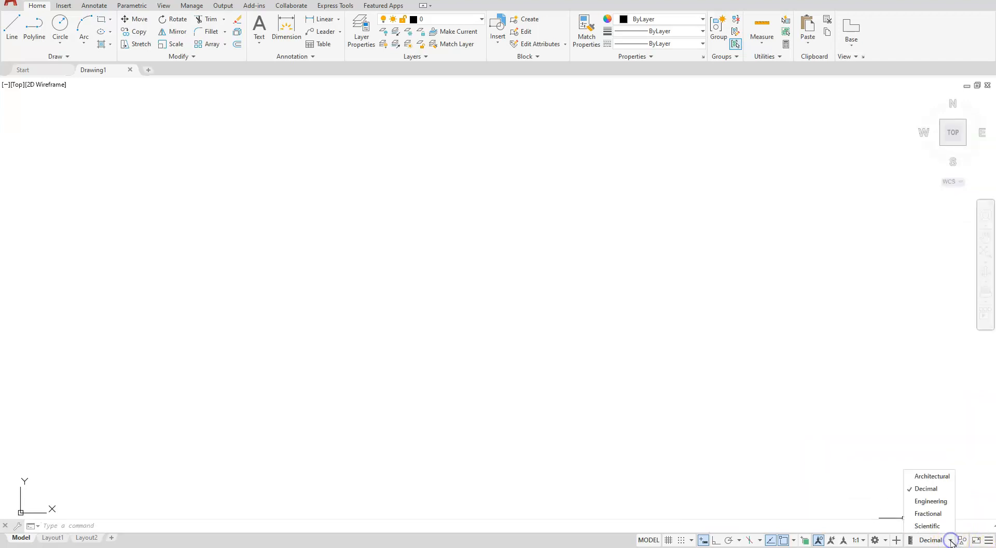
pyautogui.click(932, 476)
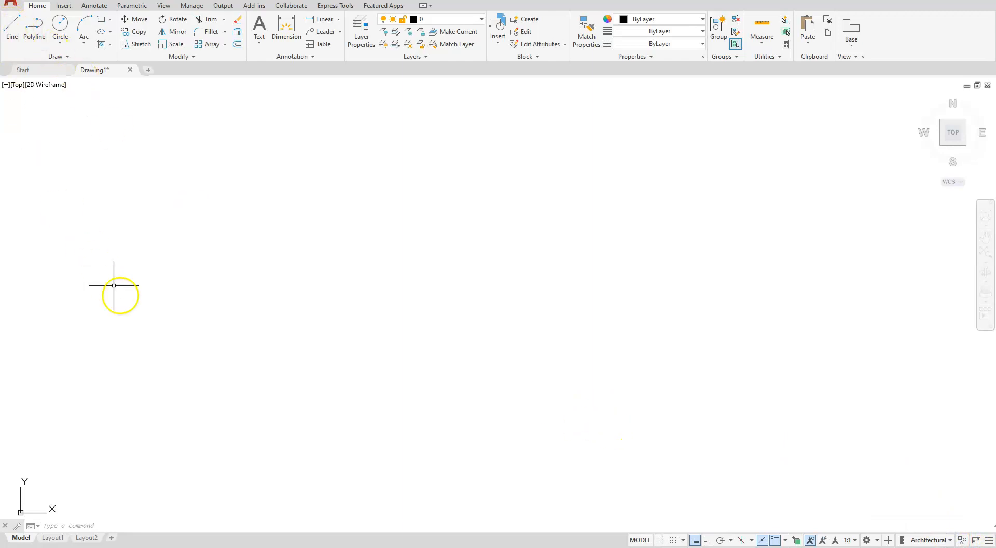
pyautogui.moveTo(661, 240)
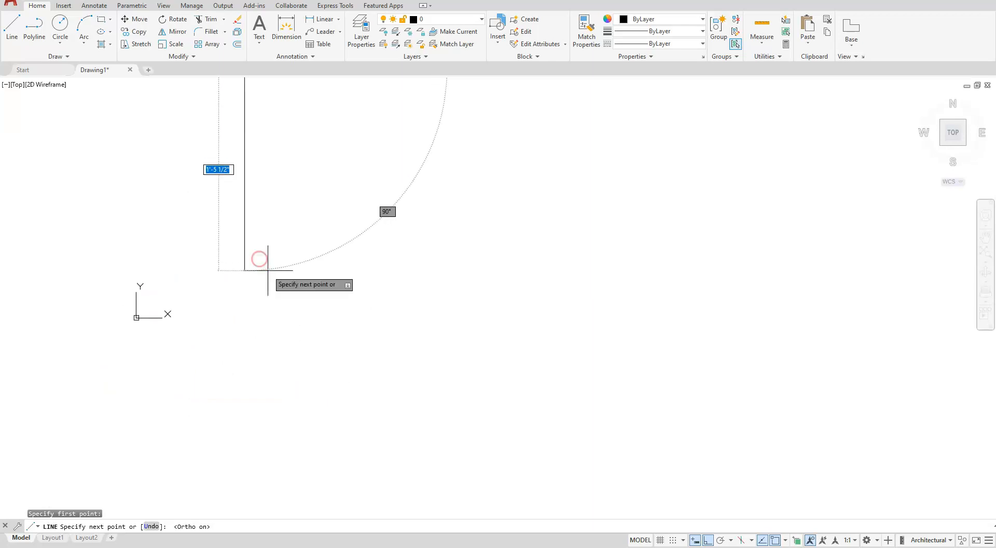
pyautogui.moveTo(275, 311)
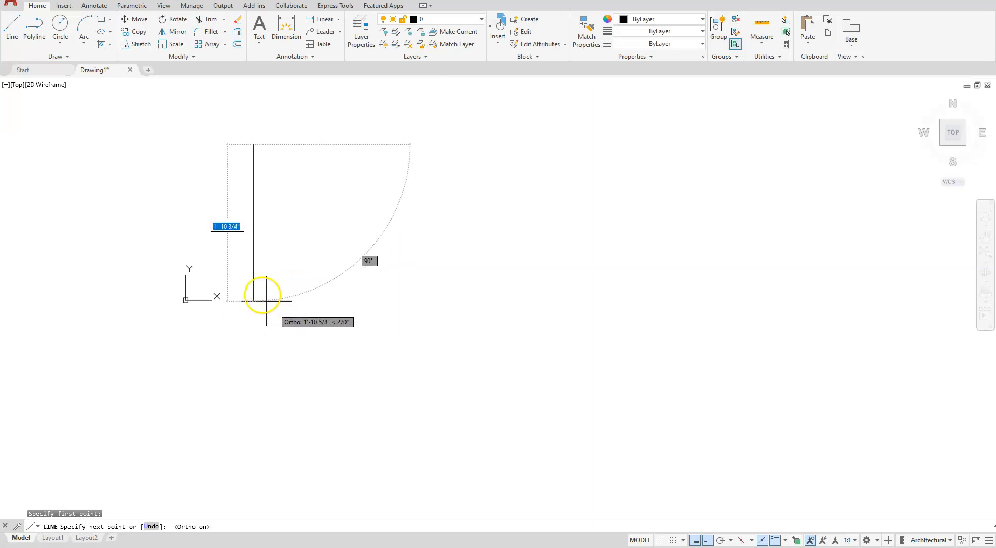
pyautogui.moveTo(229, 394)
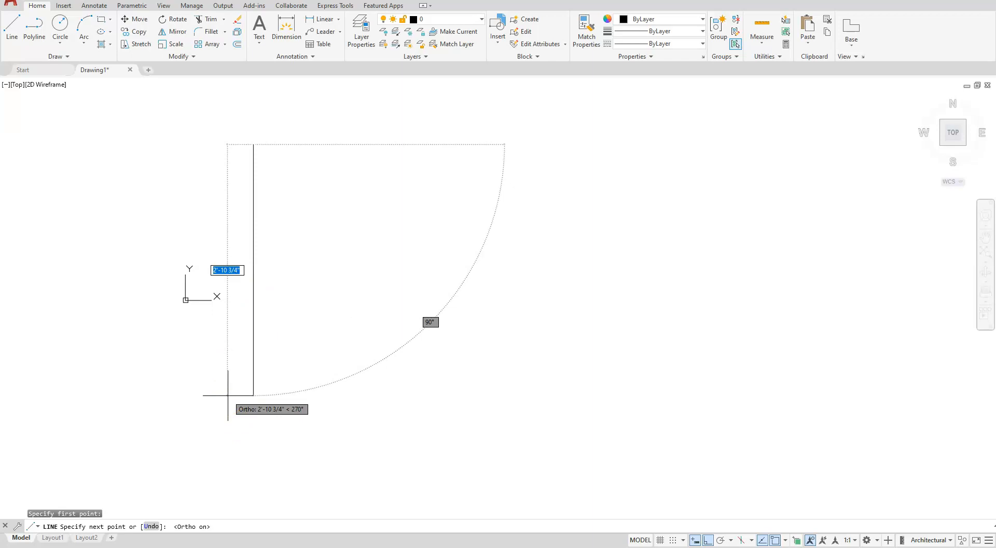
# Draw a 10' vertical wall, zoom extents, then a 12' horizontal line from its bottom end.
pyautogui.write("10'")
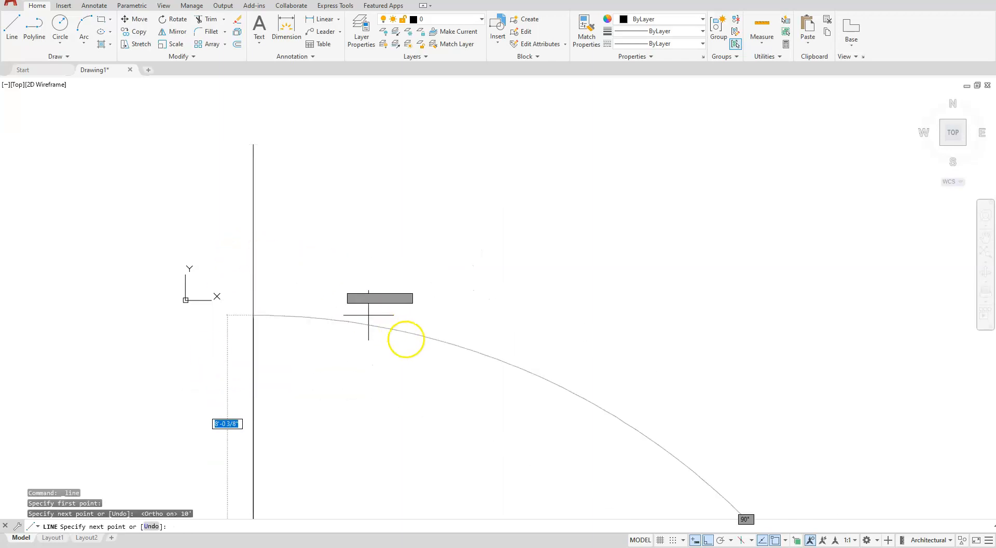
pyautogui.moveTo(361, 257)
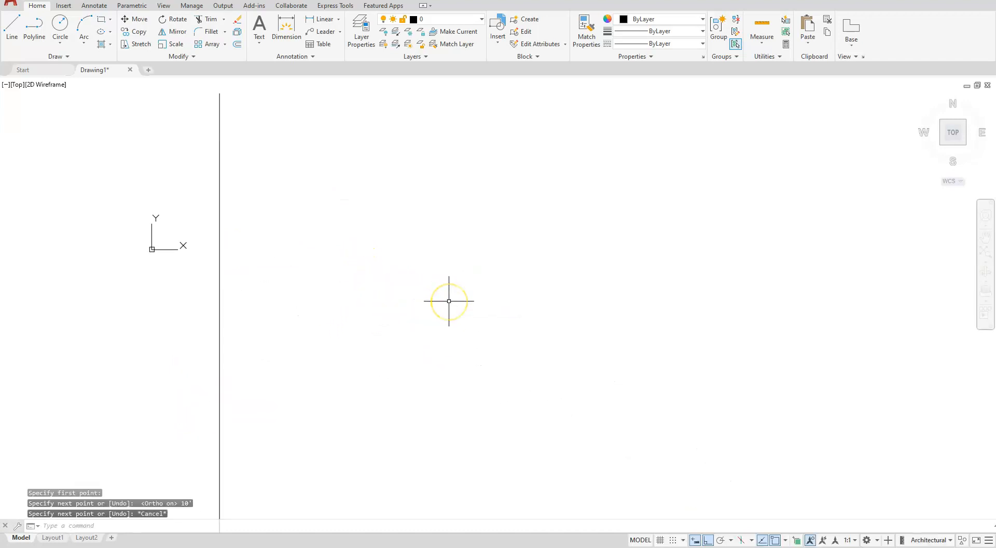
pyautogui.moveTo(916, 272)
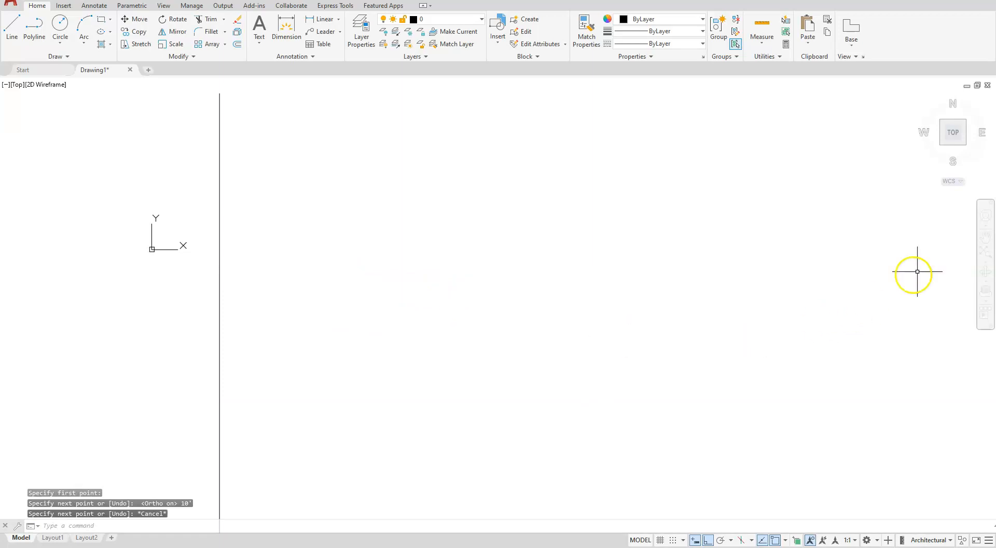
pyautogui.moveTo(985, 251)
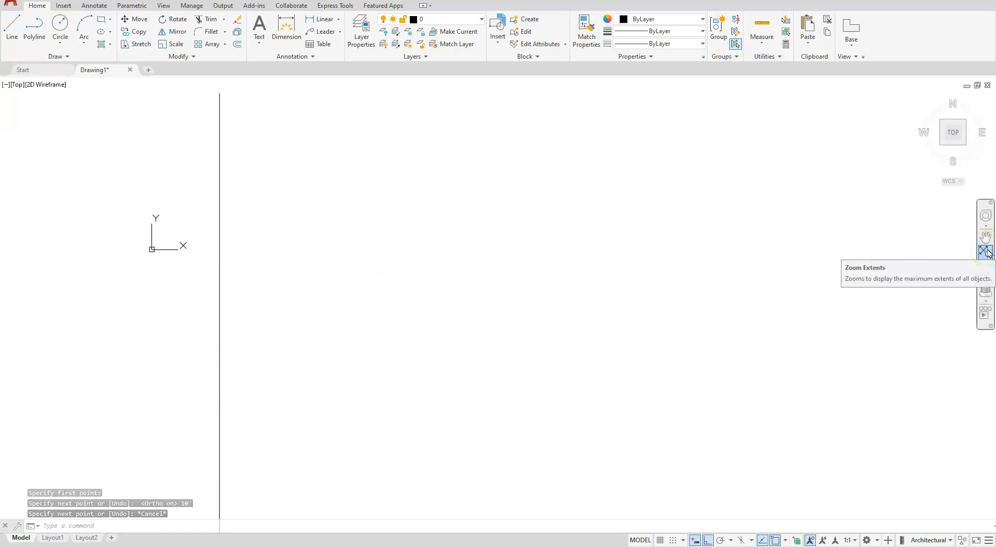
pyautogui.click(985, 251)
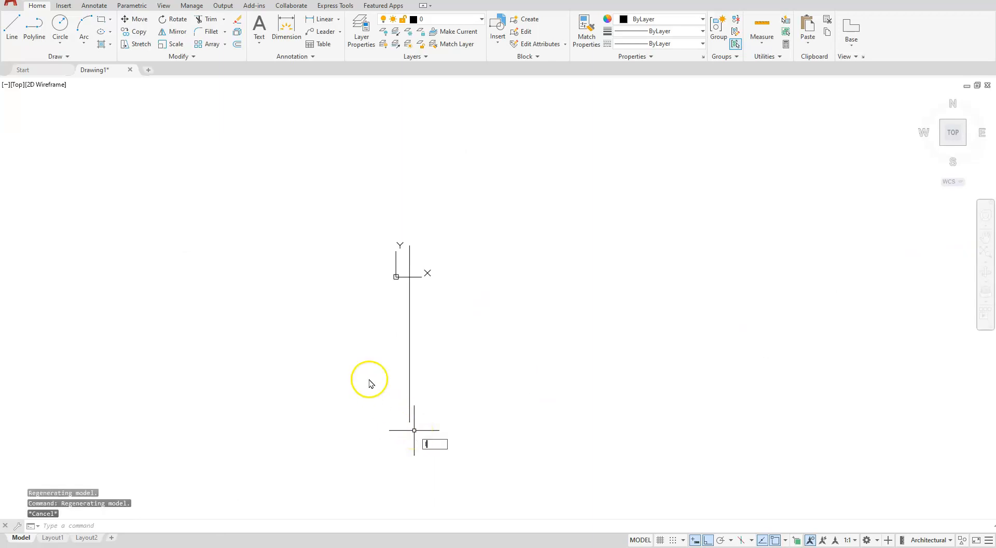
pyautogui.click(11, 26)
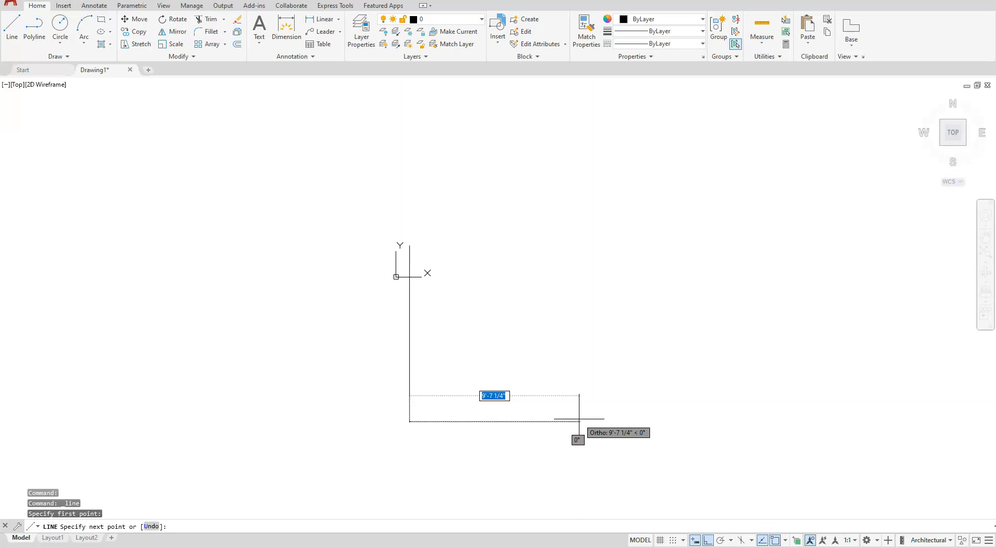
pyautogui.write("12'")
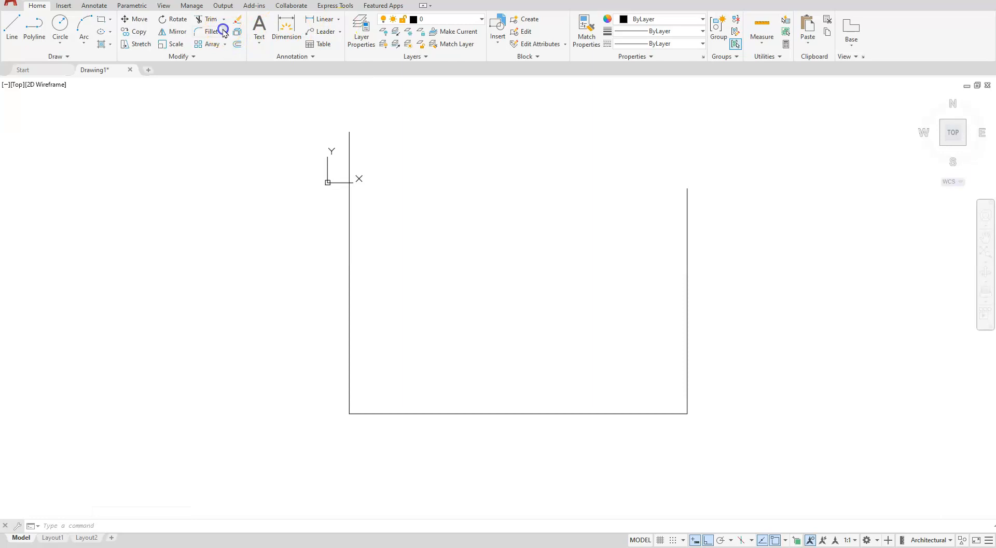
# Chamfer both bottom corners of the outline with 3'-6" distances using the Multiple option.
pyautogui.click(212, 32)
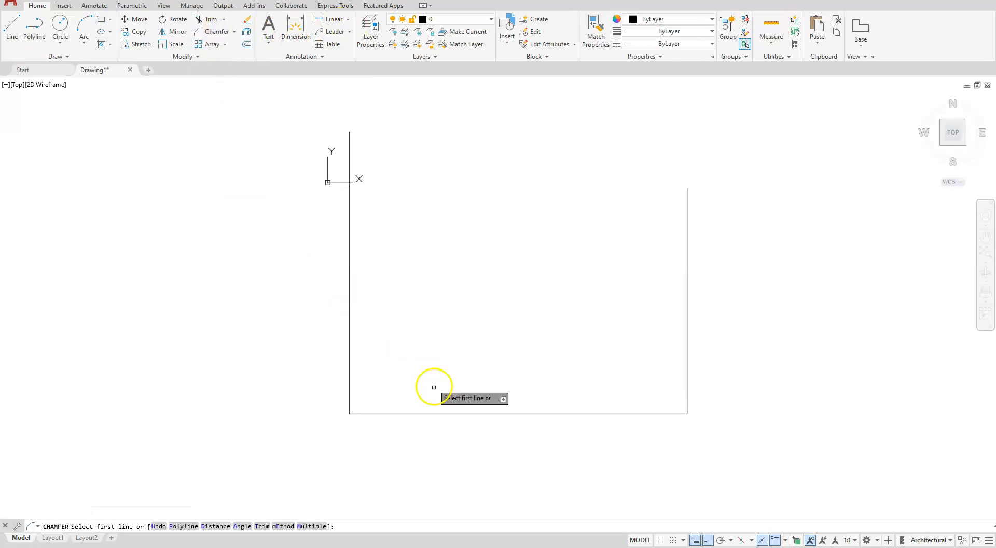
pyautogui.write('D')
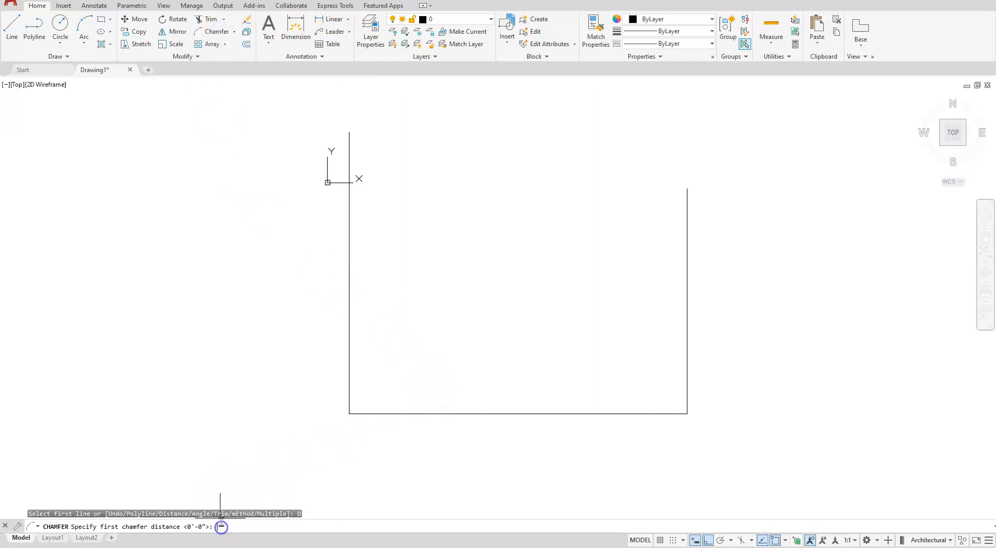
pyautogui.write("3'6")
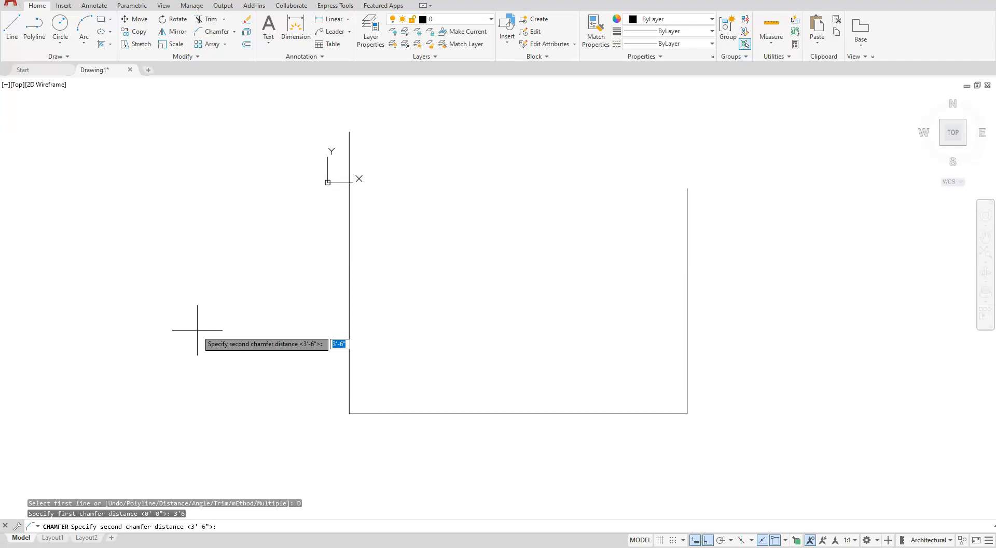
pyautogui.press('enter')
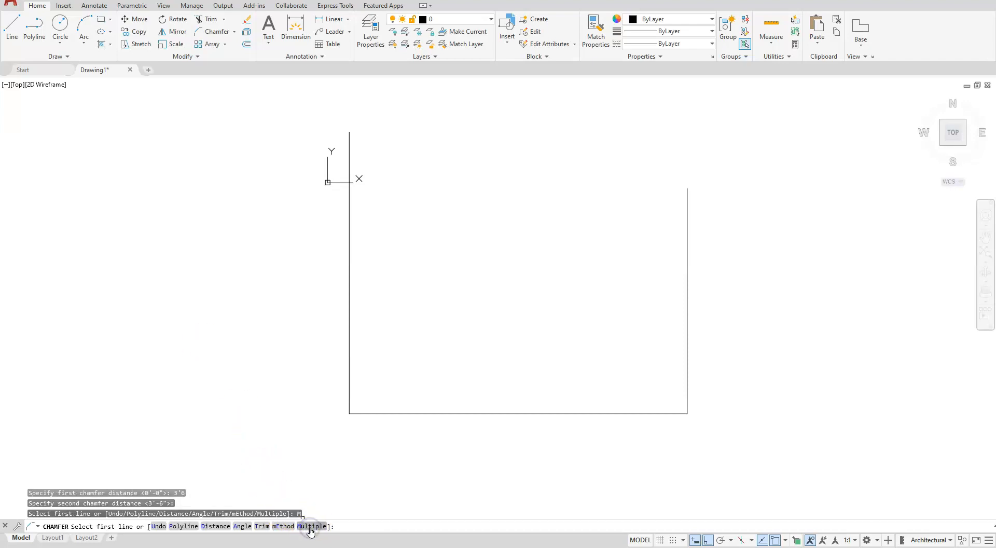
pyautogui.click(349, 395)
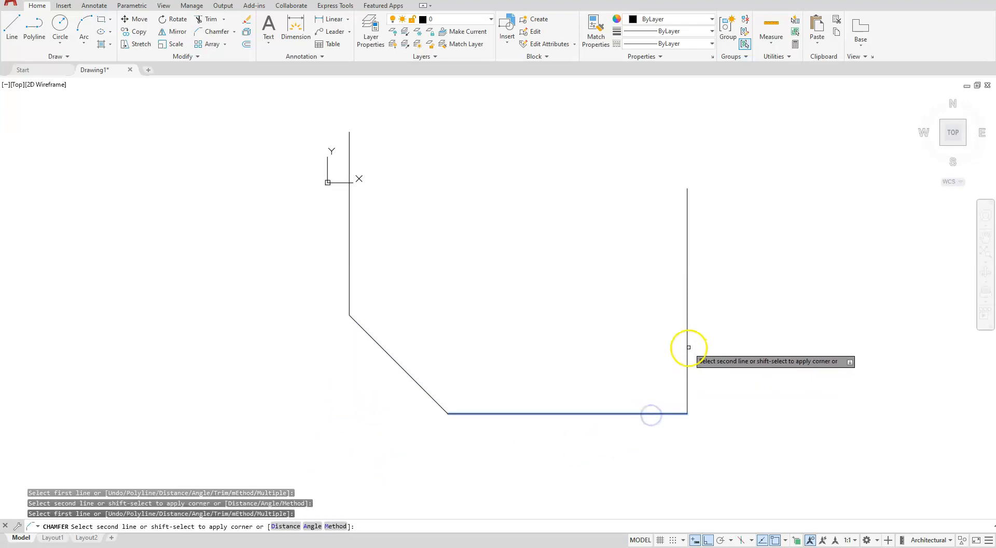
pyautogui.click(687, 347)
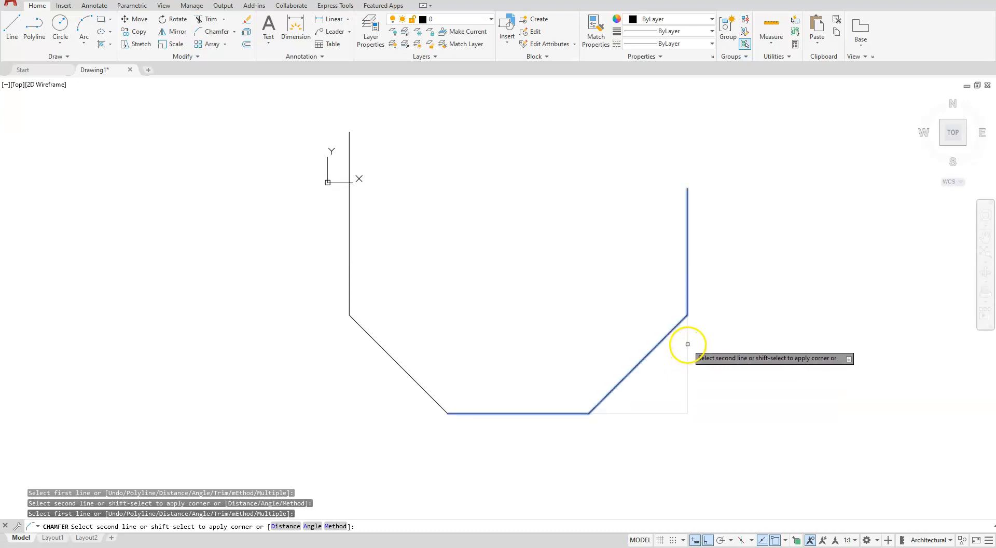
pyautogui.click(687, 346)
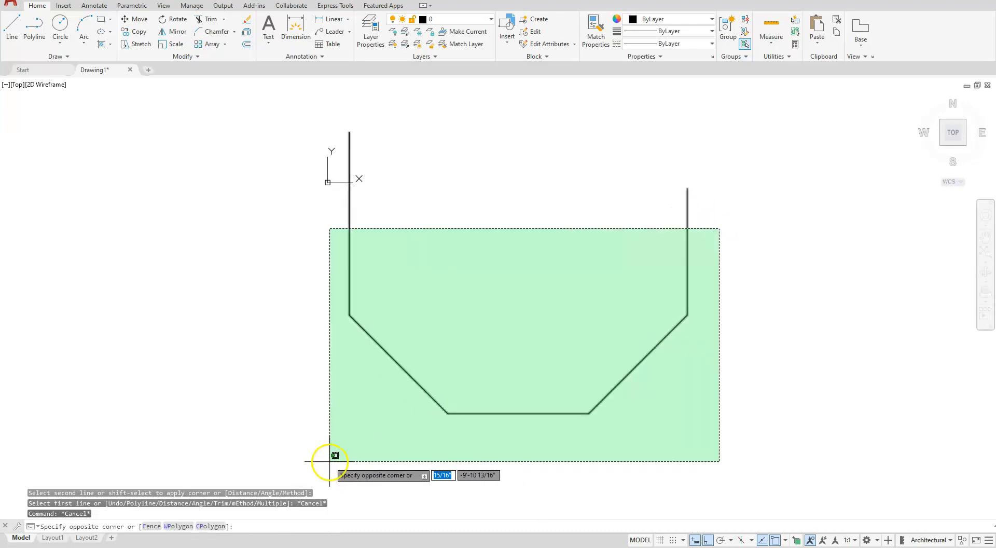
# Join the bay outline's pieces into a single polyline.
pyautogui.click(335, 456)
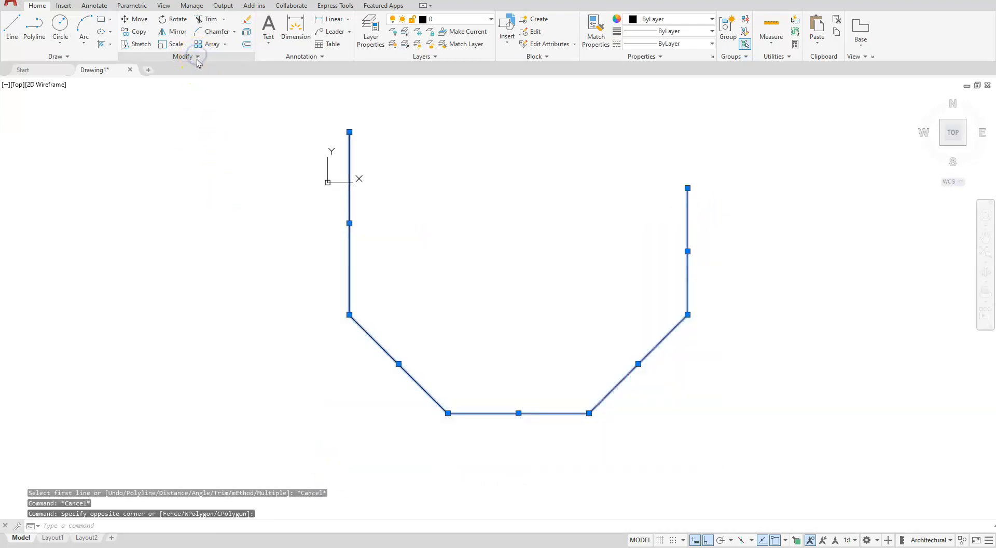
pyautogui.click(187, 56)
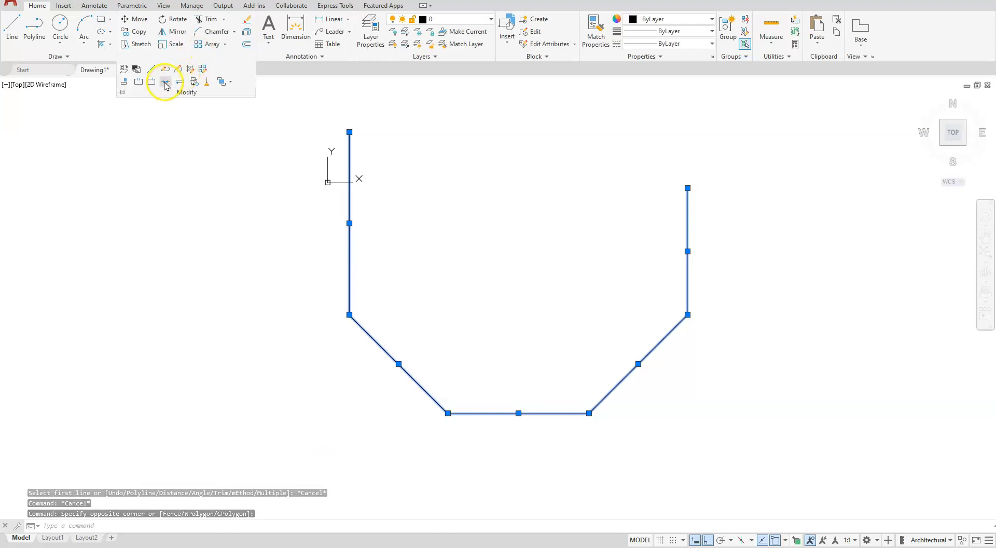
pyautogui.click(166, 84)
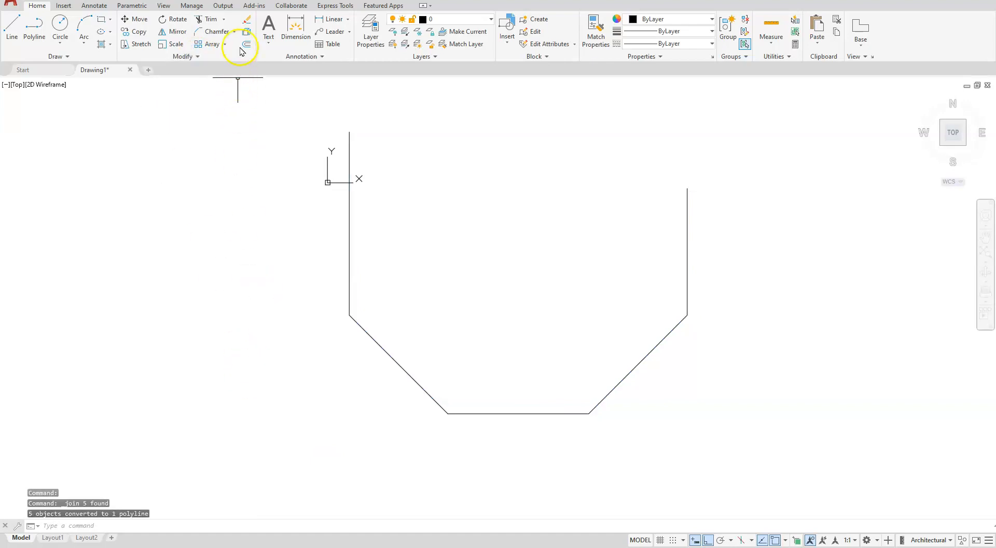
# Offset the joined outline 6" outward to form the wall thickness.
pyautogui.click(246, 43)
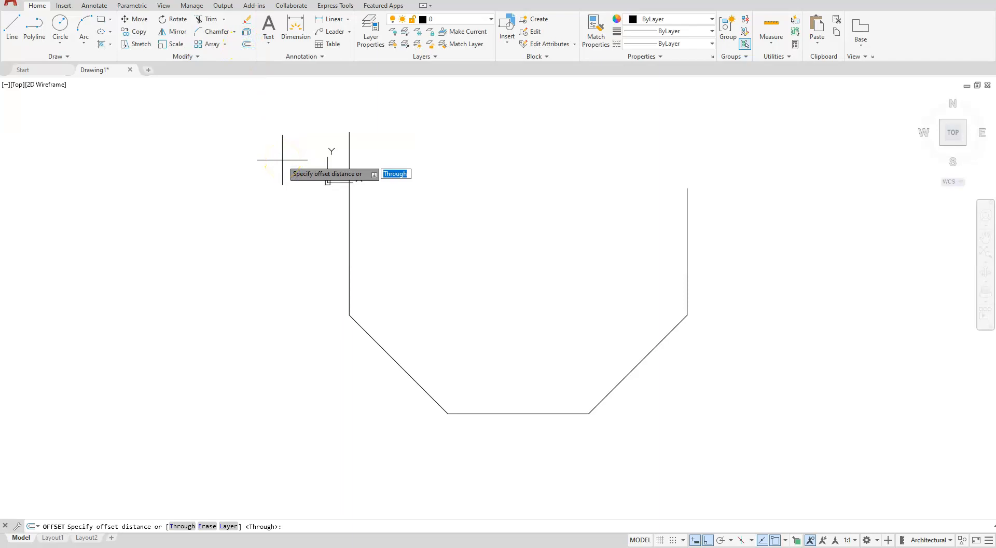
pyautogui.write('6')
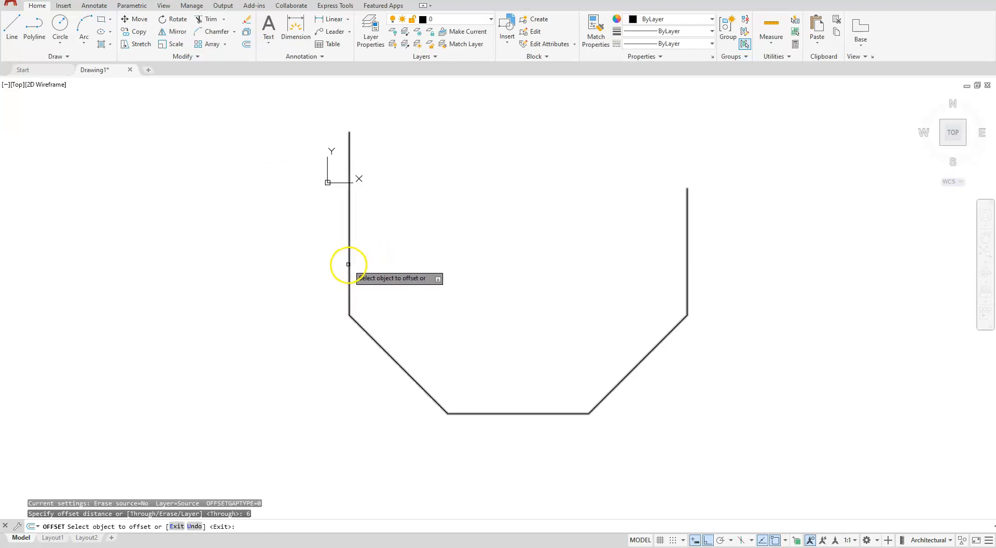
pyautogui.click(348, 267)
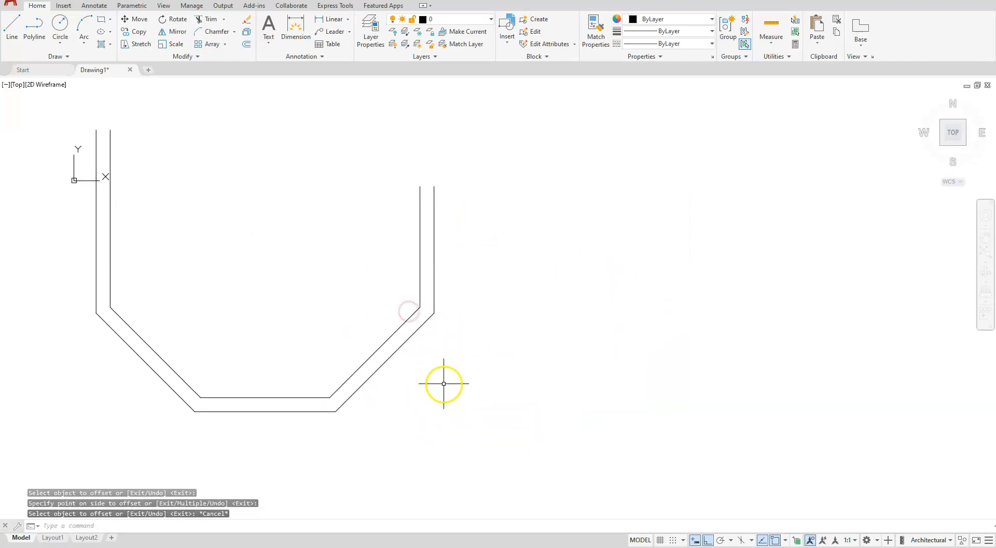
pyautogui.moveTo(163, 104)
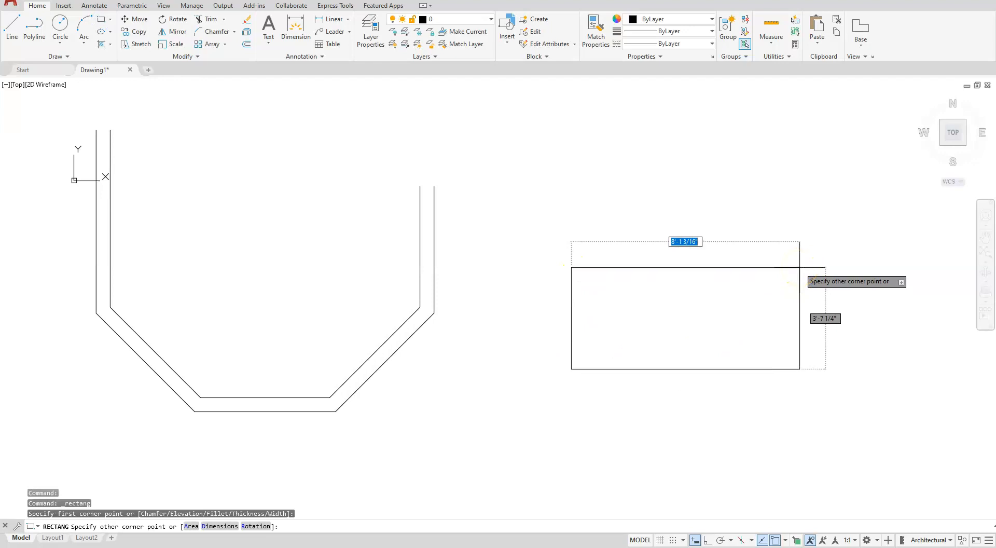
# Draw a 4' by 6" window rectangle with lengthwise and crosswise centre lines.
pyautogui.write('4')
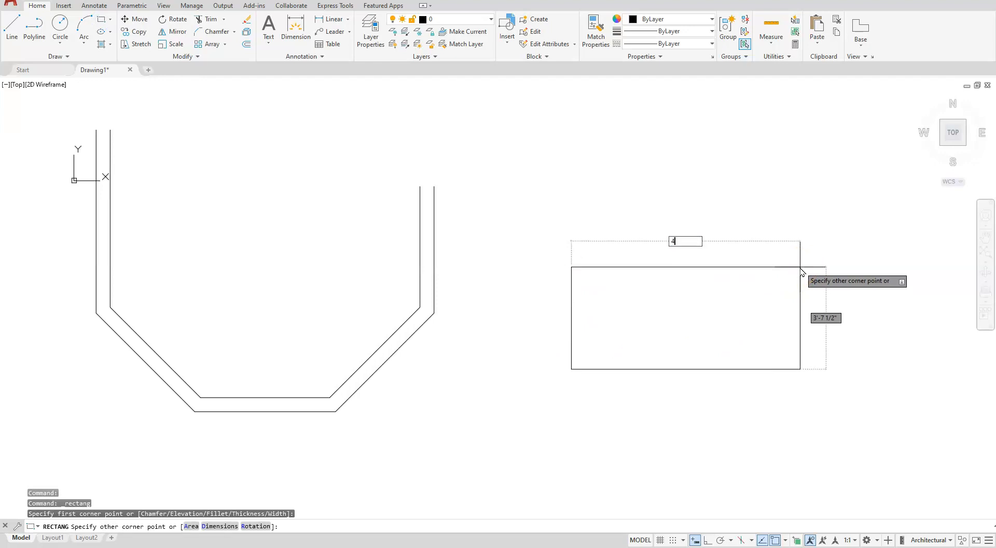
pyautogui.write('6')
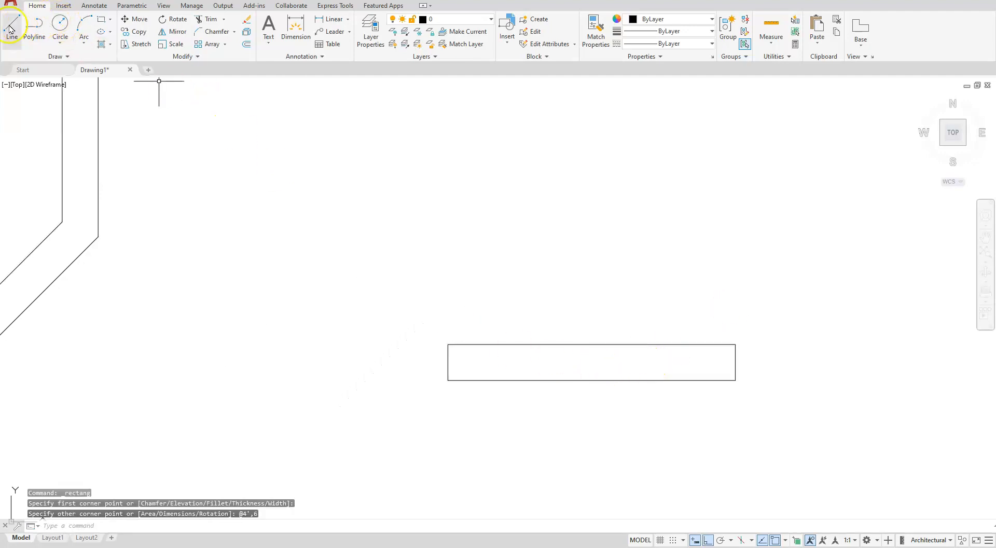
pyautogui.click(11, 29)
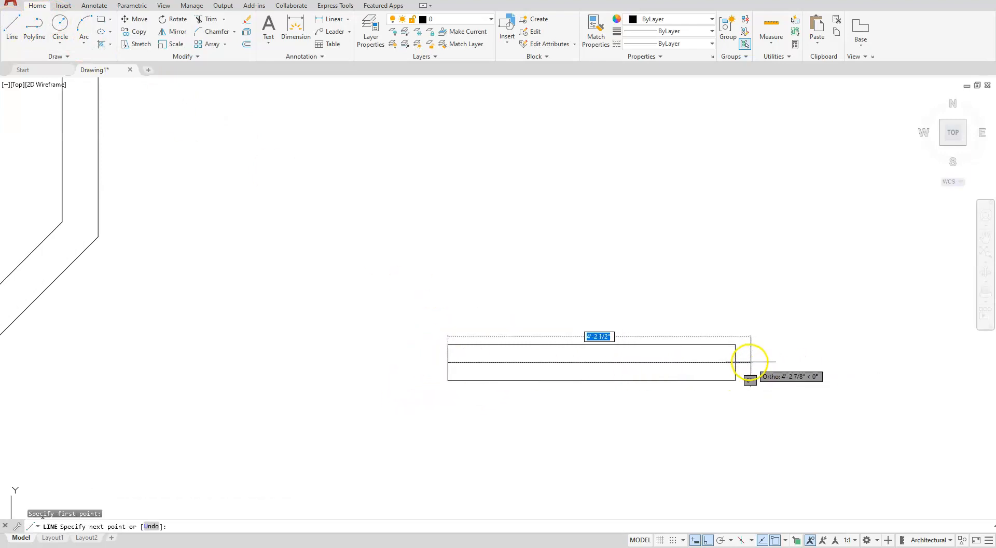
pyautogui.press('Escape')
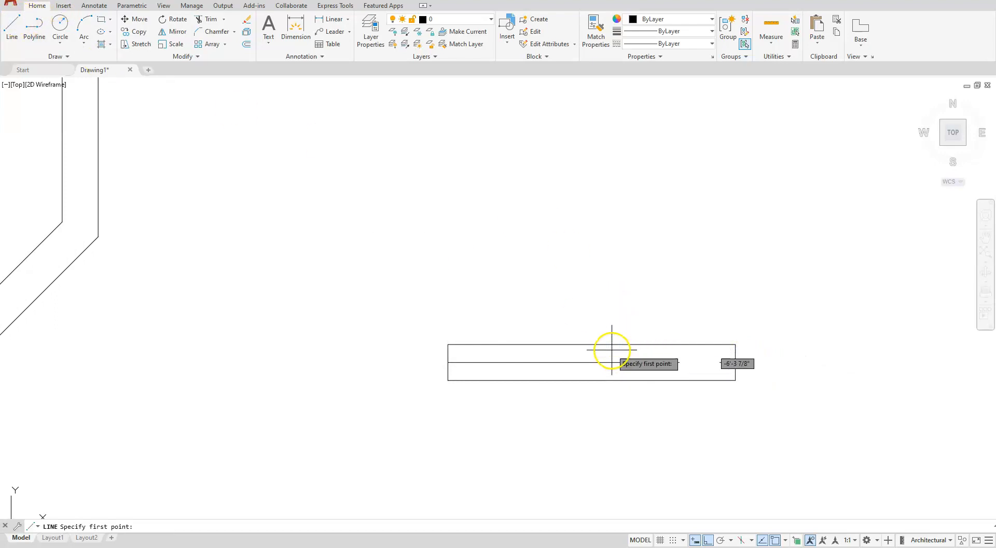
pyautogui.click(612, 351)
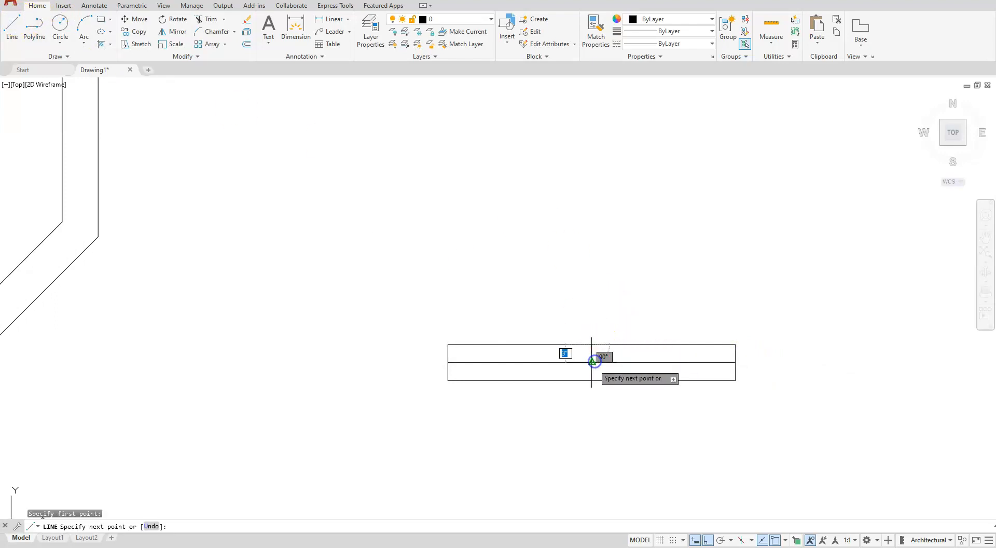
pyautogui.press('Escape')
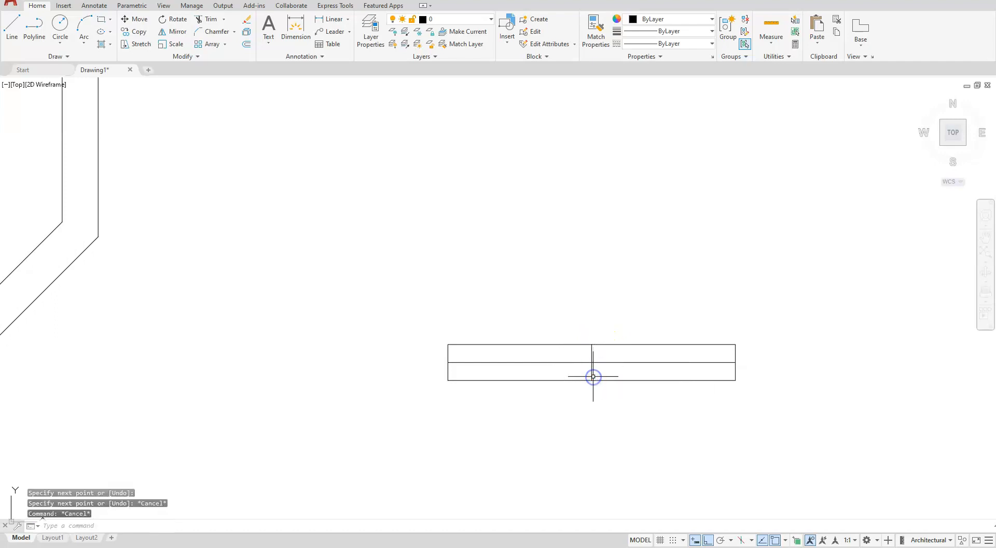
pyautogui.moveTo(575, 382)
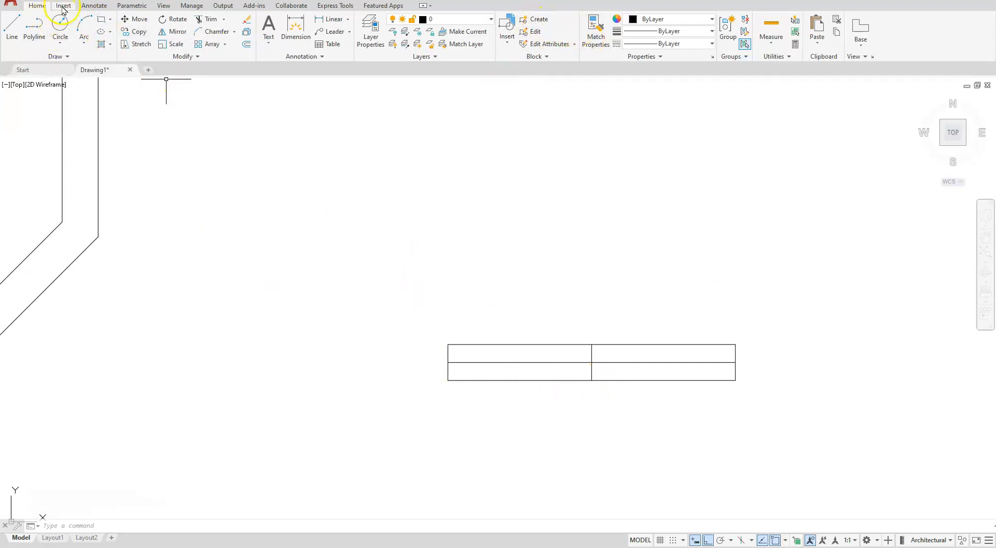
# Create a block named 'window' from the rectangle and lines, based at the bottom-edge midpoint.
pyautogui.click(62, 6)
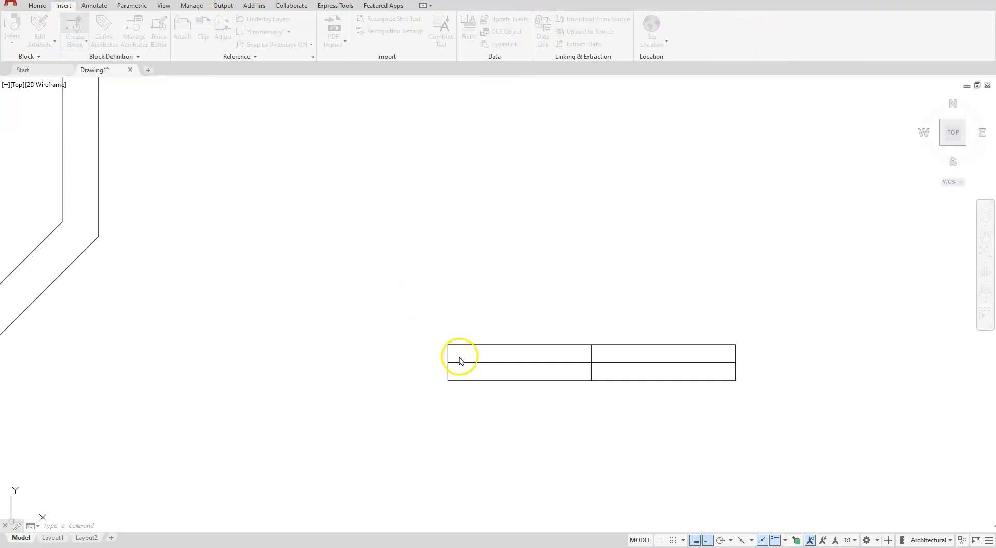
pyautogui.click(75, 30)
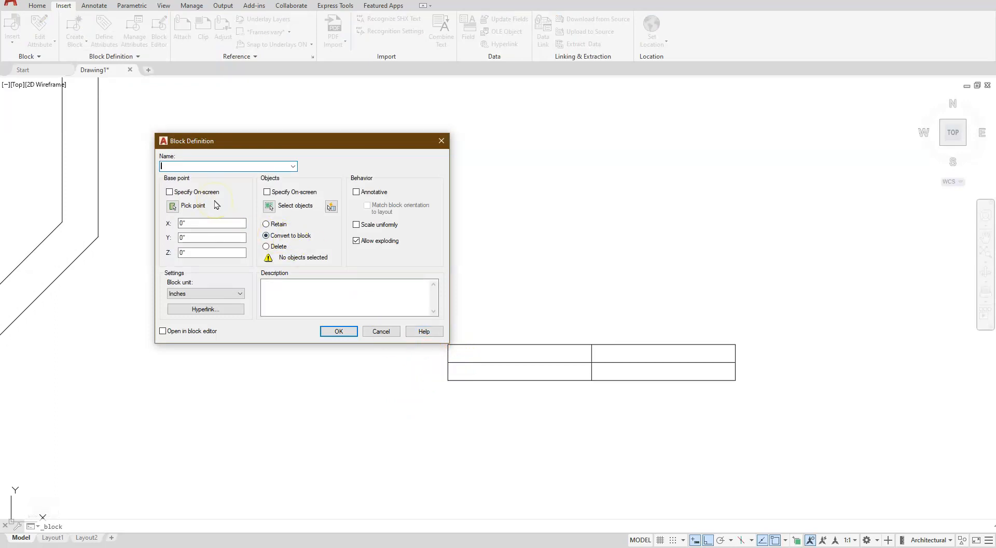
pyautogui.write('window')
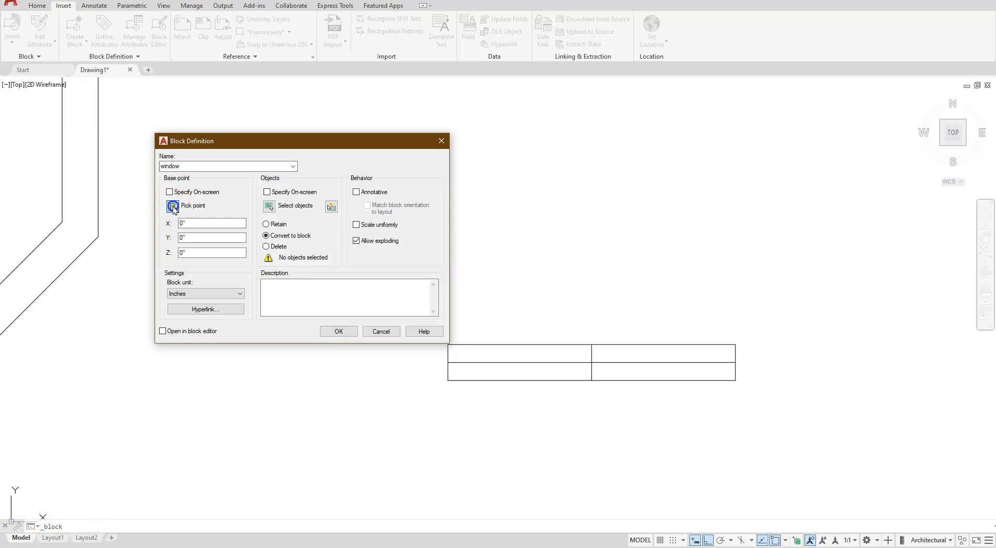
pyautogui.click(173, 206)
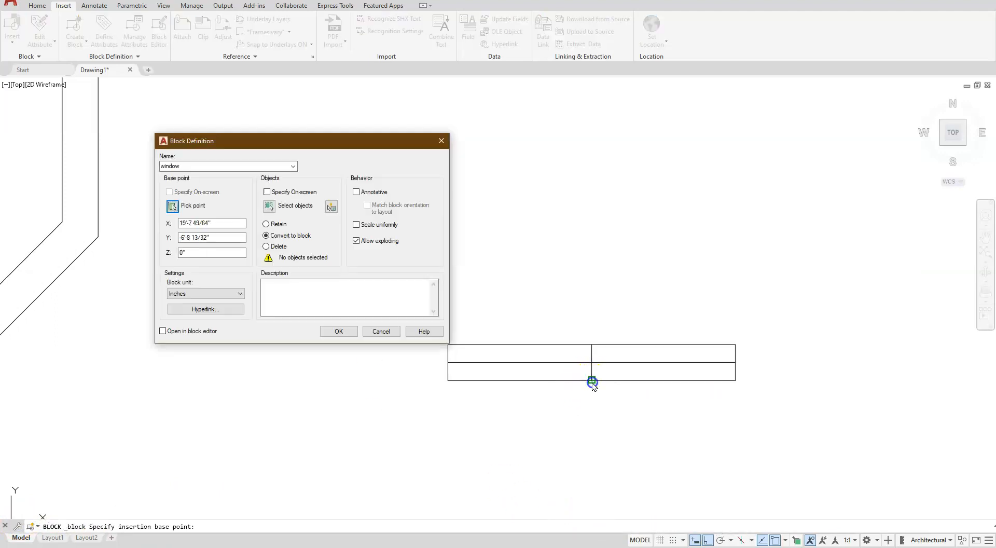
pyautogui.click(268, 205)
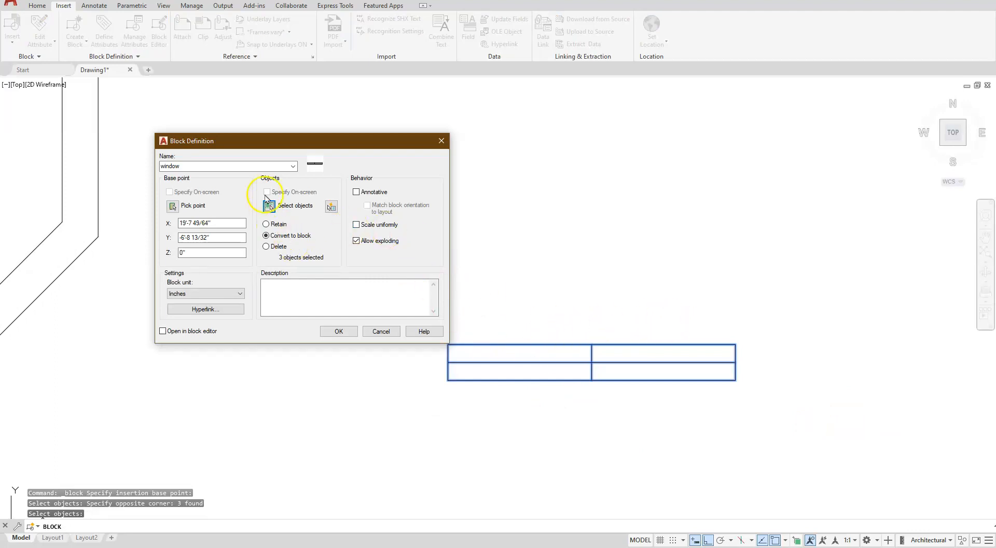
pyautogui.moveTo(321, 177)
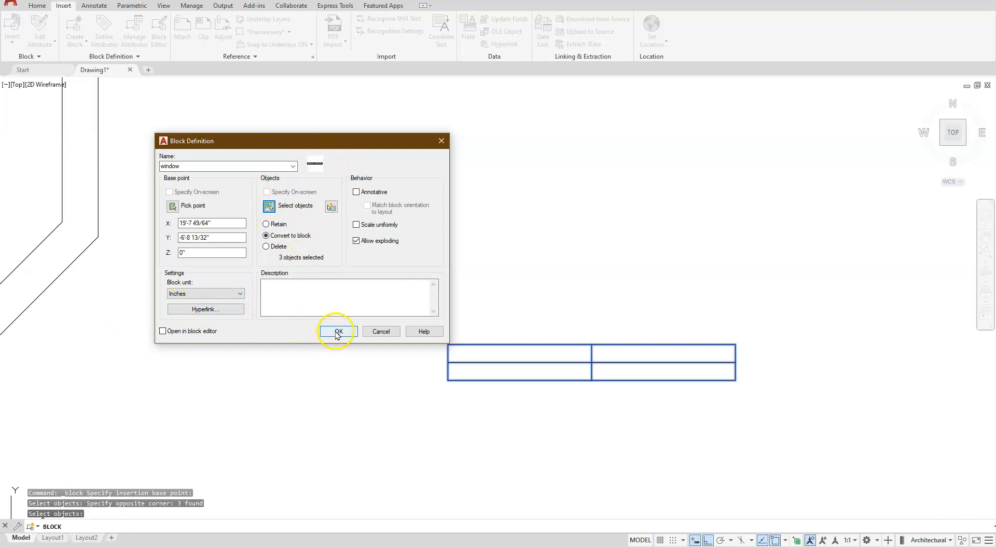
pyautogui.click(337, 330)
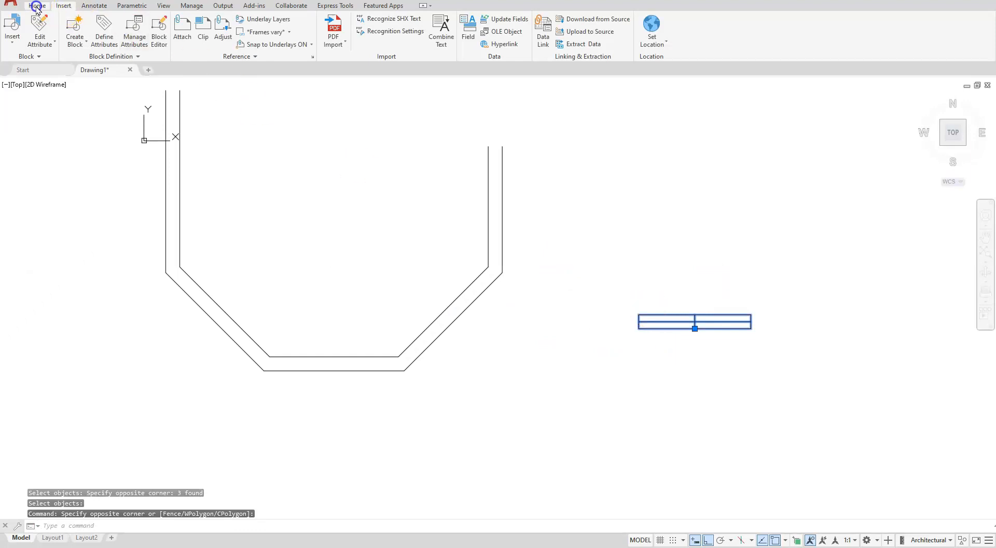
# Copy the window block onto the left wall, both angled walls and the front wall.
pyautogui.click(37, 6)
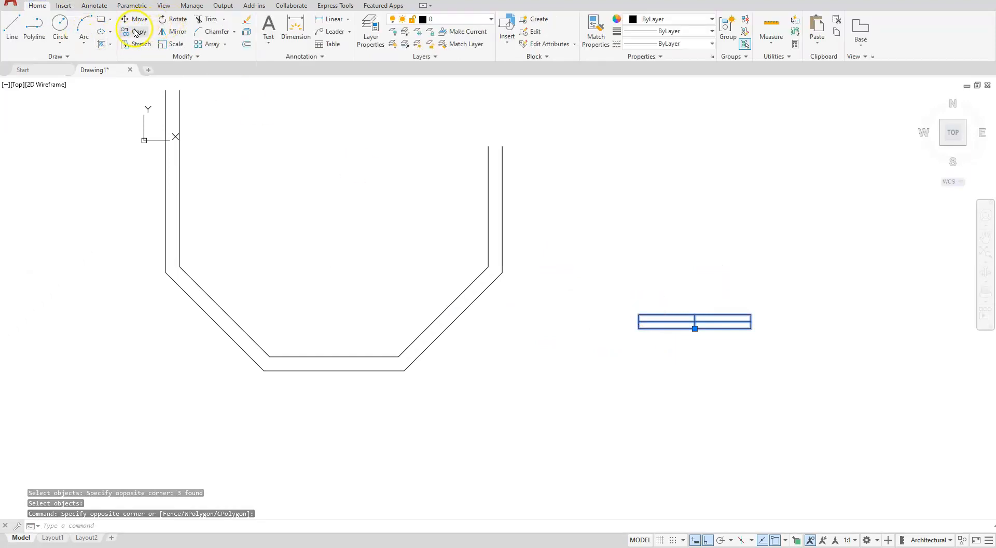
pyautogui.click(139, 32)
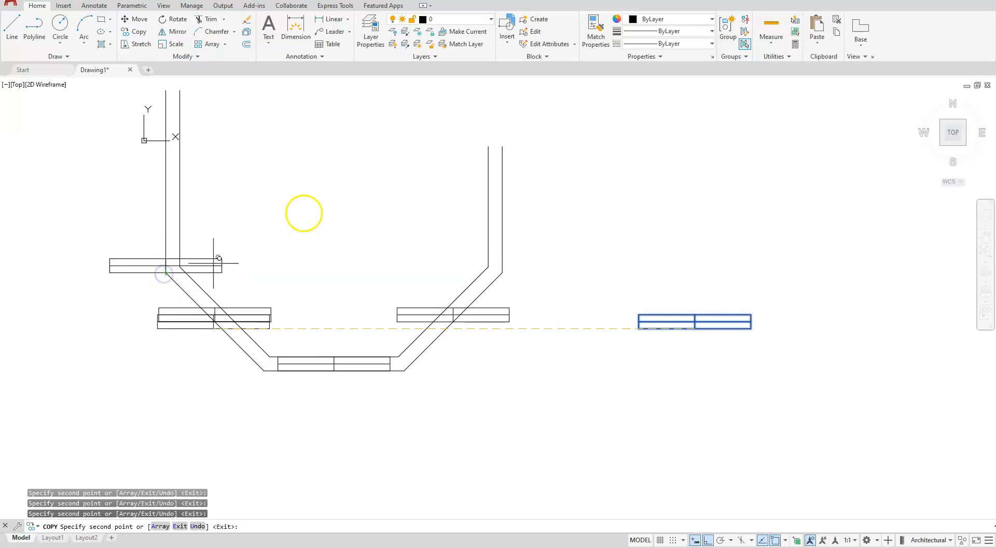
pyautogui.press('Escape')
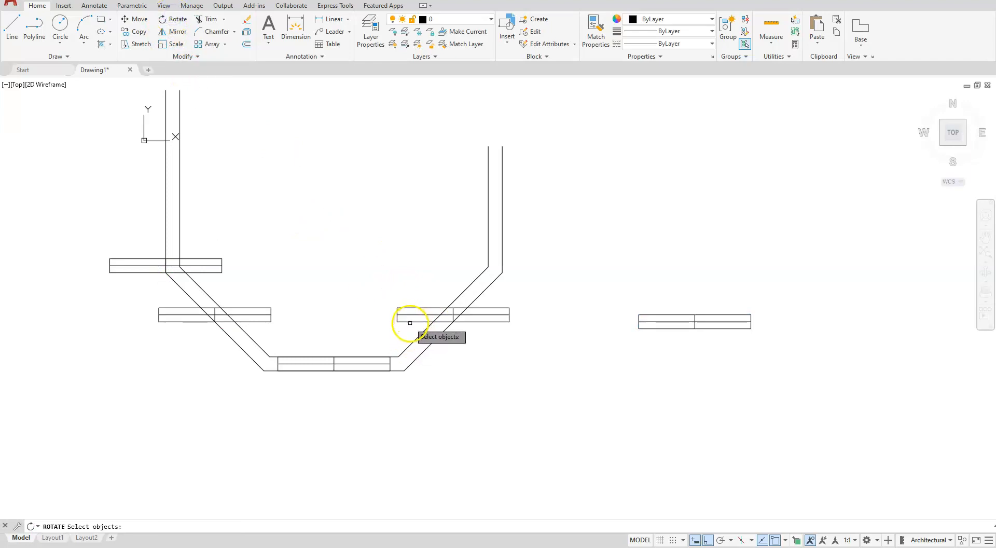
# Rotate the right angled-wall window 45° and the left one -45° about their midpoints.
pyautogui.click(410, 314)
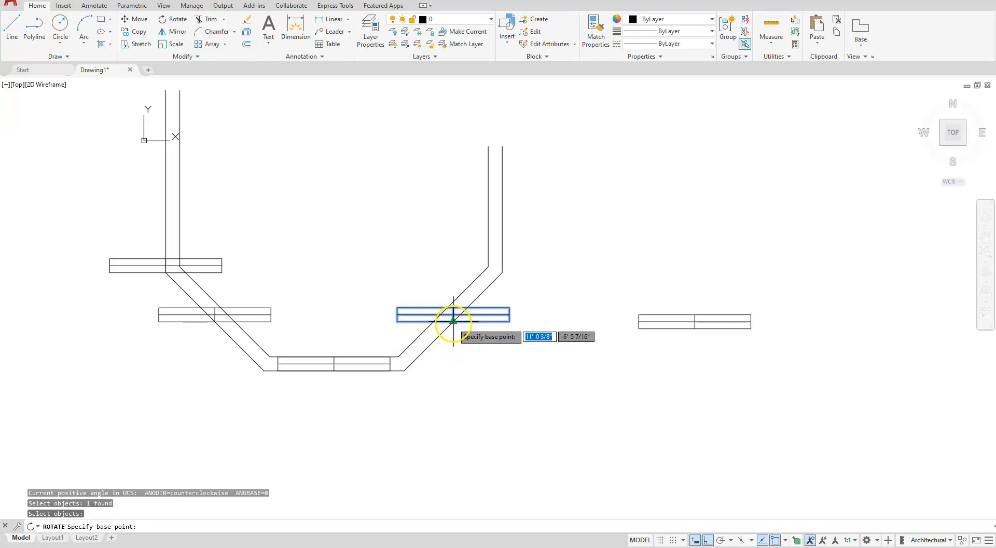
pyautogui.click(453, 315)
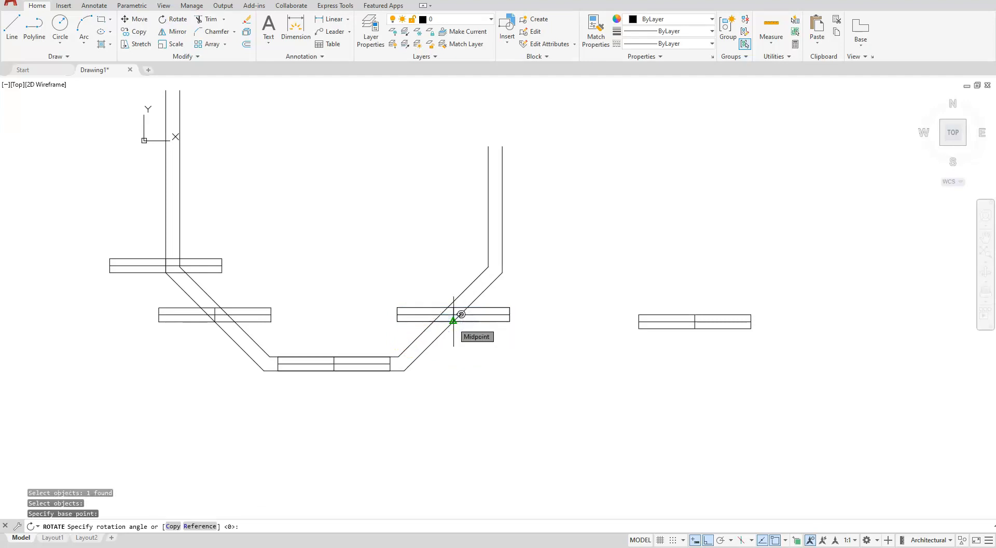
pyautogui.write('45')
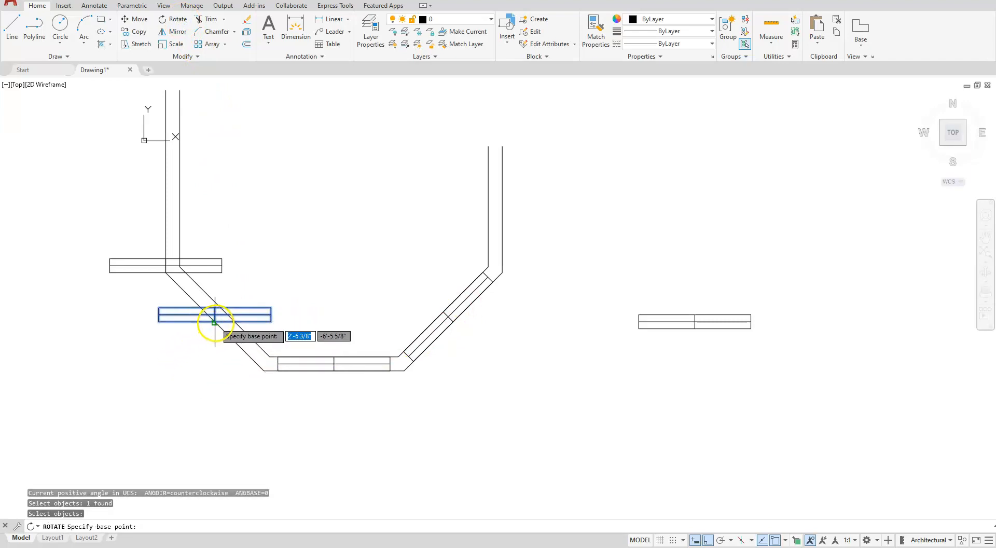
pyautogui.click(214, 321)
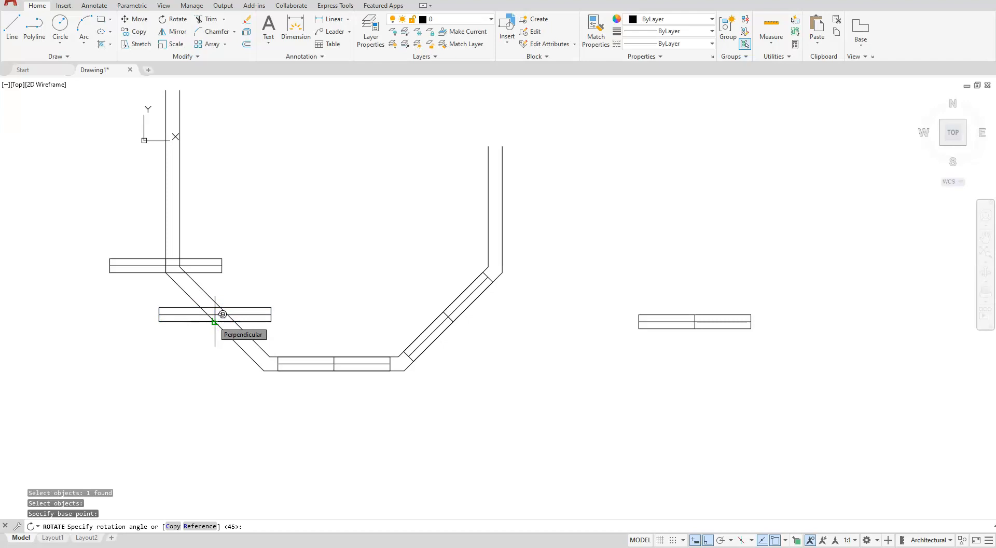
pyautogui.write('-45')
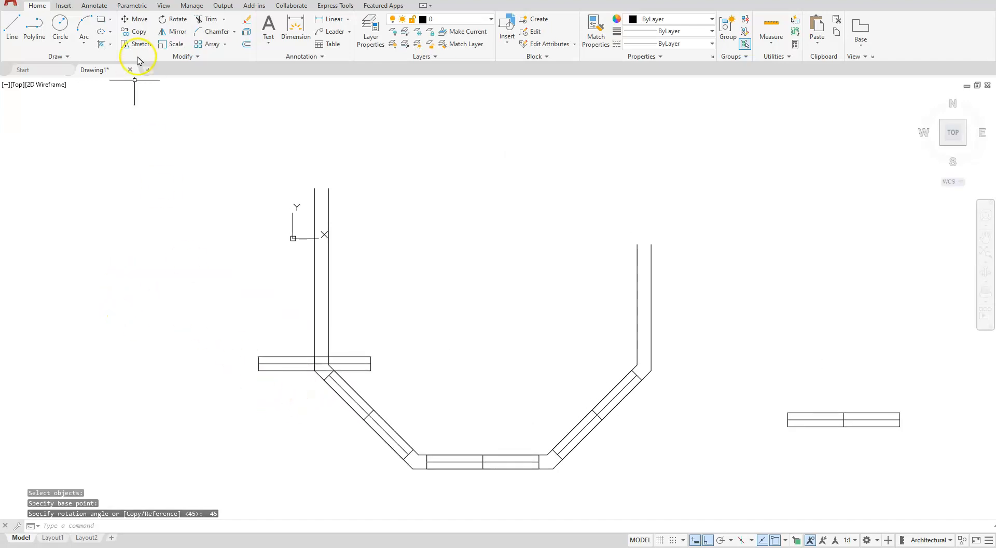
# Move the left-wall window copy 5' along the wall with Ortho.
pyautogui.click(134, 18)
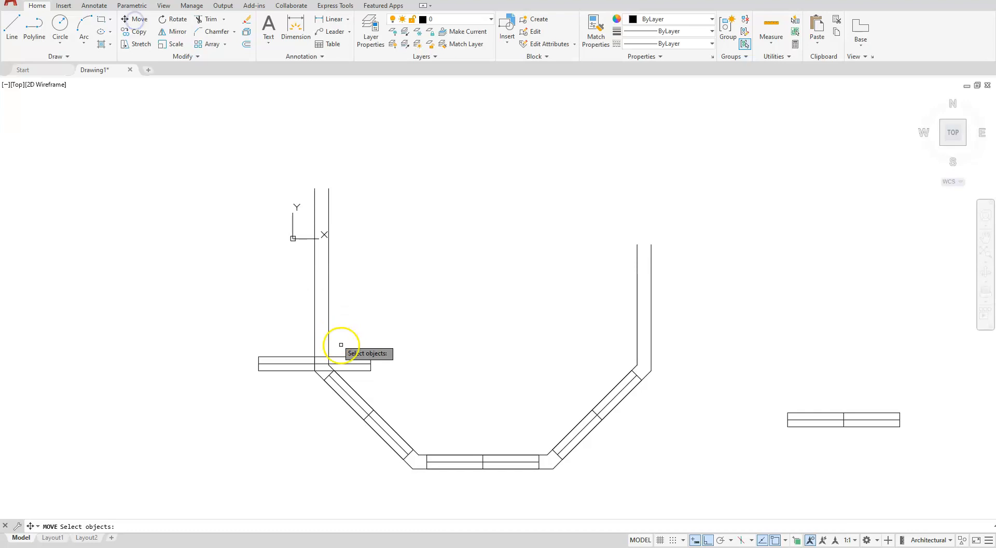
pyautogui.click(341, 345)
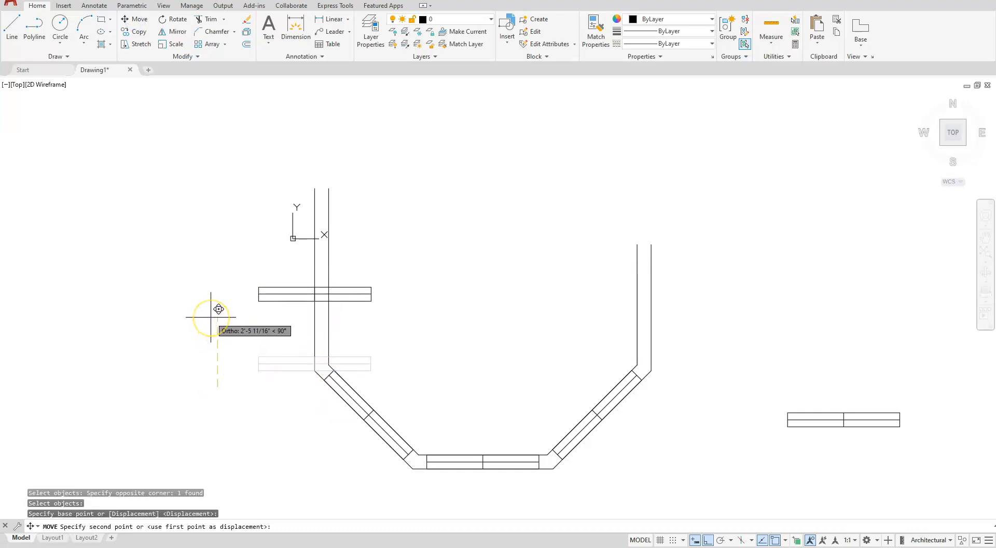
pyautogui.write('5')
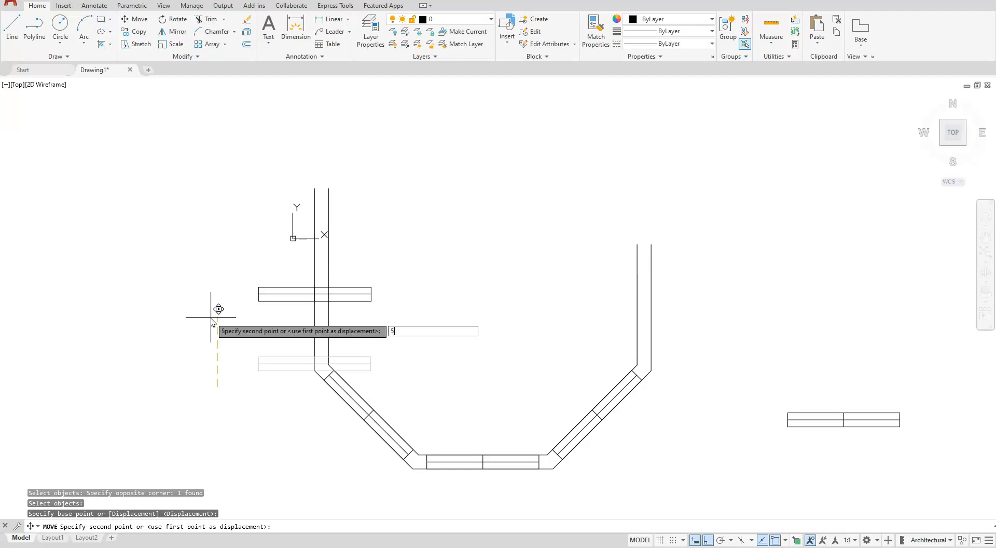
pyautogui.press('enter')
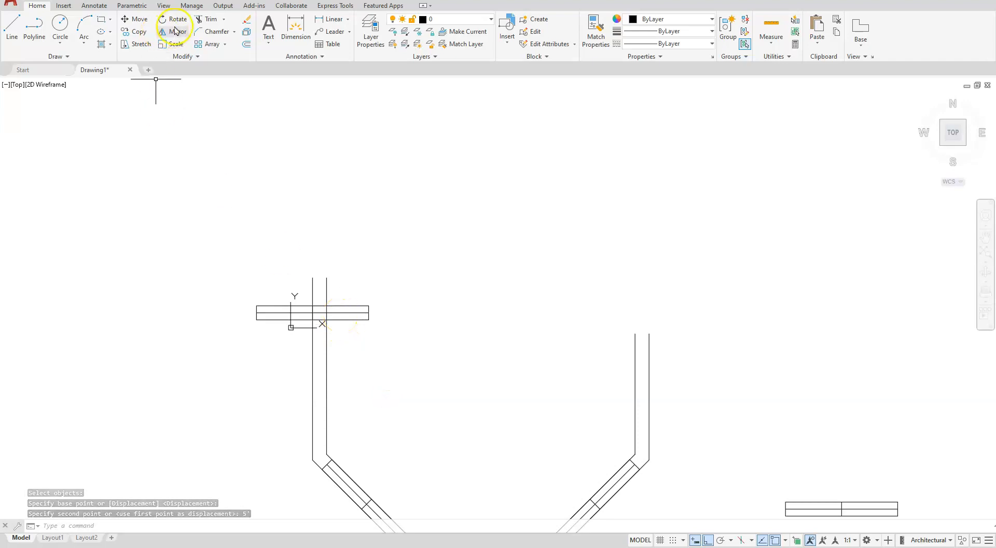
# Rotate that window -90° about its base point so it lies along the wall.
pyautogui.click(177, 19)
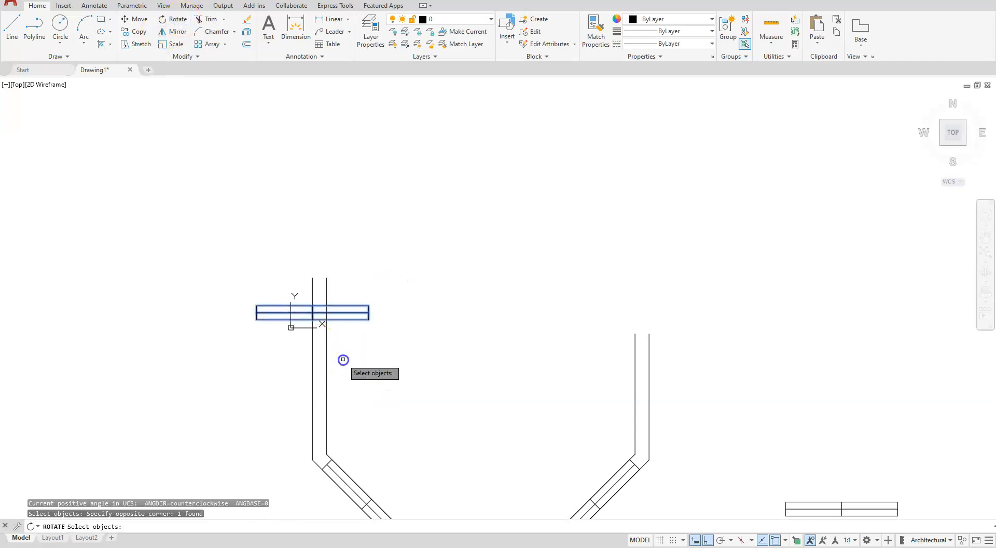
pyautogui.click(313, 318)
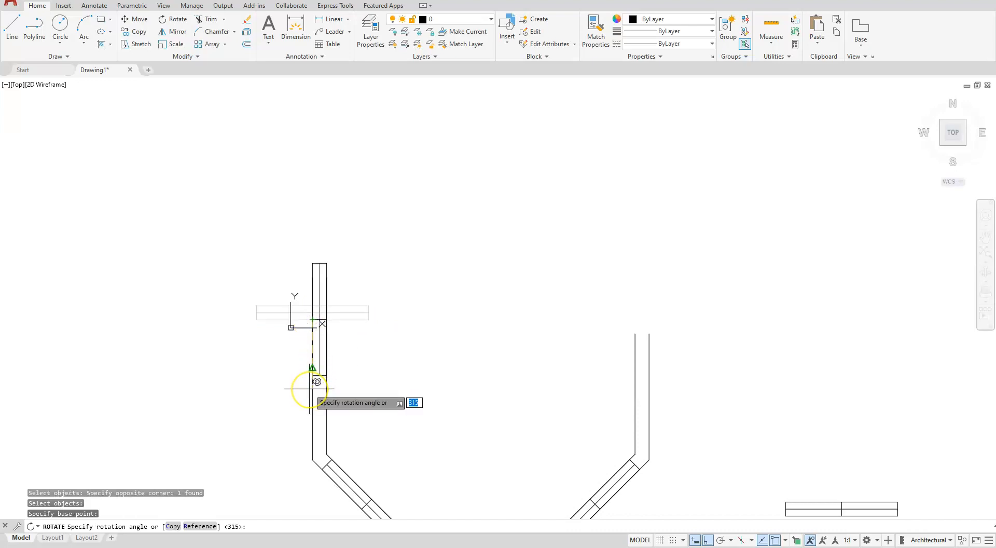
pyautogui.write('-9')
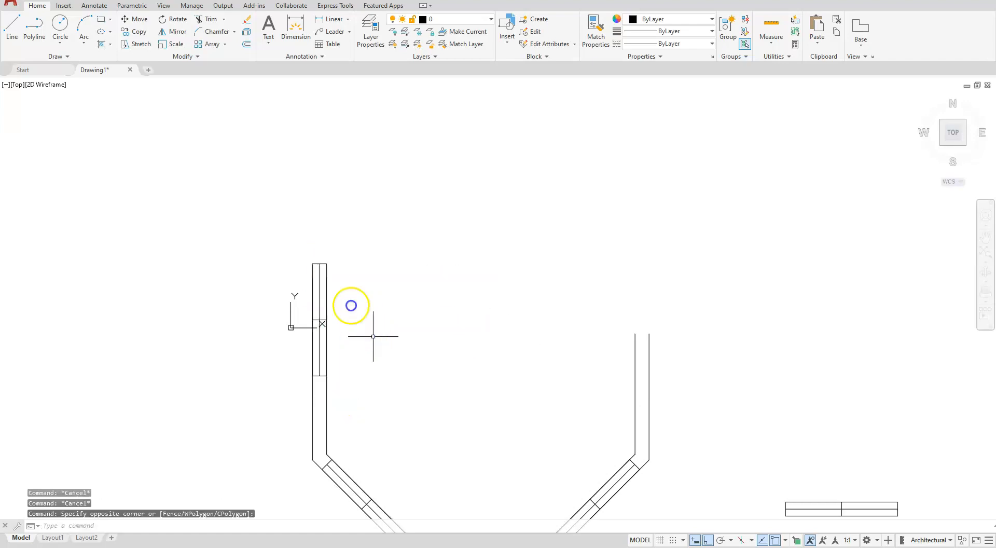
pyautogui.moveTo(342, 419)
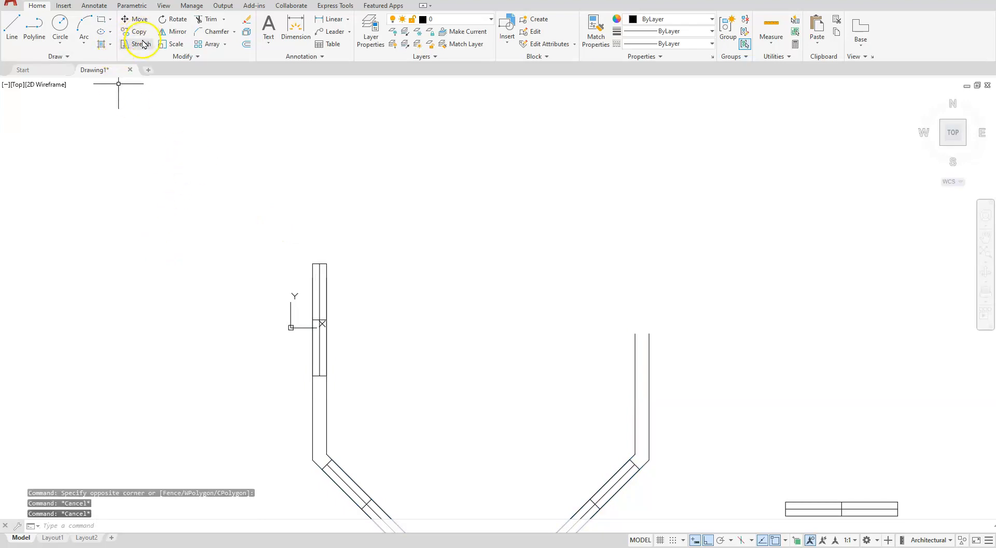
# Stretch the top end of the left bay wall upward by 36 inches.
pyautogui.click(143, 43)
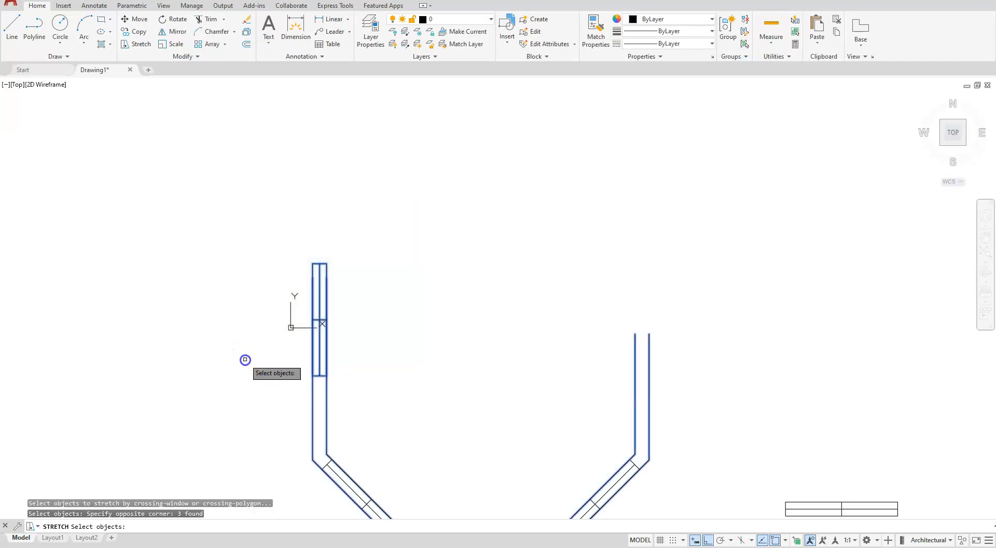
pyautogui.moveTo(361, 303)
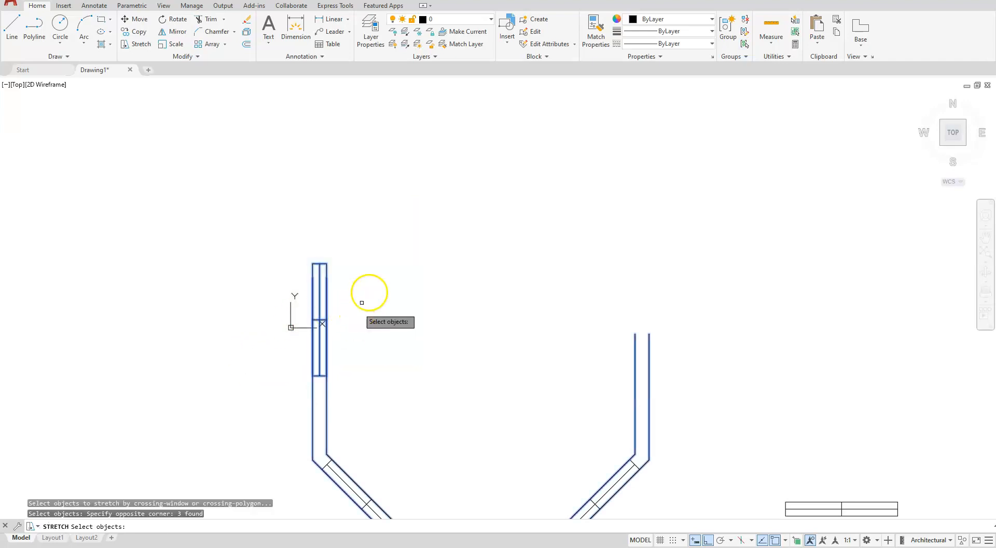
pyautogui.moveTo(321, 264)
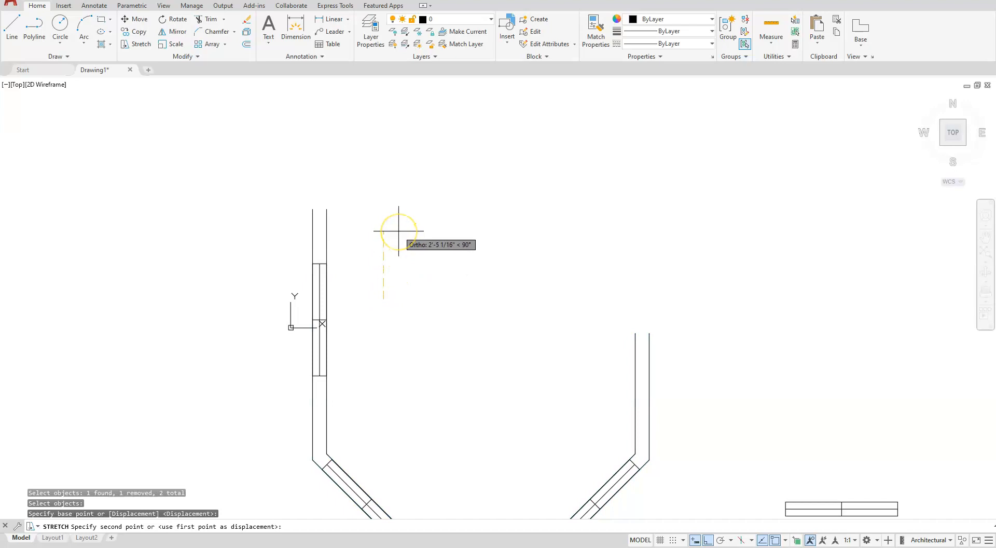
pyautogui.moveTo(399, 233)
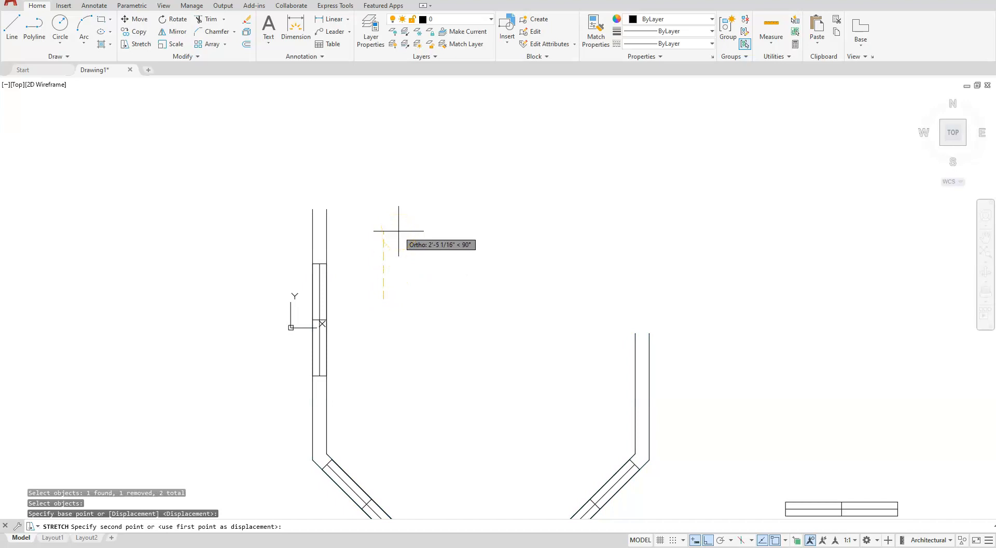
pyautogui.write('36')
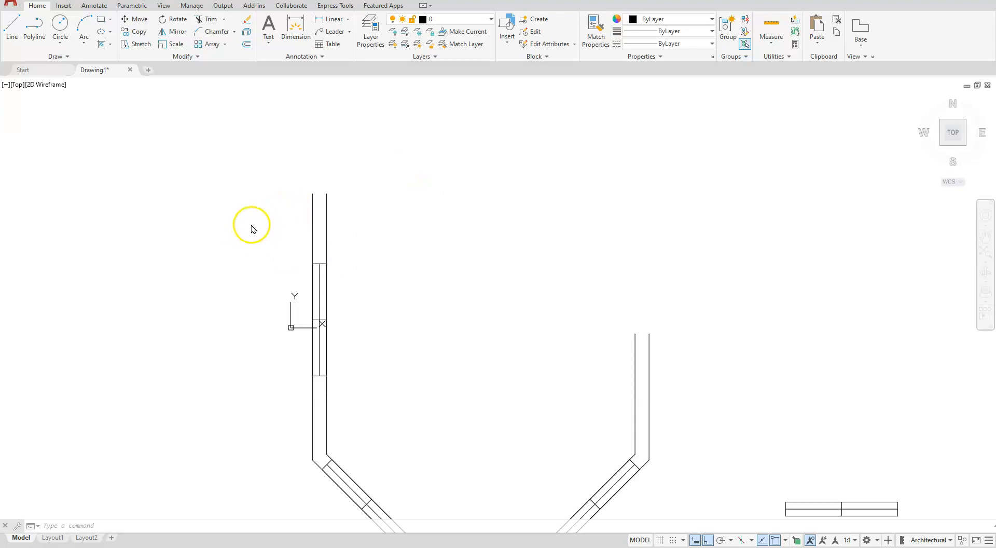
pyautogui.moveTo(655, 355)
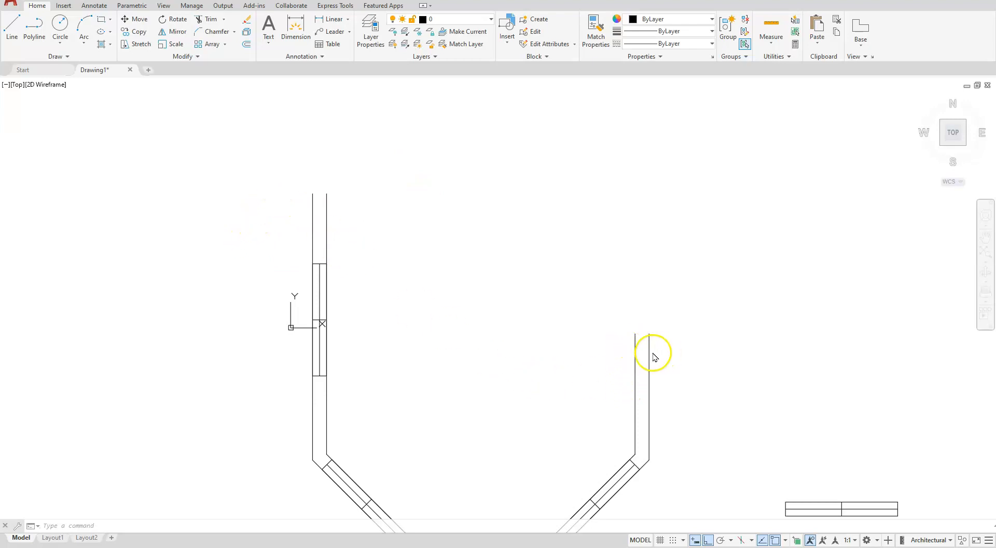
pyautogui.moveTo(290, 222)
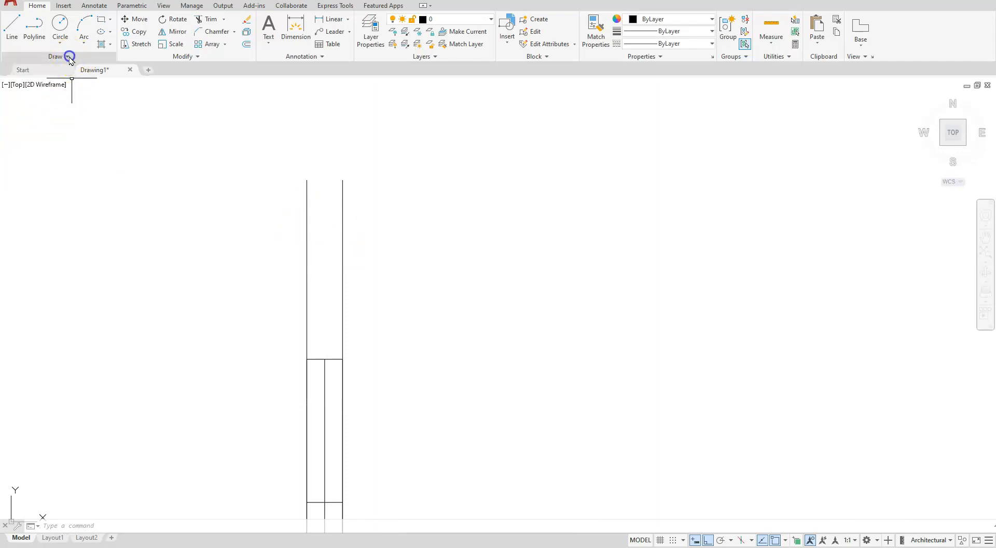
# Draw Spline Fit S-shaped break lines across the top ends of both bay walls.
pyautogui.click(57, 56)
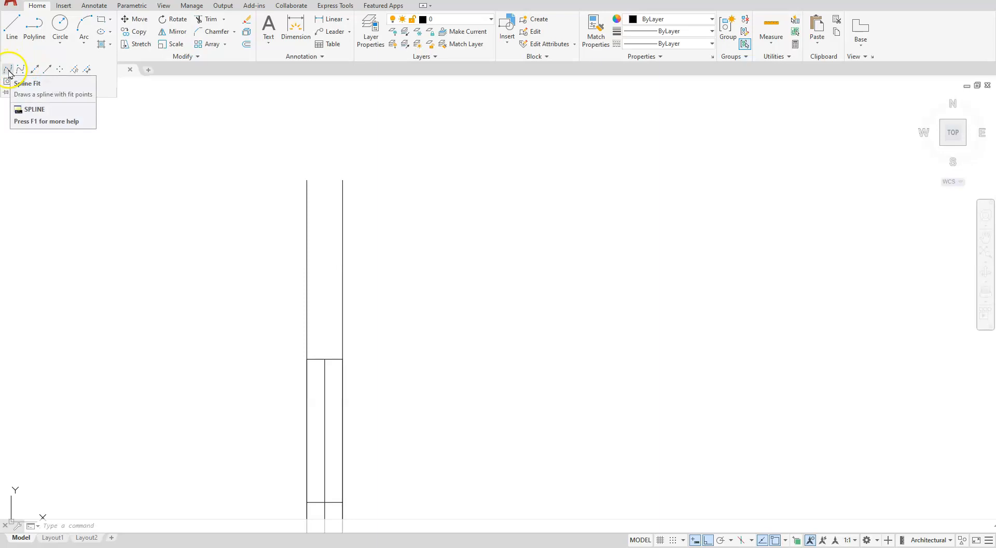
pyautogui.click(8, 69)
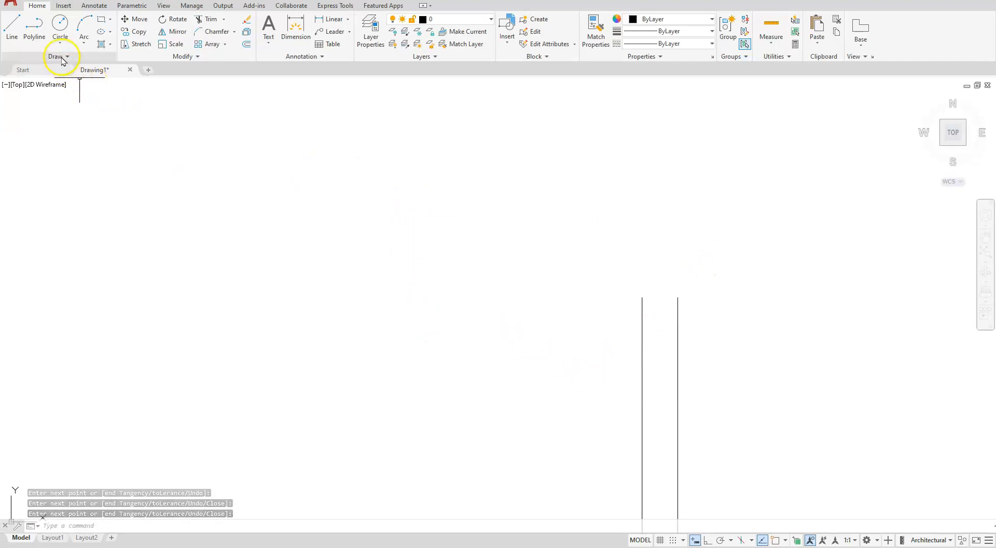
pyautogui.click(56, 56)
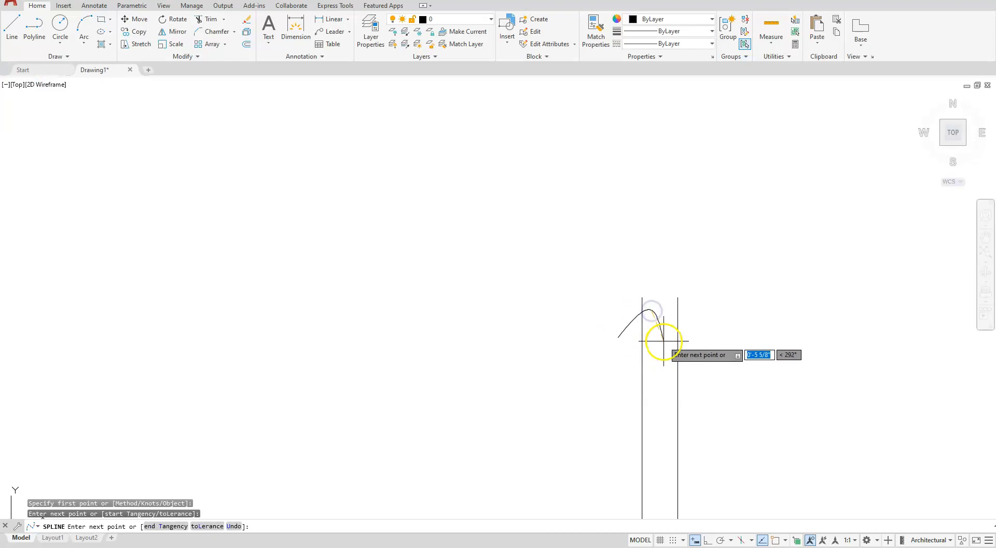
pyautogui.click(664, 341)
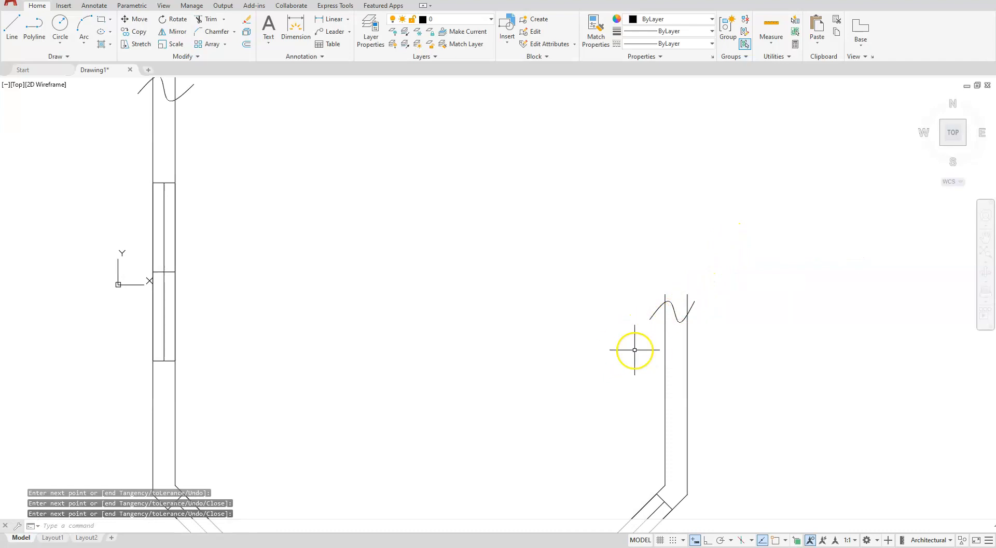
pyautogui.moveTo(330, 240)
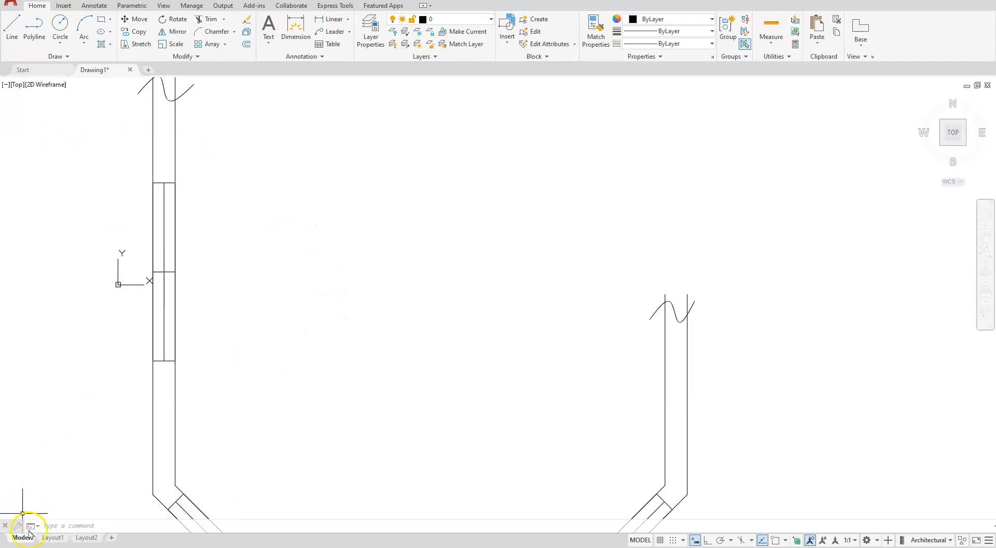
# Trim the wall line segments extending beyond the spline break lines.
pyautogui.click(210, 19)
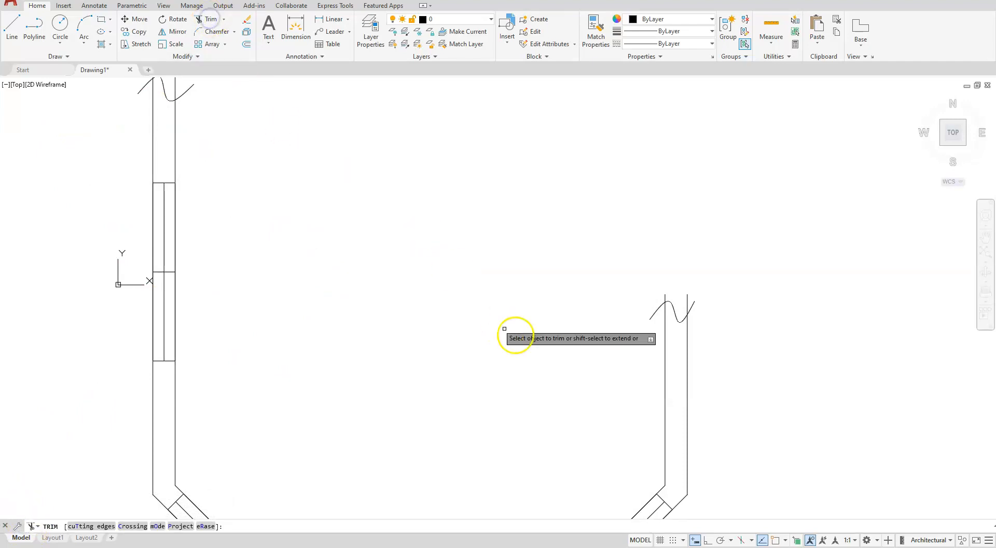
pyautogui.moveTo(655, 313)
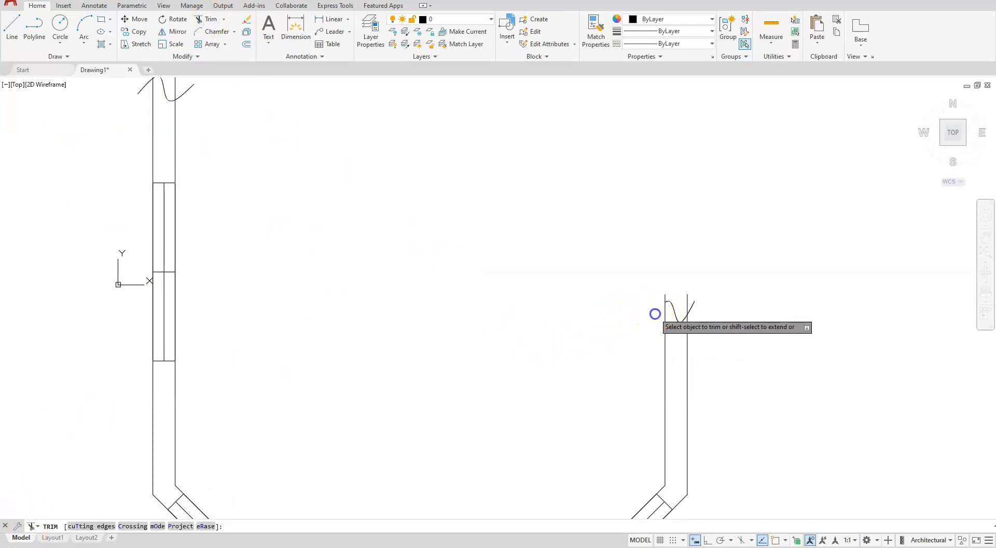
pyautogui.click(675, 308)
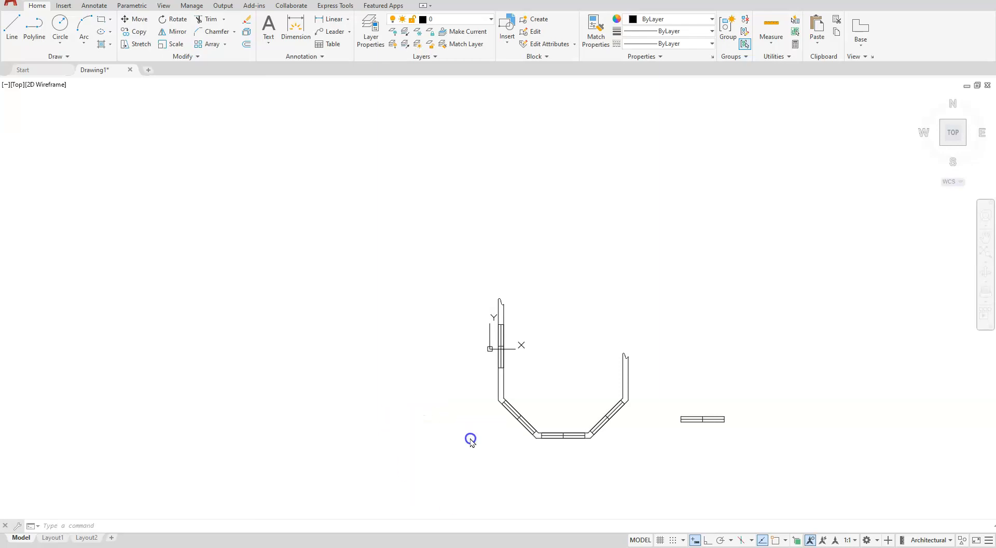
# Insert the A SIZE title block drawing via CLASSICINSERT at the origin, scale 1.
pyautogui.click(506, 31)
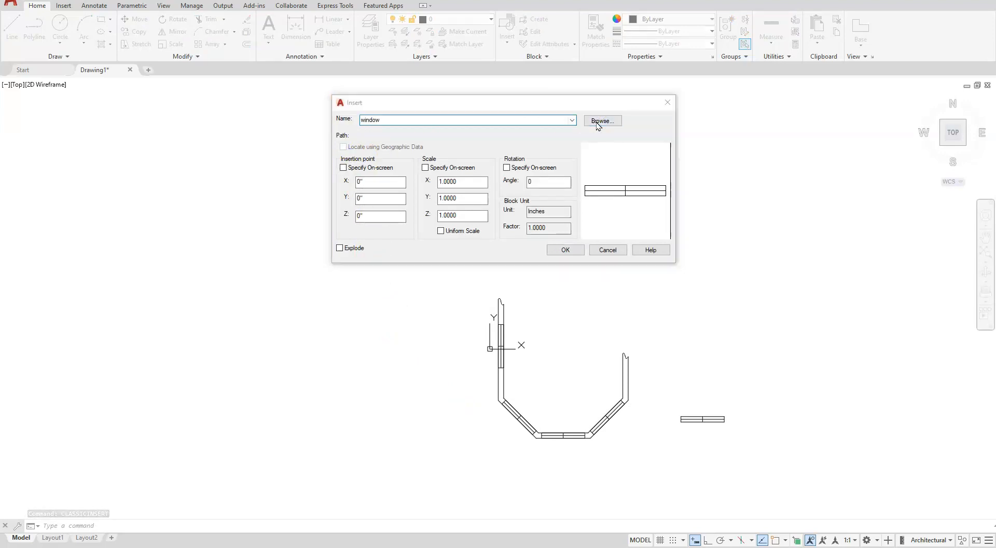
pyautogui.click(600, 120)
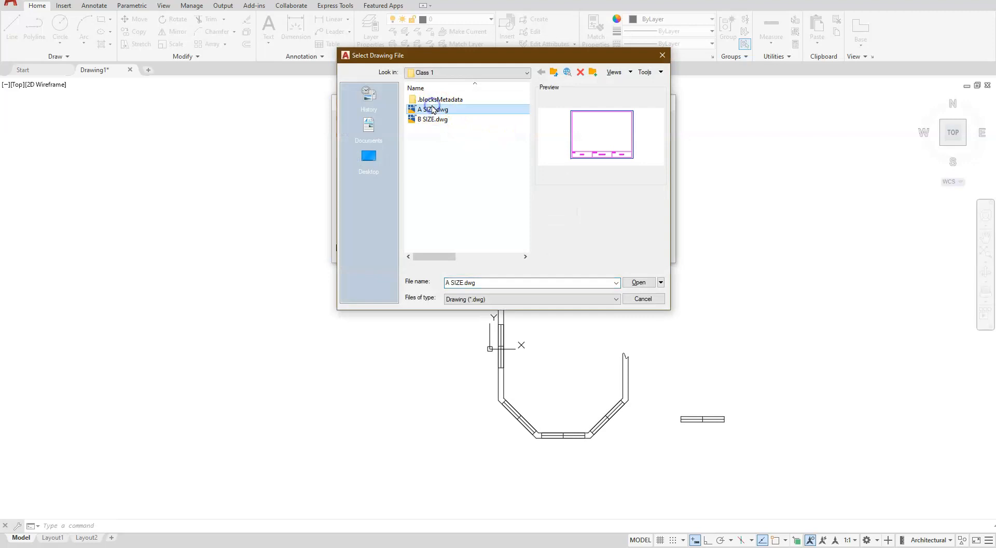
pyautogui.moveTo(432, 109)
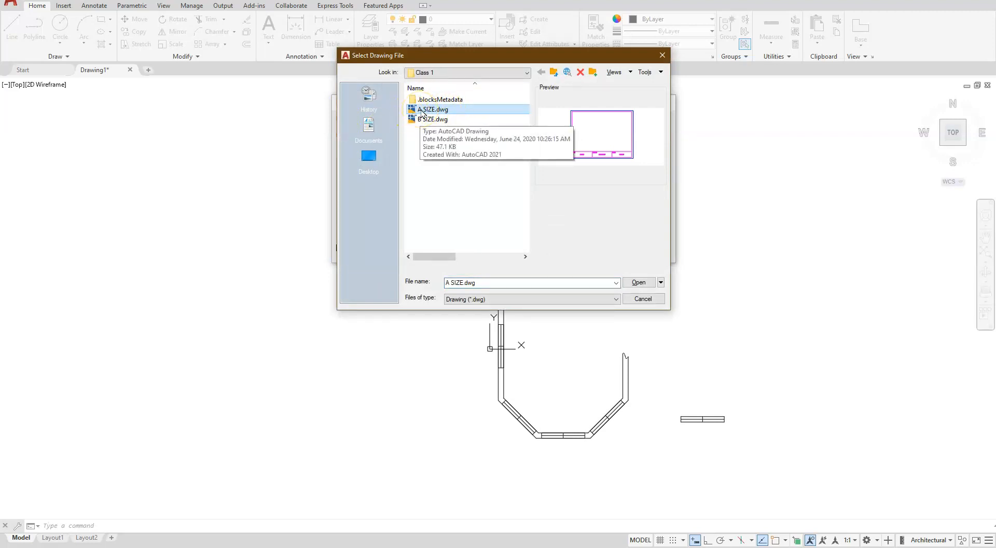
pyautogui.click(638, 282)
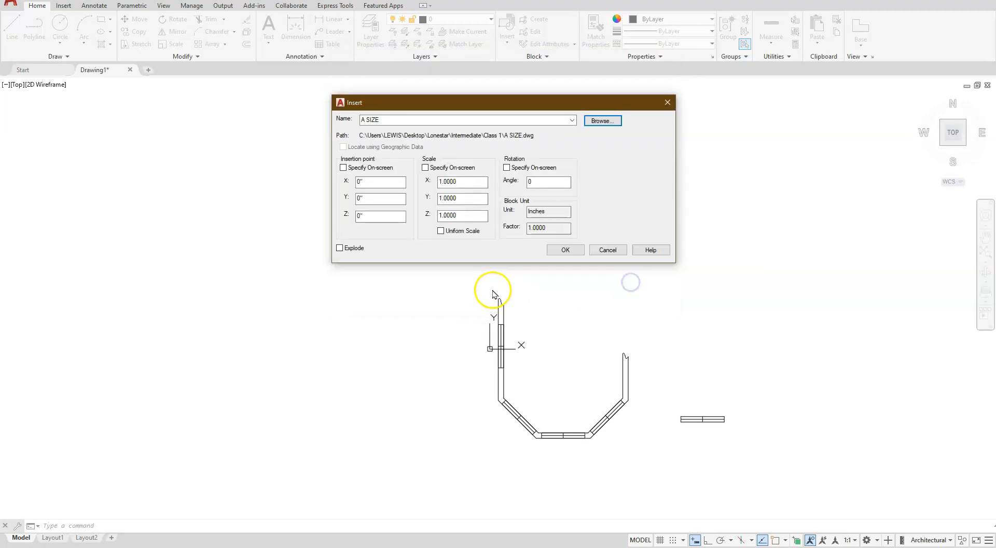
pyautogui.click(343, 168)
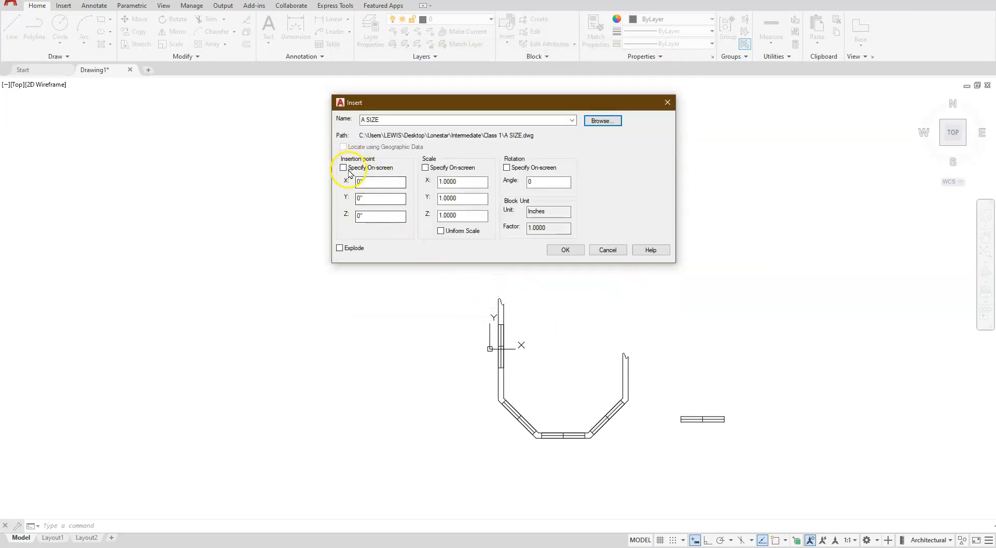
pyautogui.click(563, 248)
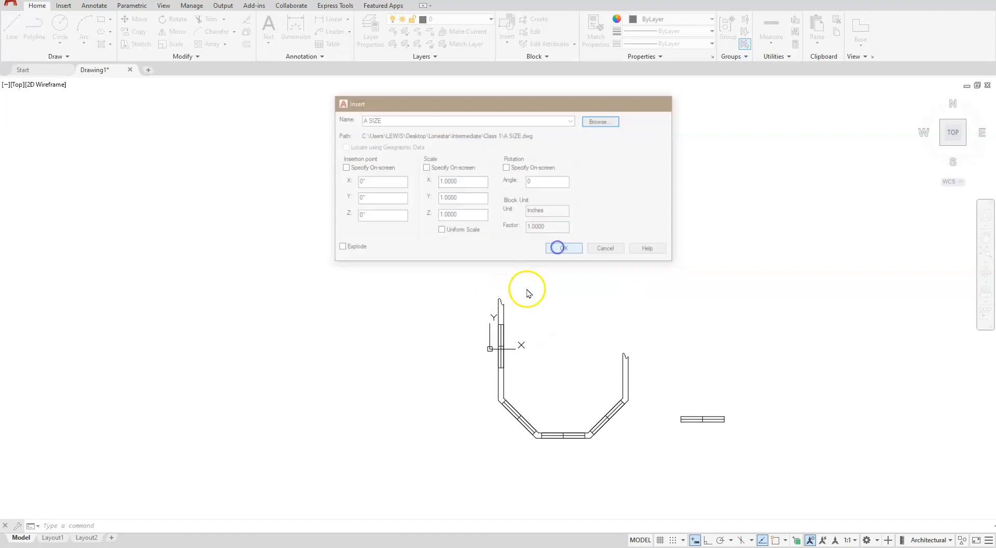
pyautogui.click(562, 248)
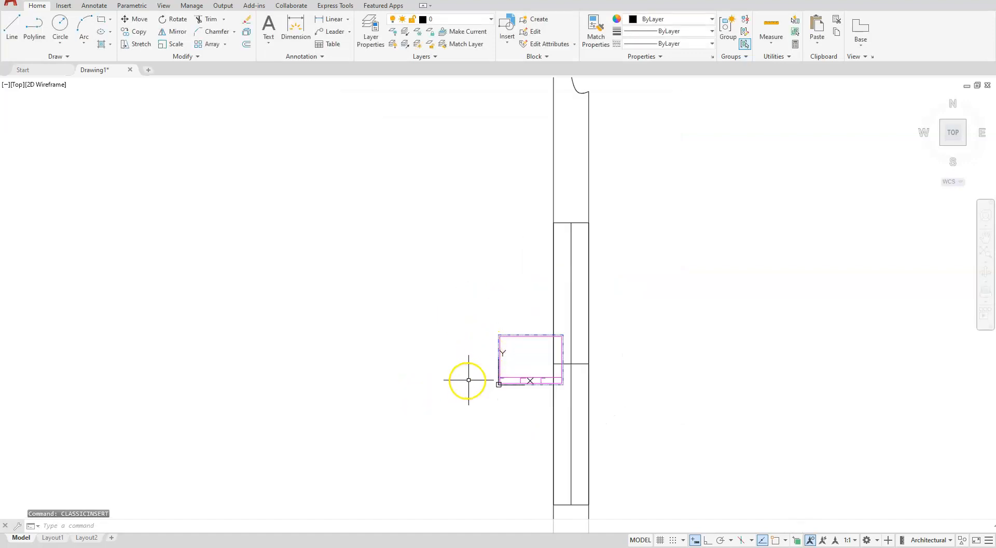
pyautogui.moveTo(286, 402)
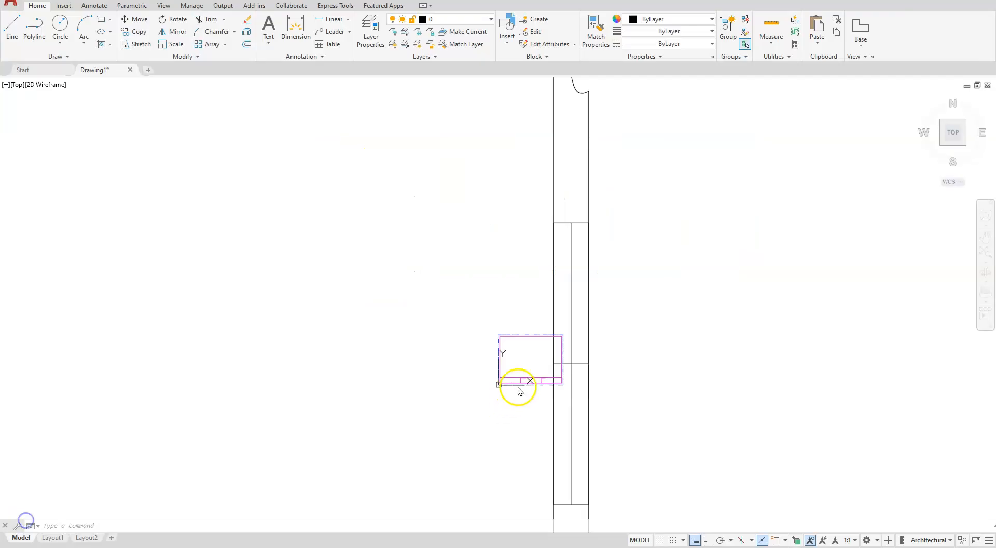
# Set the title block's Scale X and Scale Y to 32 in Properties.
pyautogui.rightClick(519, 388)
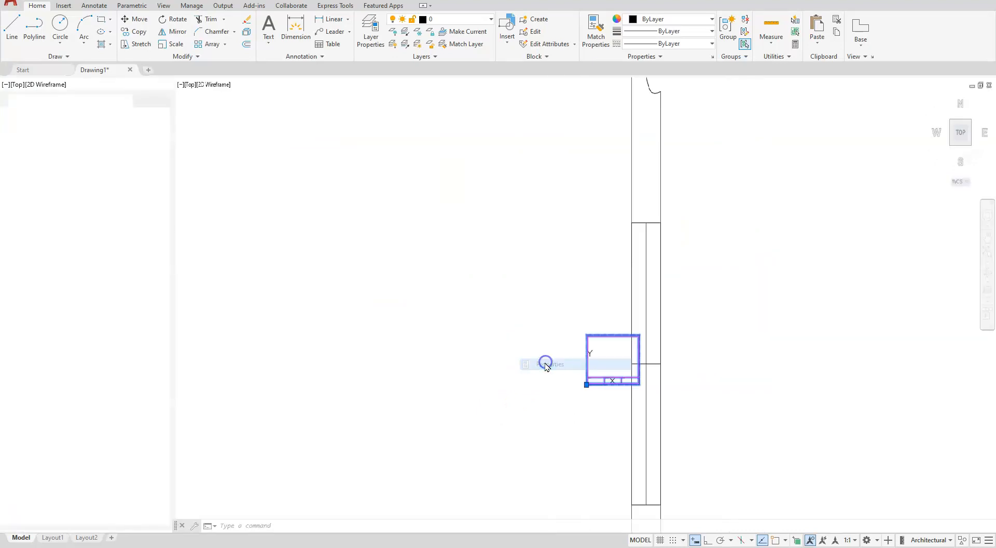
pyautogui.click(544, 364)
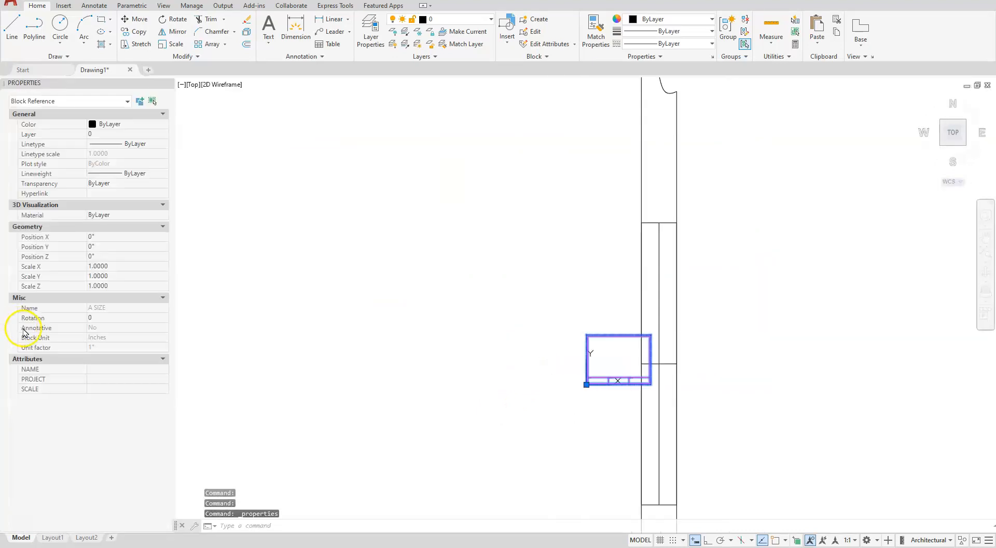
pyautogui.click(123, 266)
pyautogui.write('12.0000')
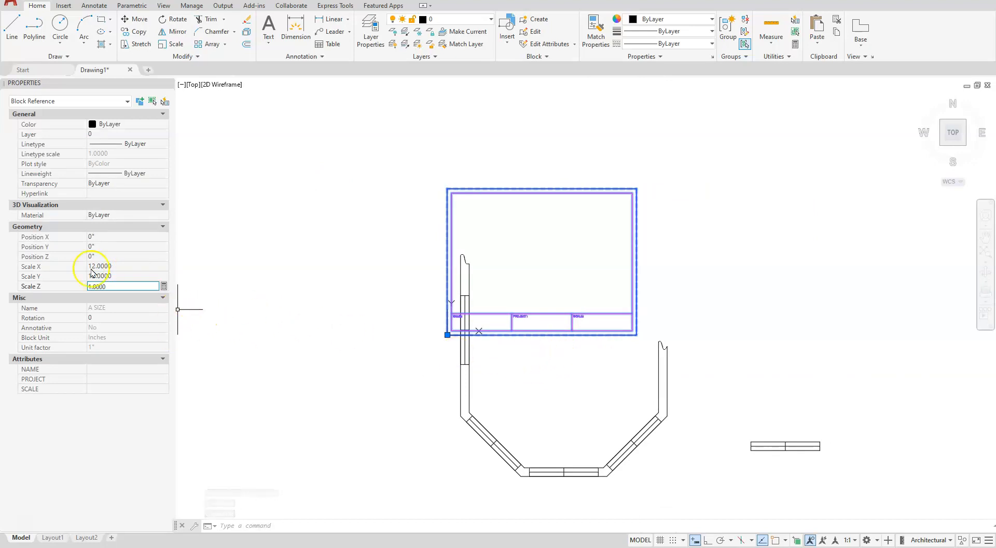
pyautogui.click(120, 266)
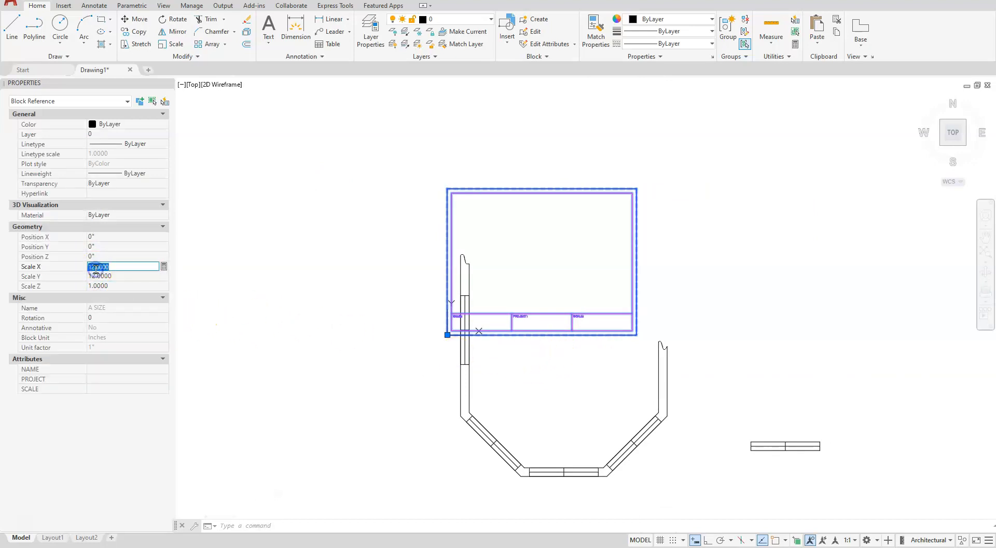
pyautogui.click(123, 276)
pyautogui.write('32.0000')
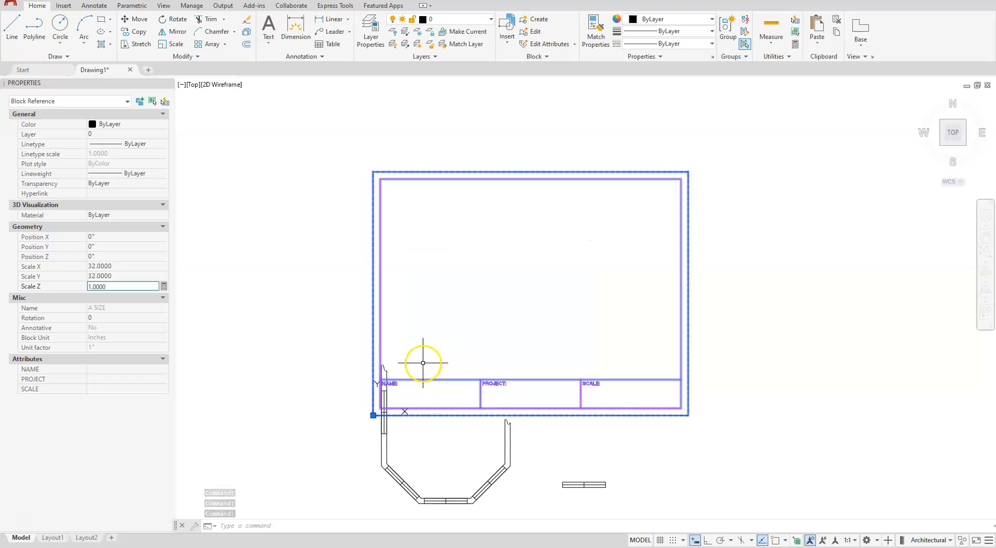
pyautogui.moveTo(406, 320)
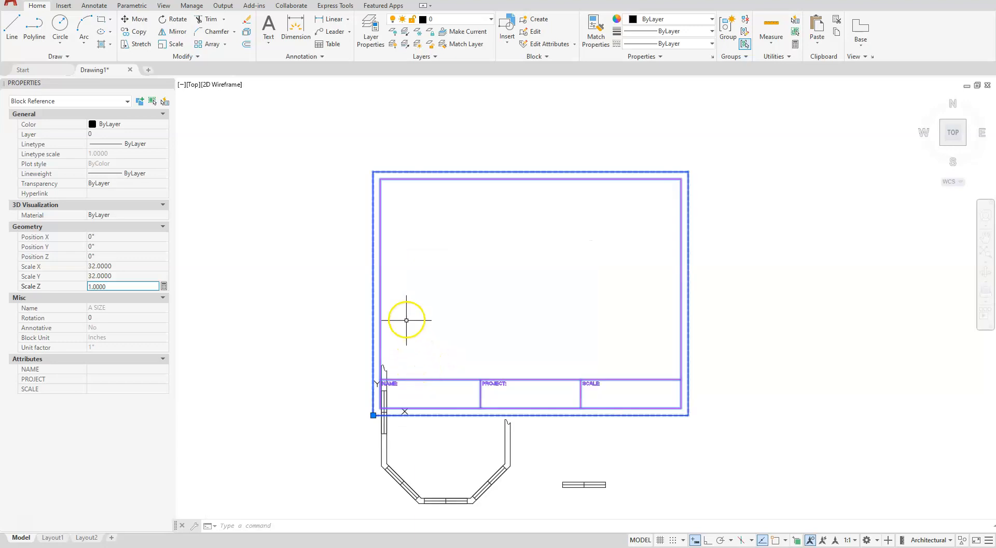
pyautogui.press('Escape')
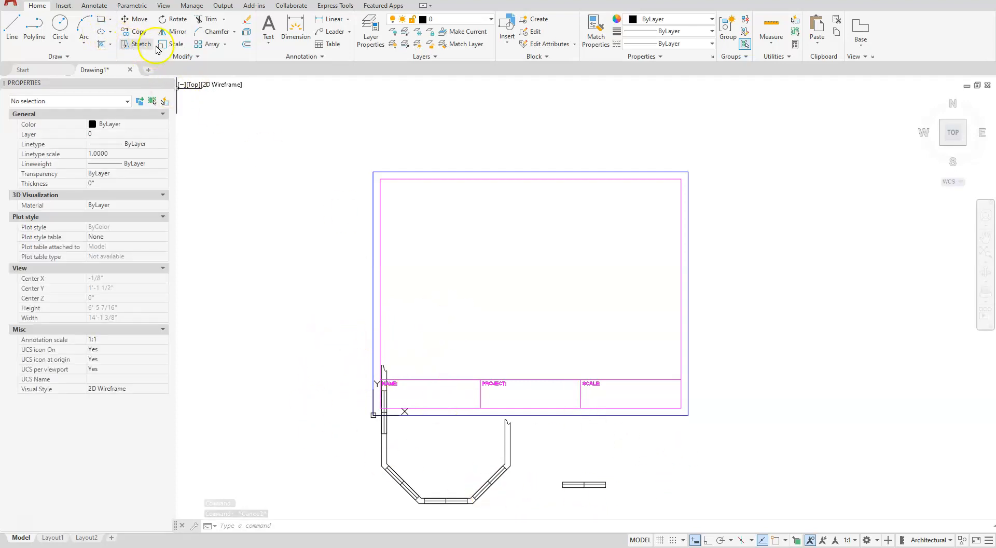
# Move the floor plan and window block up inside the title block border.
pyautogui.click(135, 19)
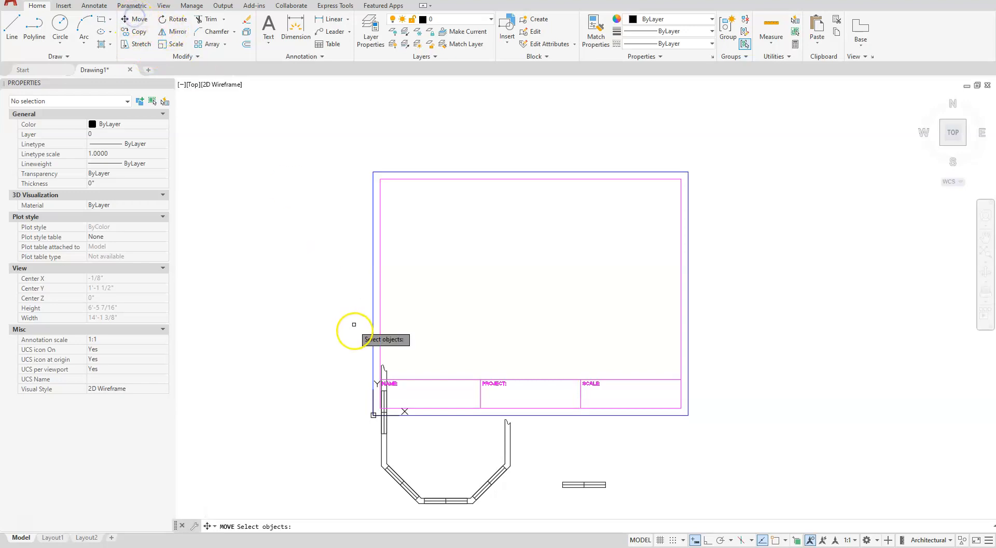
pyautogui.click(354, 323)
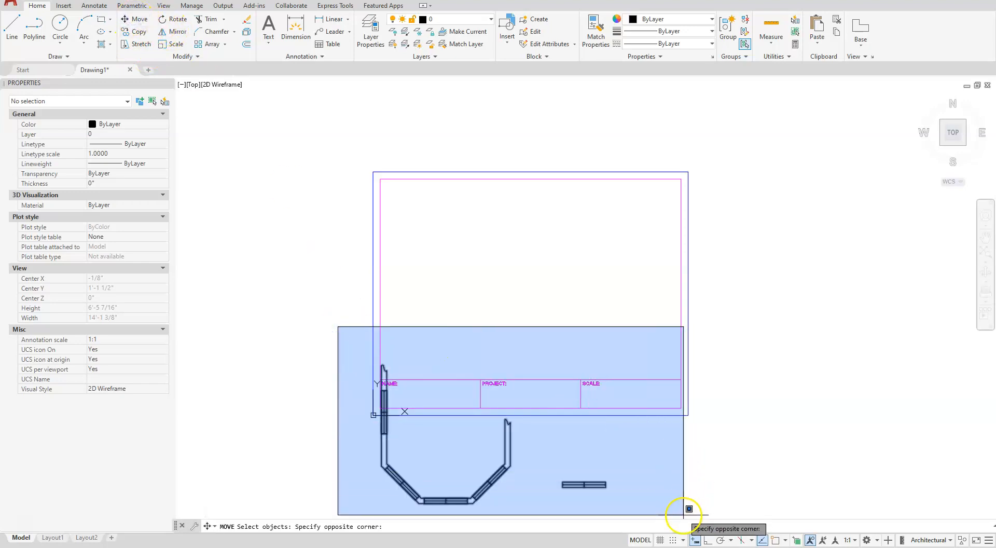
pyautogui.click(686, 508)
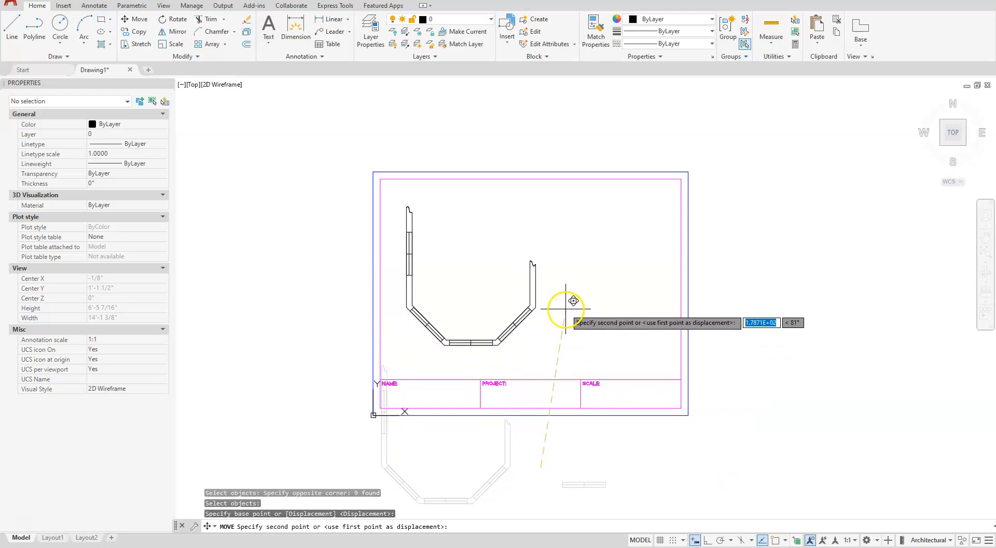
pyautogui.click(567, 416)
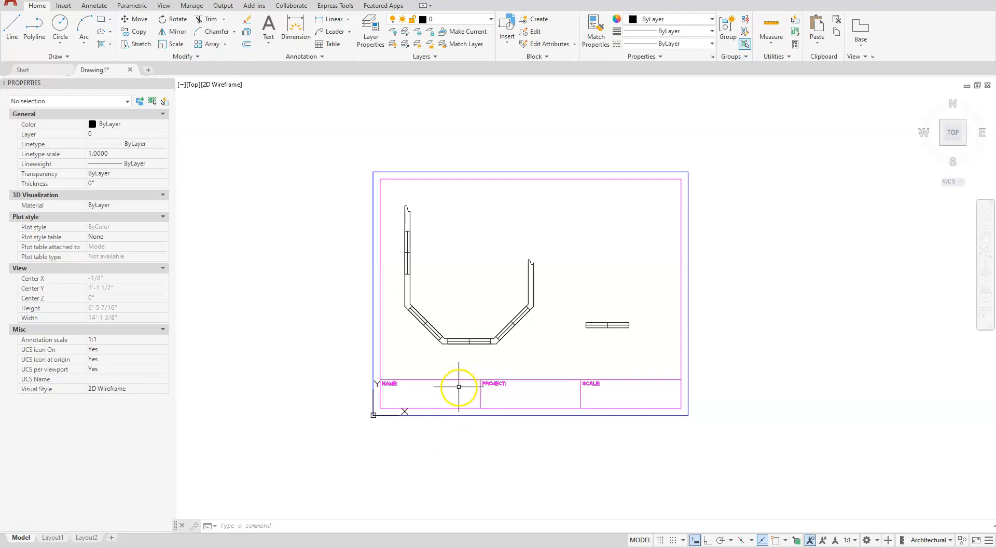
pyautogui.moveTo(414, 421)
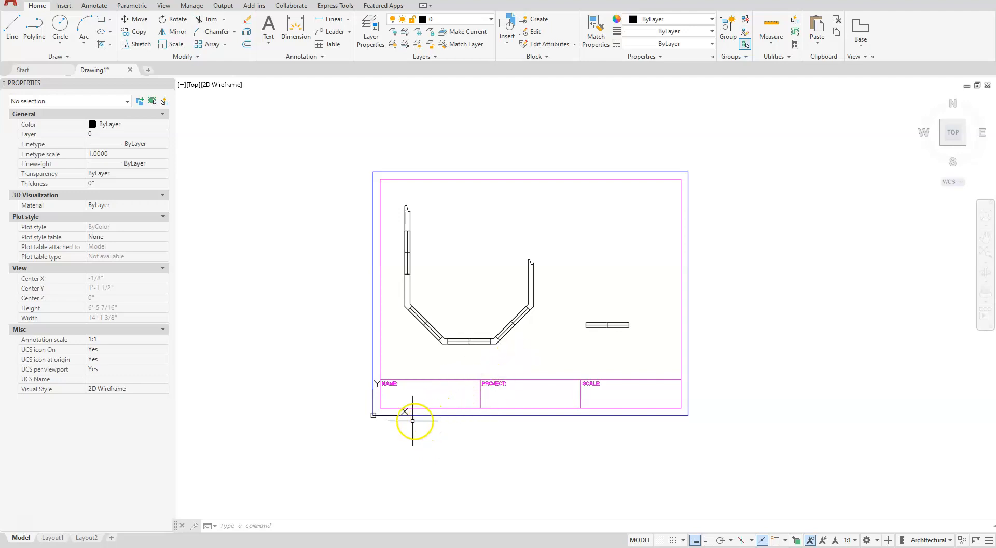
# Set LTSCALE to 32 so the title block border shows dashed.
pyautogui.write('LT')
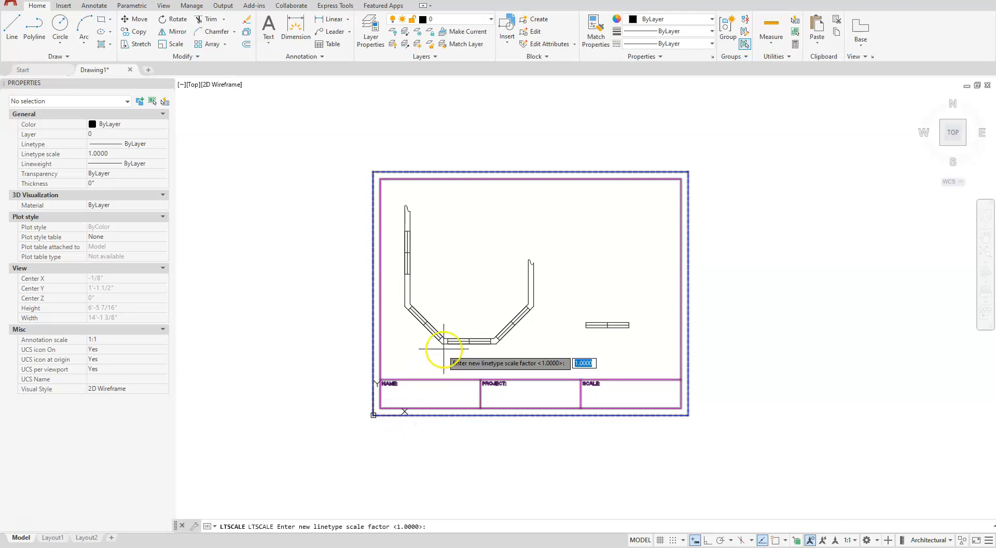
pyautogui.write('32')
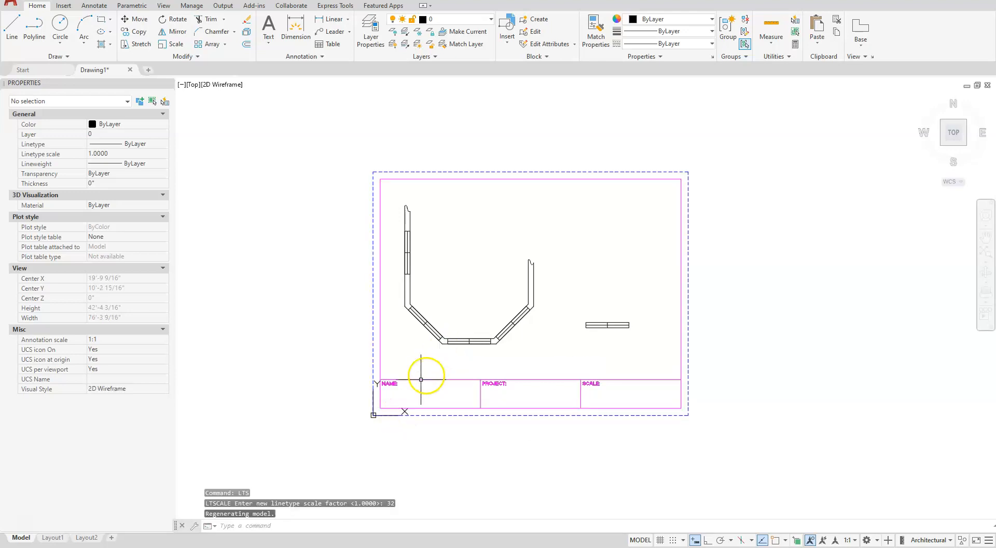
pyautogui.moveTo(655, 183)
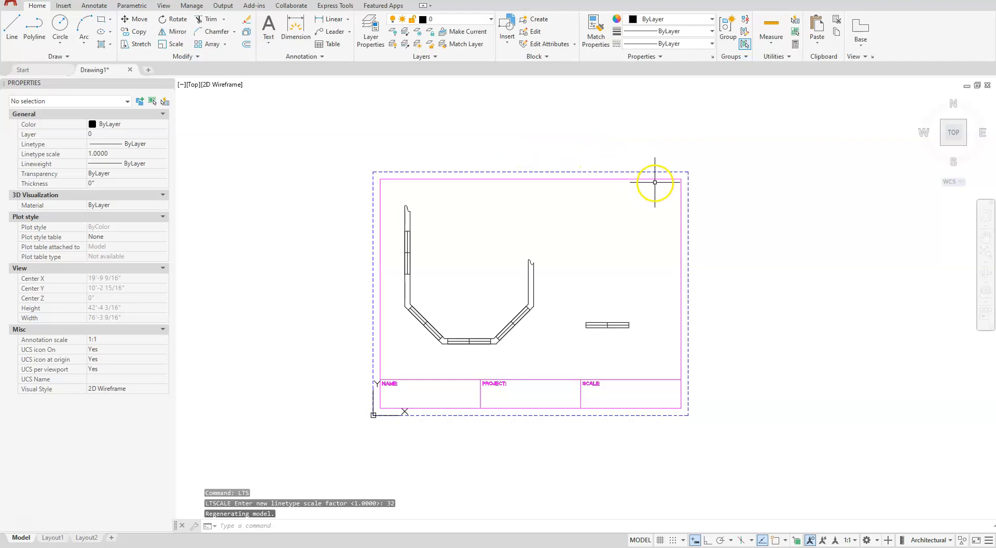
pyautogui.moveTo(417, 295)
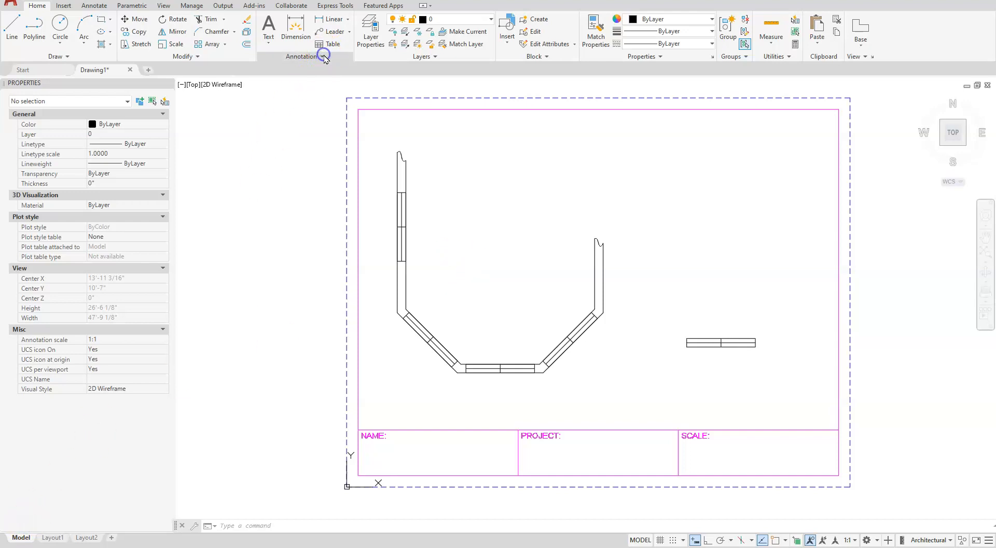
# Modify the Standard dimension style's first and second arrowheads to Architectural tick.
pyautogui.click(301, 56)
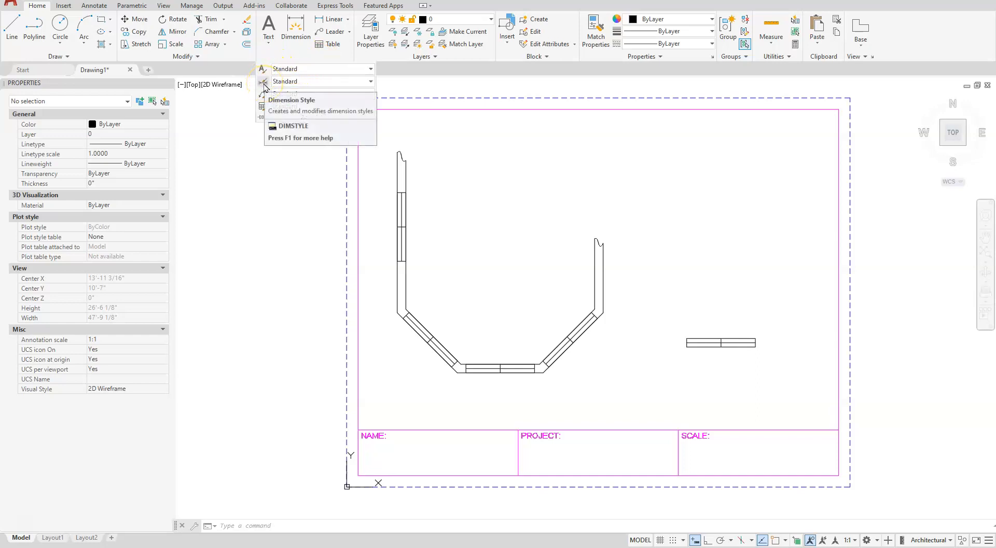
pyautogui.click(263, 87)
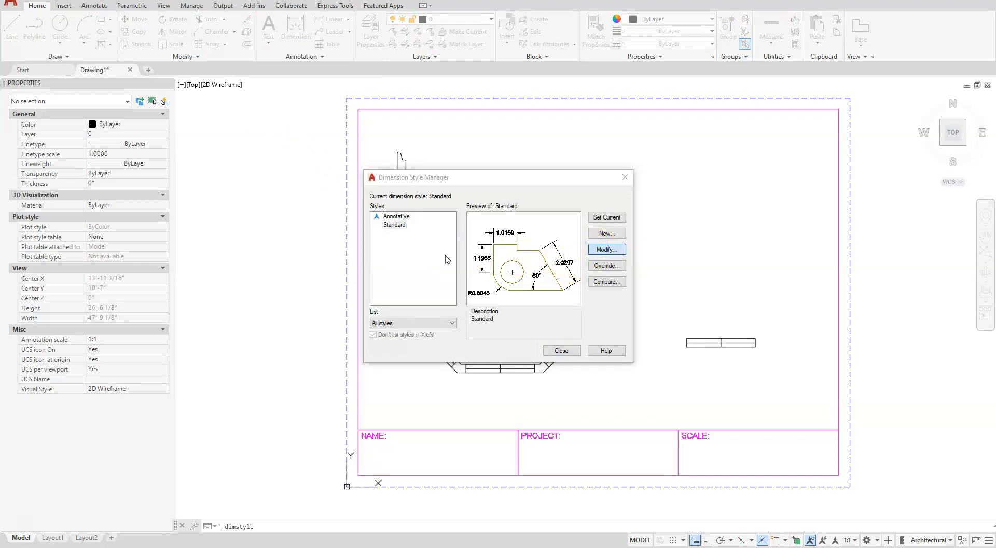
pyautogui.click(605, 249)
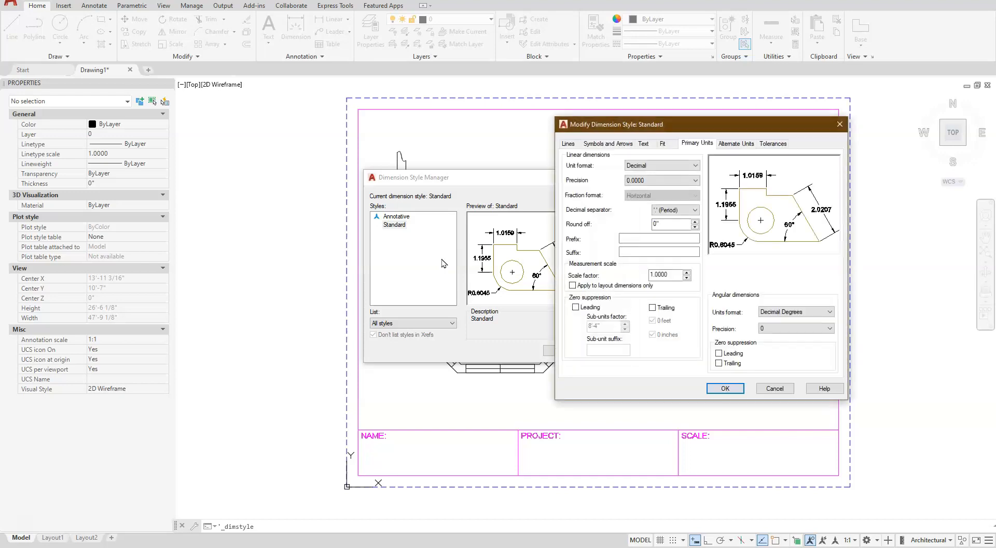
pyautogui.click(568, 144)
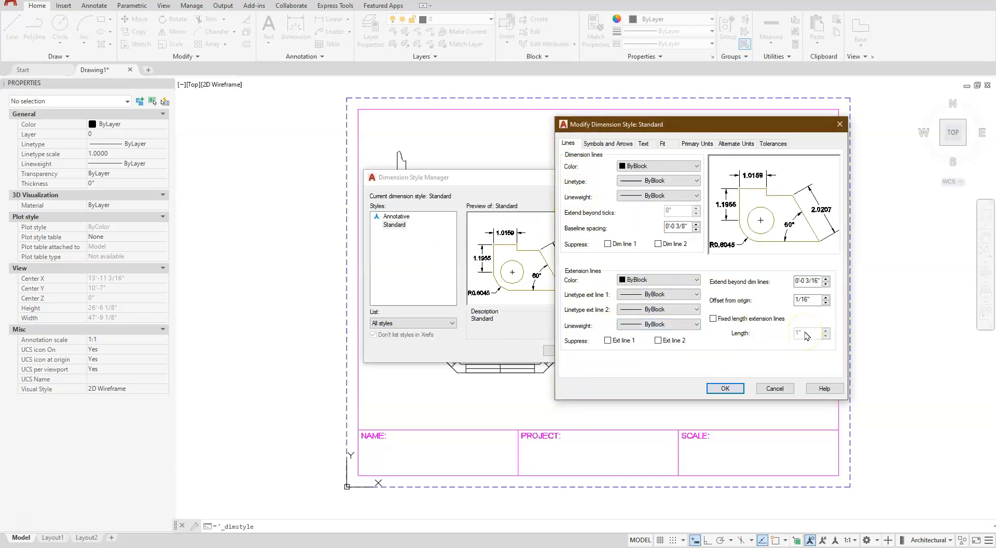
pyautogui.click(607, 143)
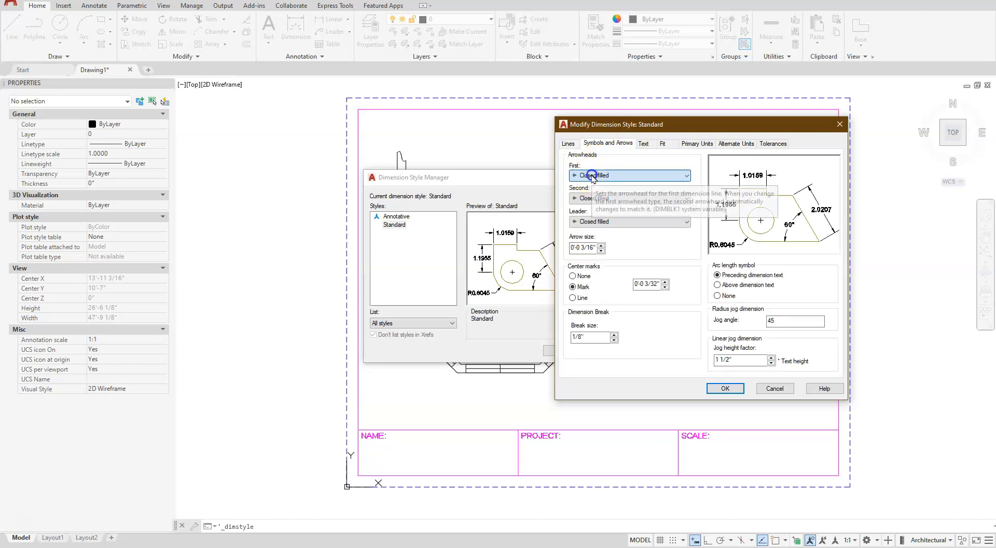
pyautogui.click(687, 175)
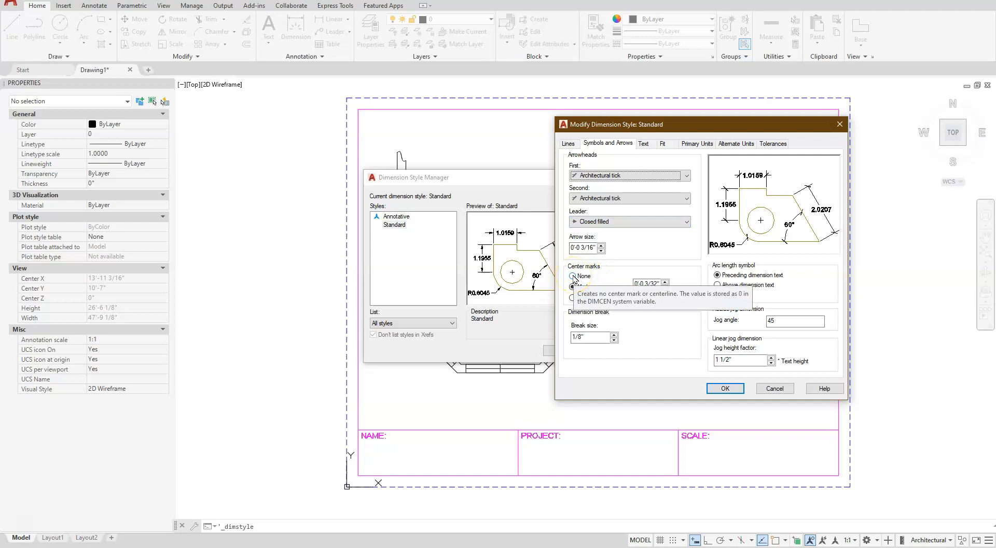
pyautogui.click(573, 286)
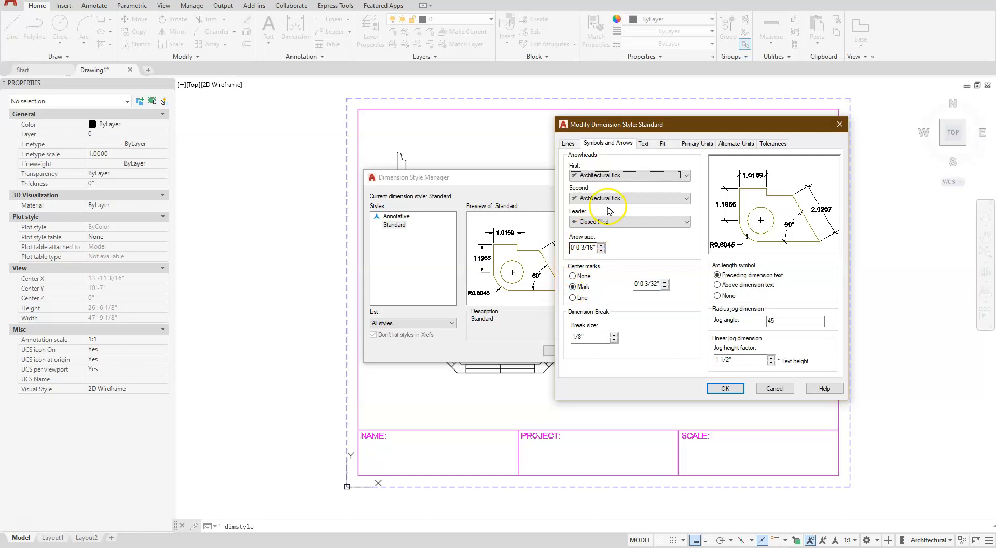
pyautogui.click(643, 143)
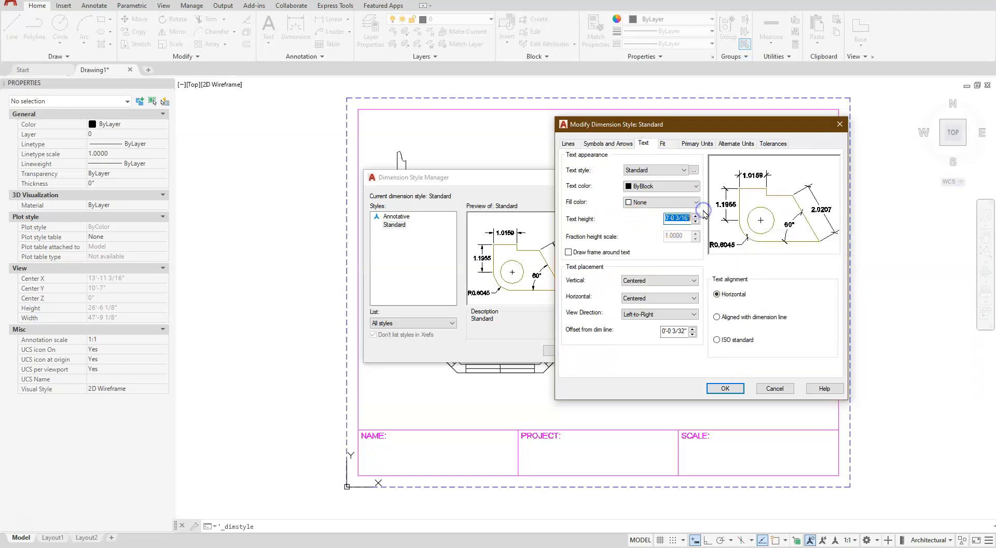
# Set text value .125, Fit overall scale 2, Architectural units with zero inches suppressed, and accept.
pyautogui.write('.125')
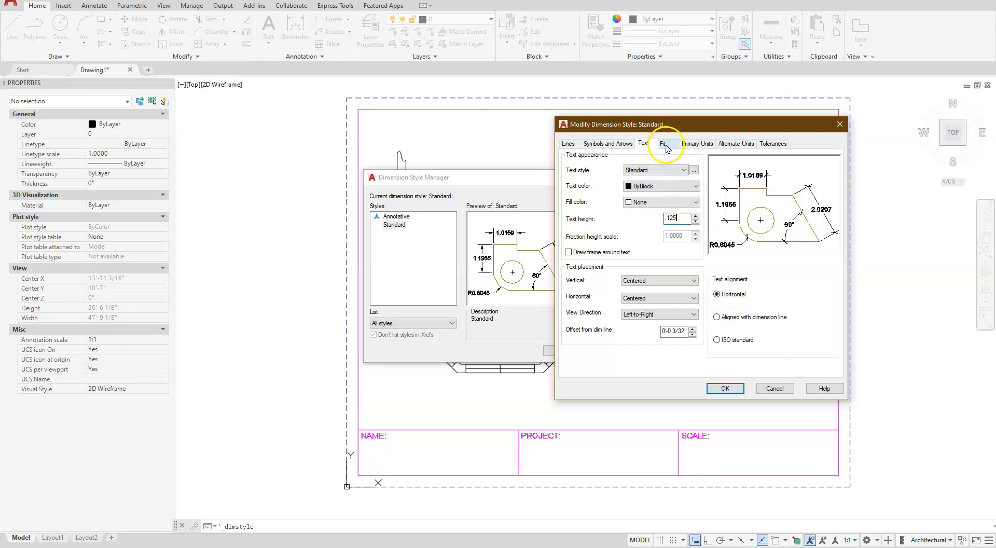
pyautogui.click(663, 143)
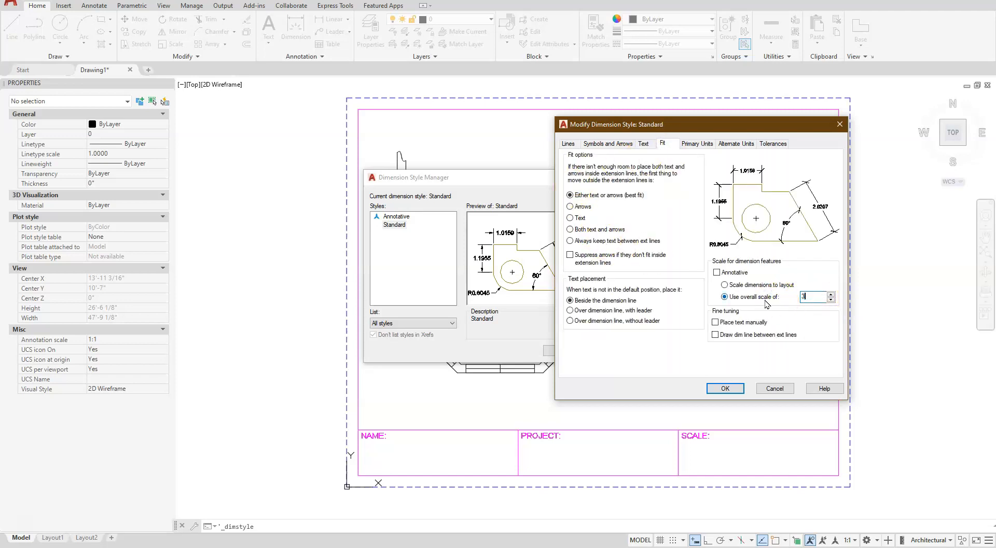
pyautogui.write('2.0000')
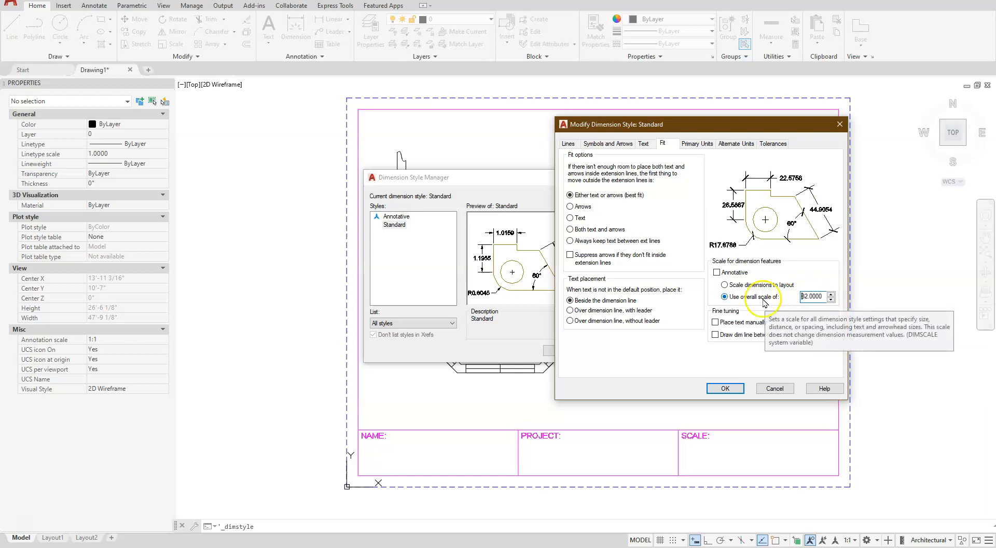
pyautogui.click(698, 143)
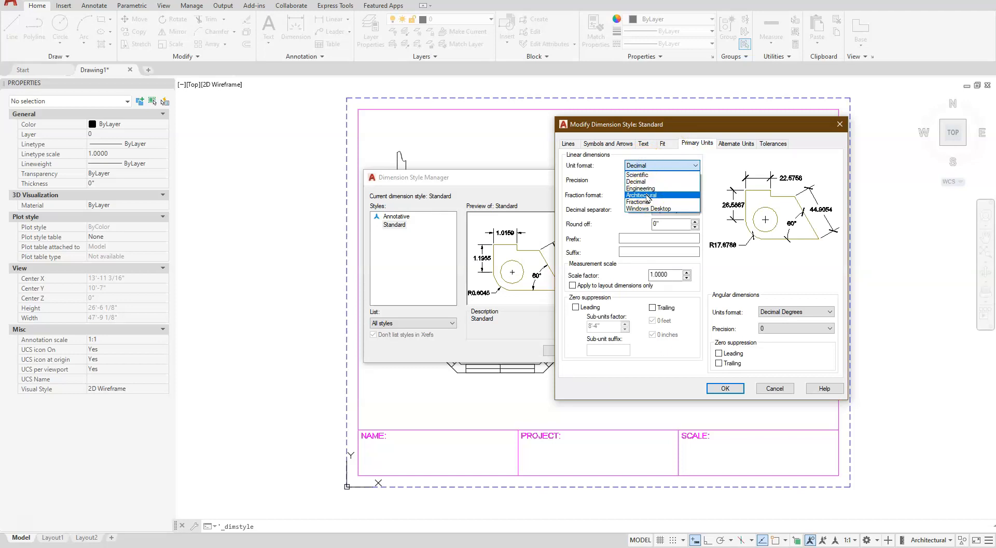
pyautogui.click(641, 194)
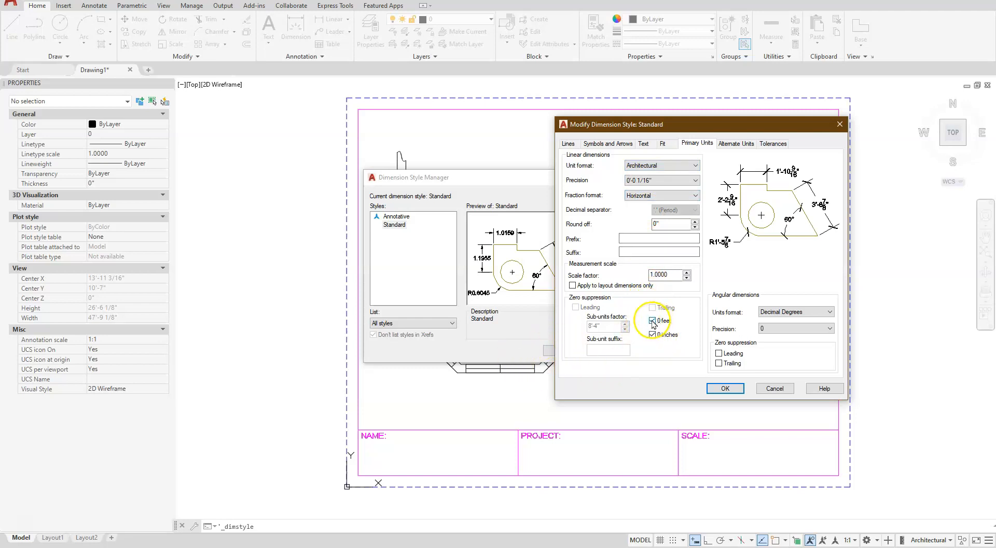
pyautogui.click(652, 334)
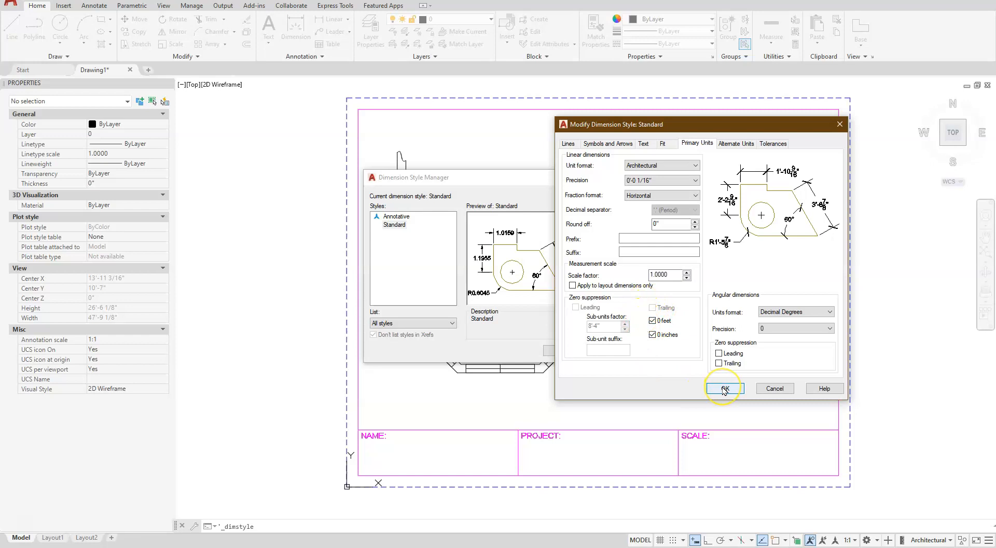
pyautogui.click(723, 388)
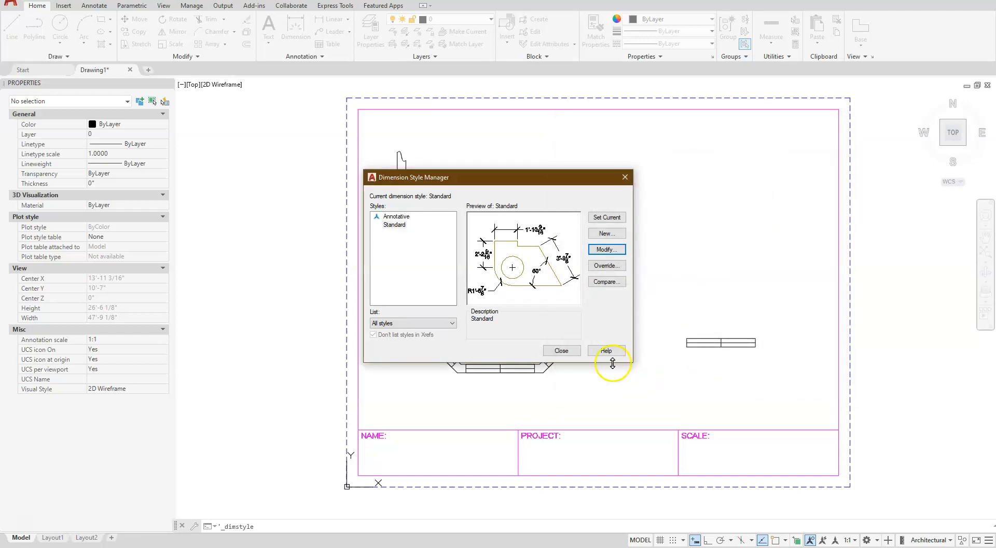
pyautogui.click(561, 350)
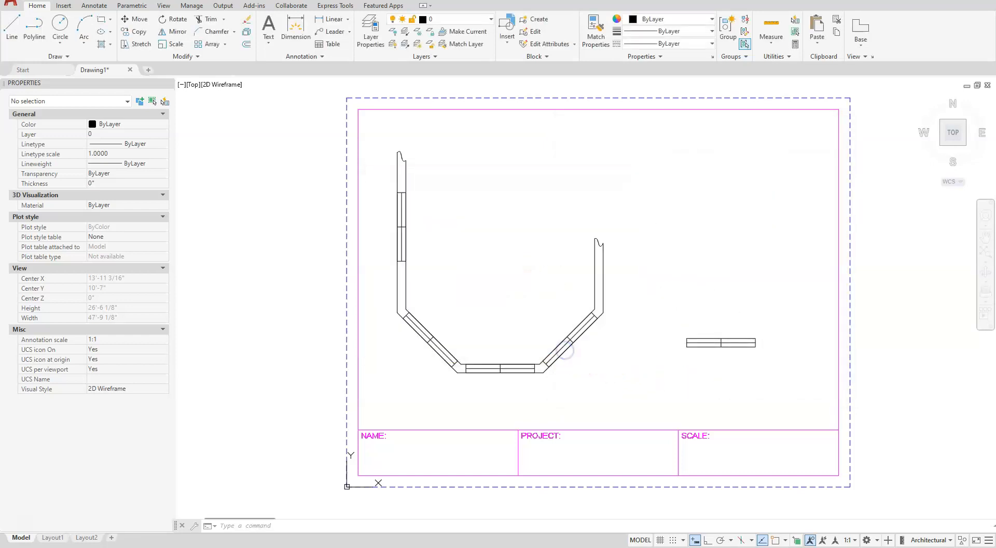
# Set the Annotate dimension layer override to Dim for new dimensions.
pyautogui.click(159, 22)
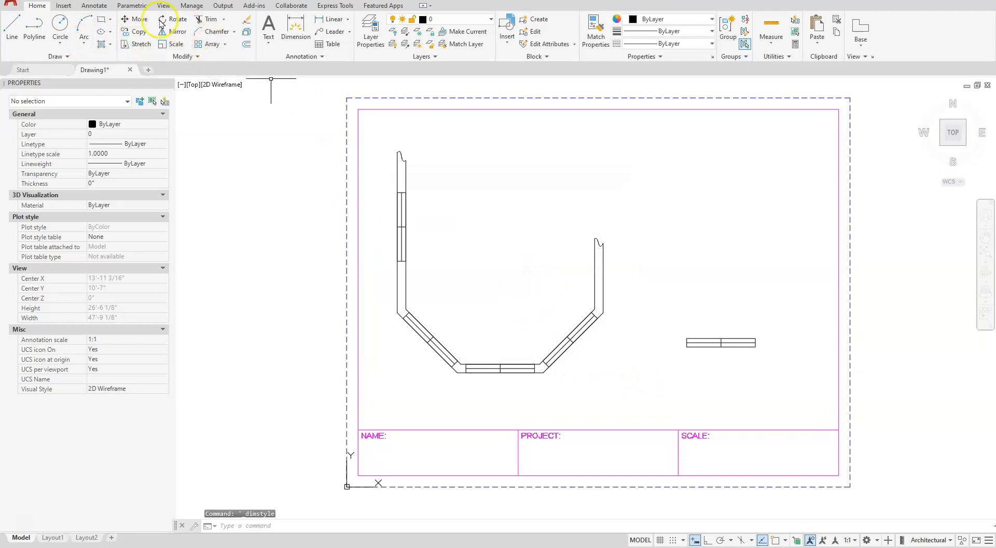
pyautogui.click(94, 5)
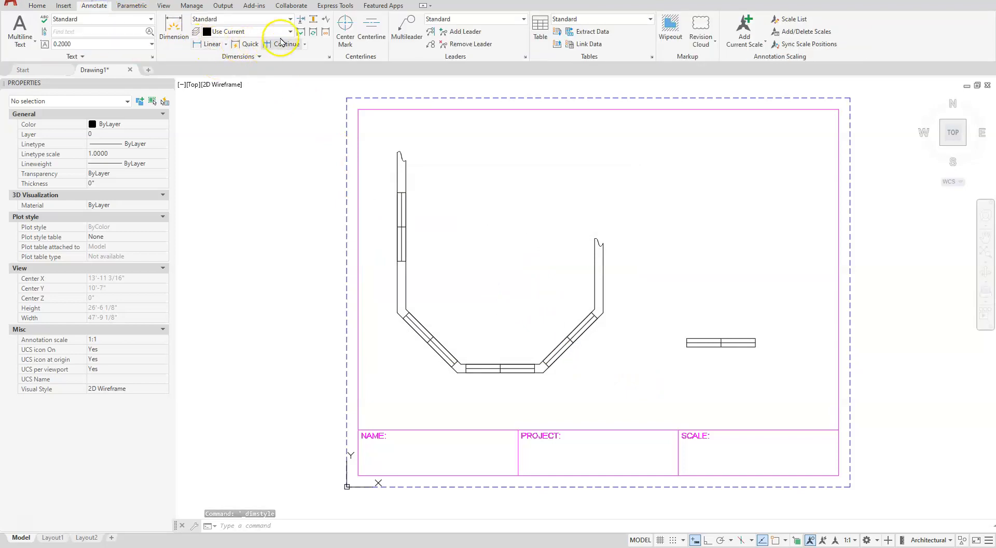
pyautogui.click(281, 32)
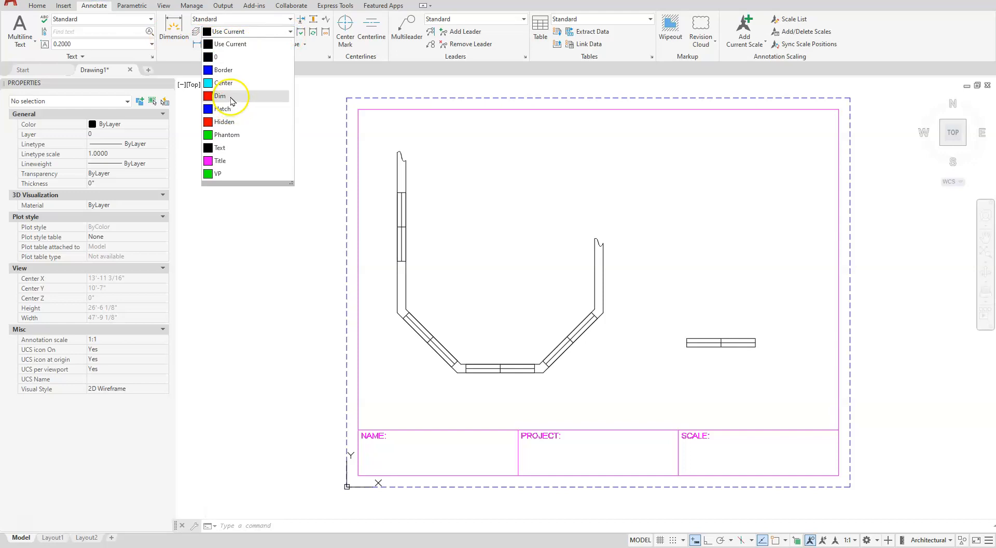
pyautogui.click(220, 95)
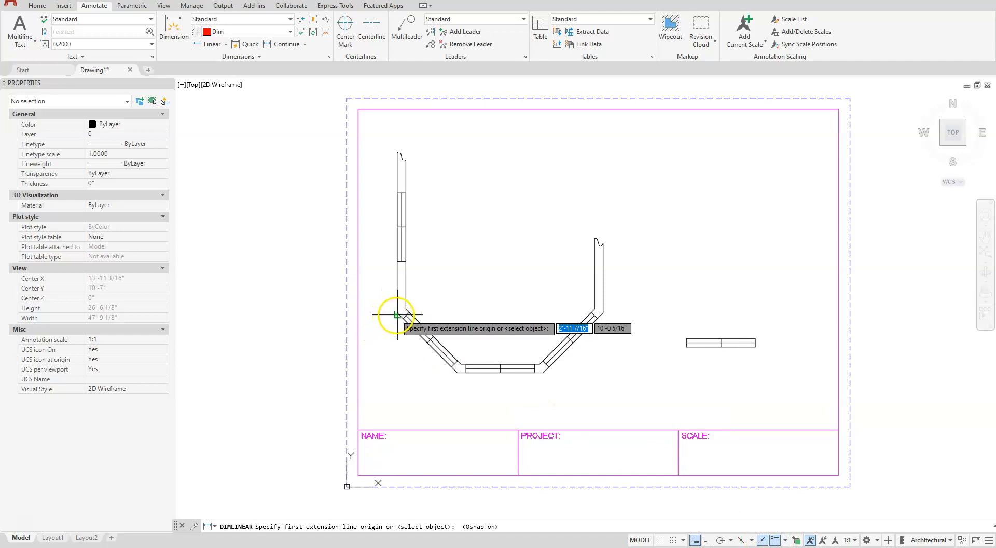
# Dimension the bottom chain of the bay as 3'-6", 5', 3'-6" using Linear then Continue.
pyautogui.click(398, 315)
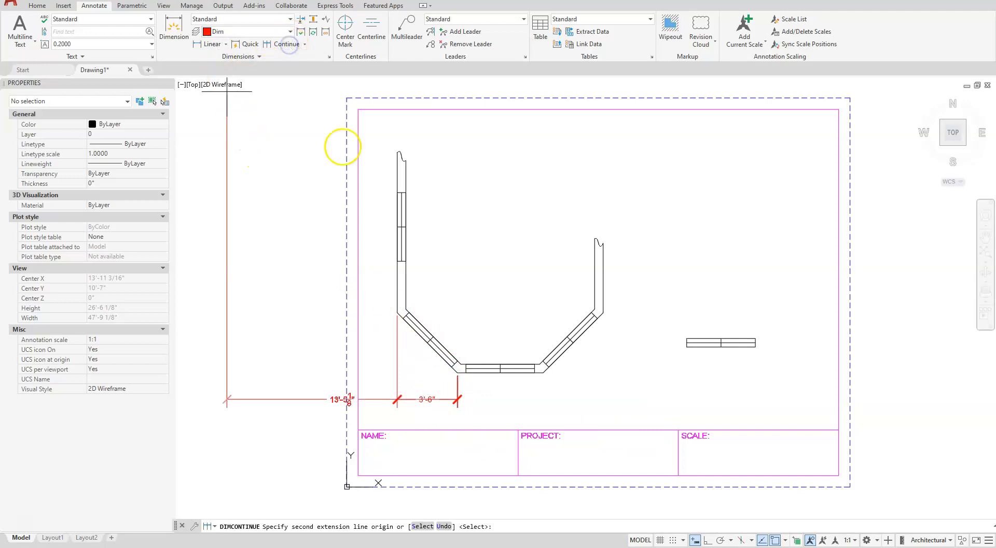
pyautogui.click(543, 371)
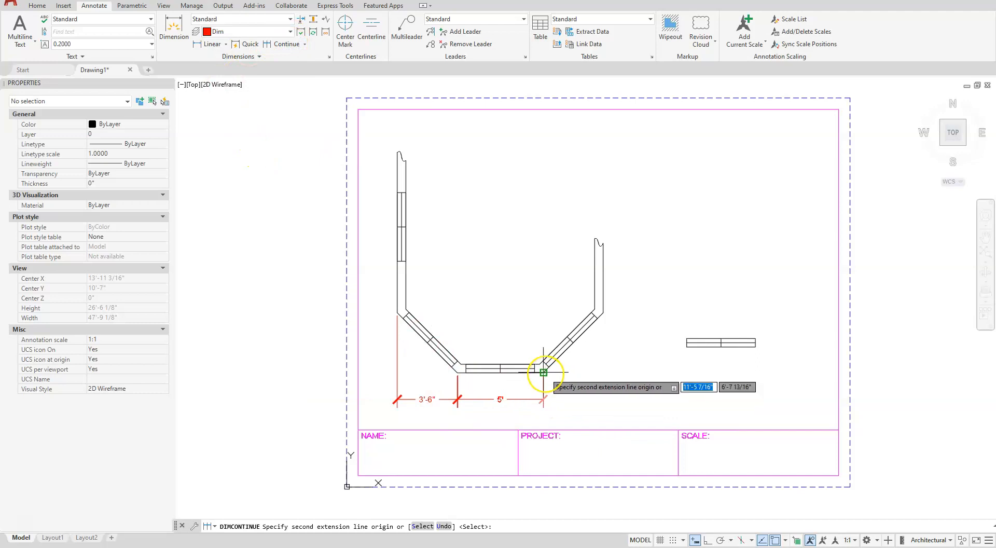
pyautogui.click(543, 372)
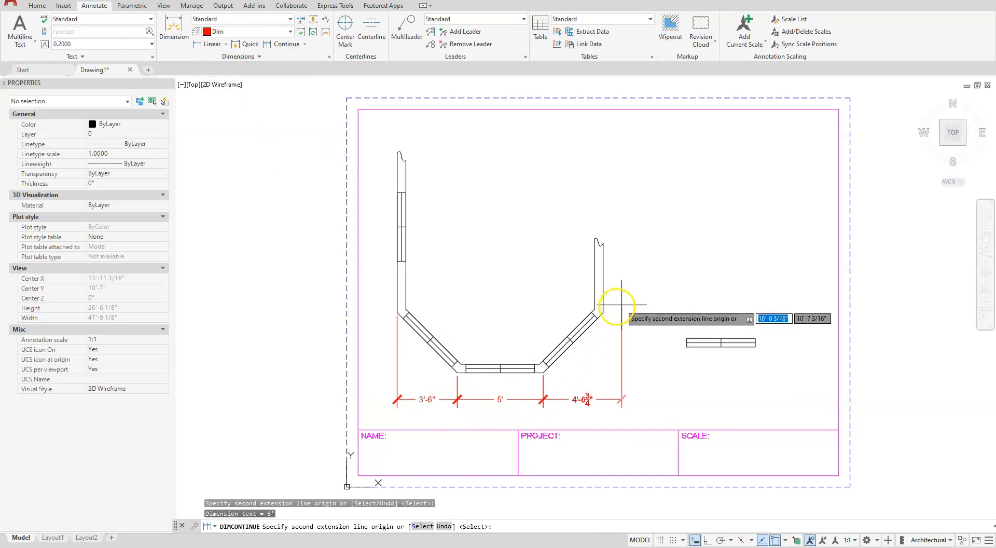
pyautogui.click(617, 305)
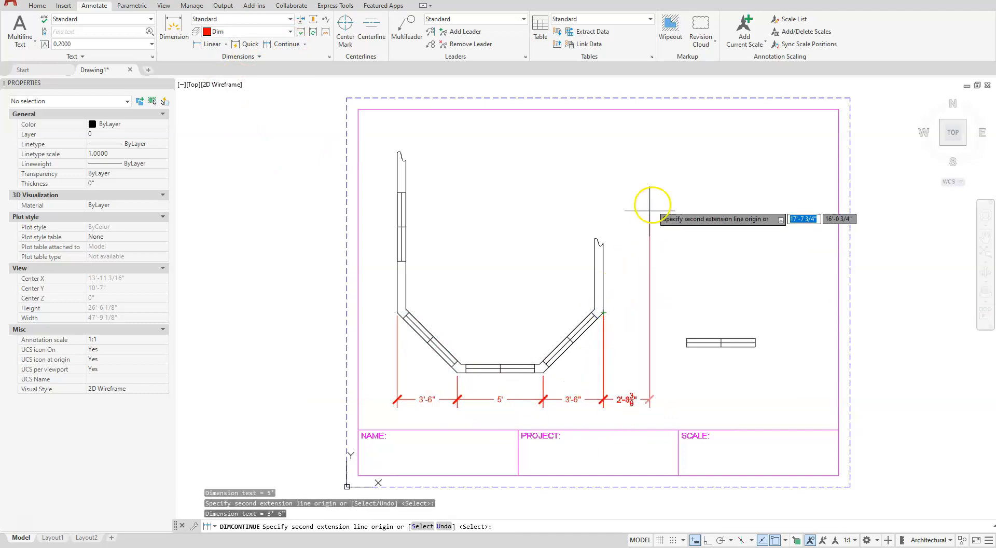
pyautogui.press('Escape')
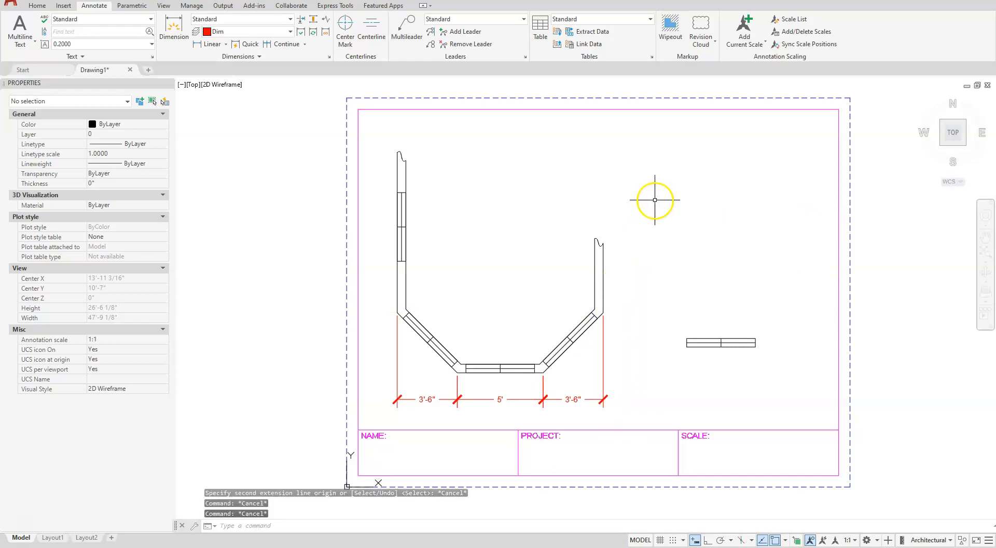
# Dimension the left side with 3'-6" on the angled wall and 5' on the straight wall.
pyautogui.click(211, 43)
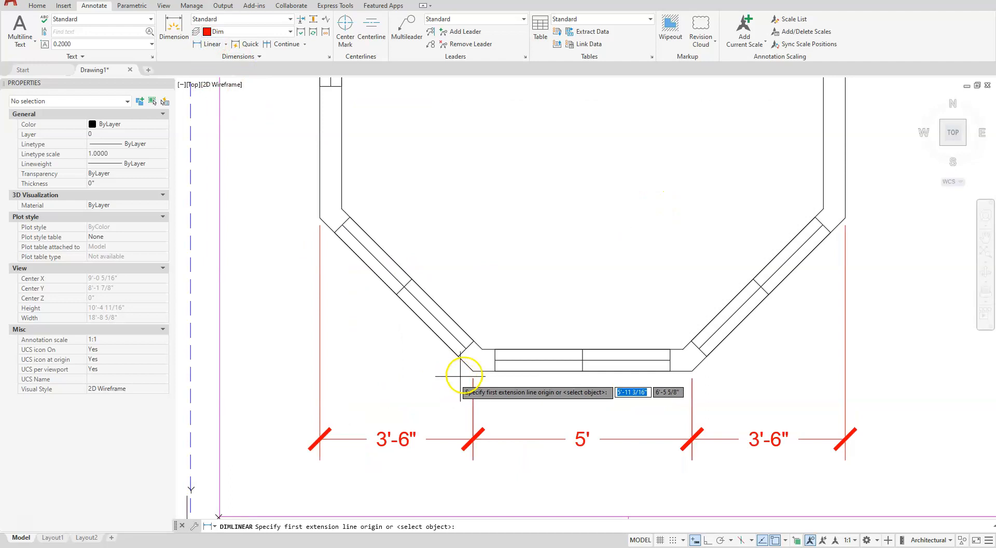
pyautogui.moveTo(366, 327)
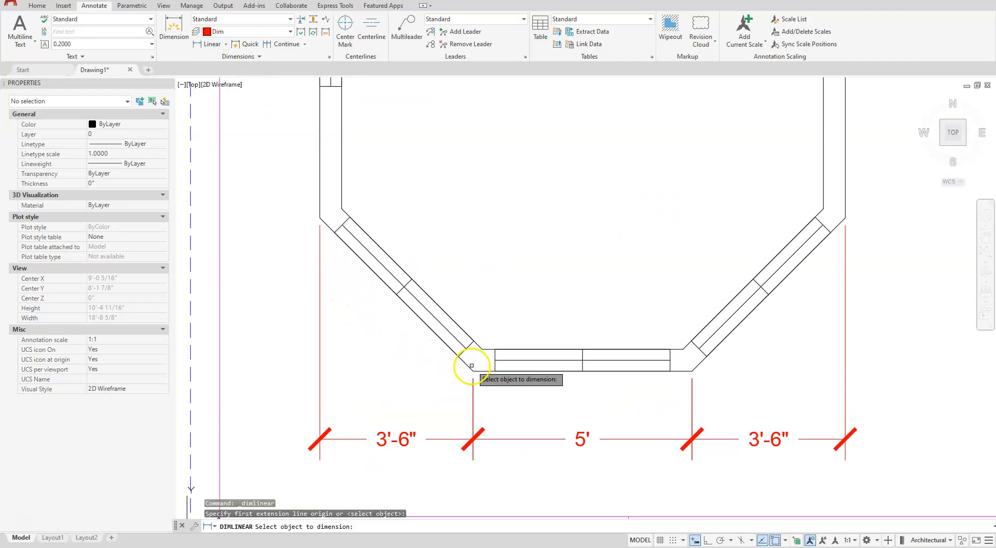
pyautogui.click(471, 365)
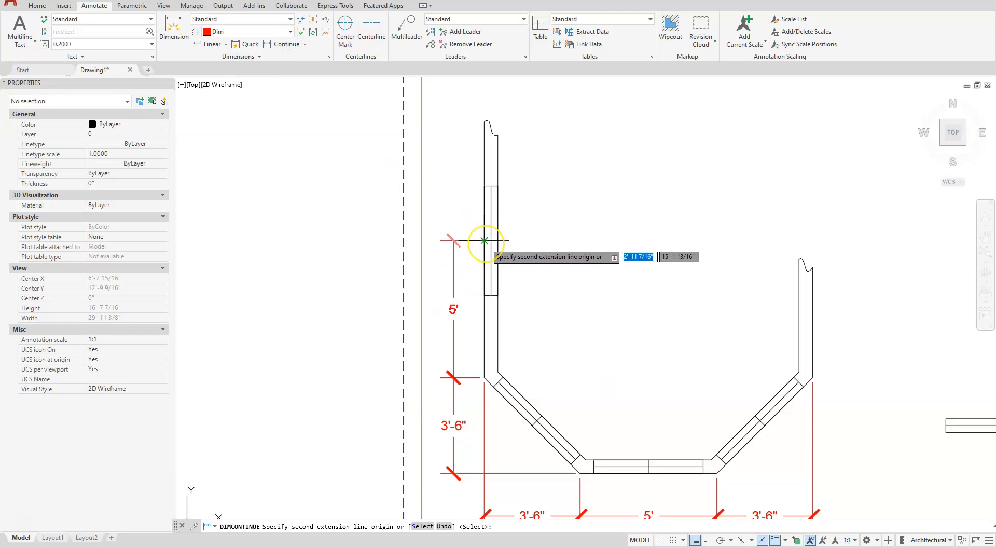
pyautogui.moveTo(483, 240)
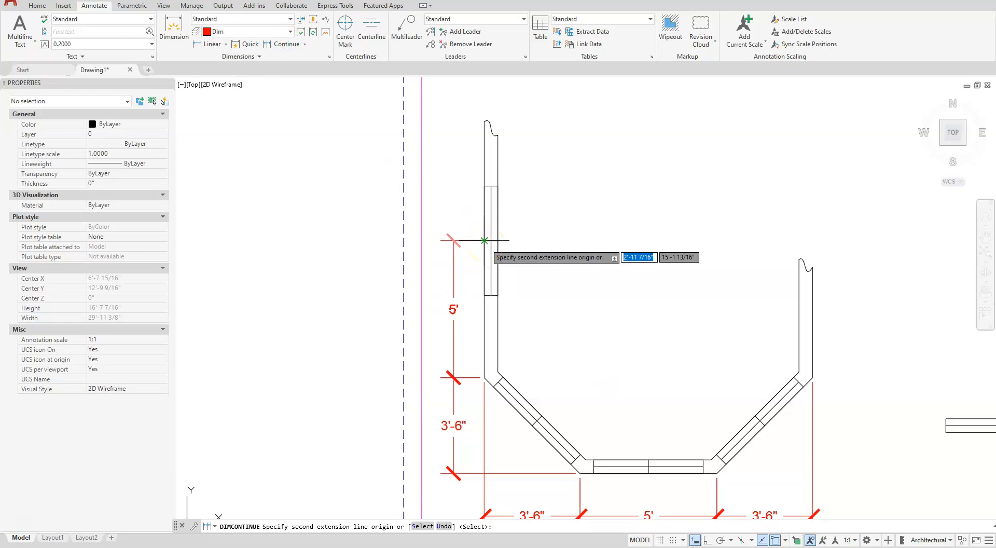
pyautogui.click(448, 378)
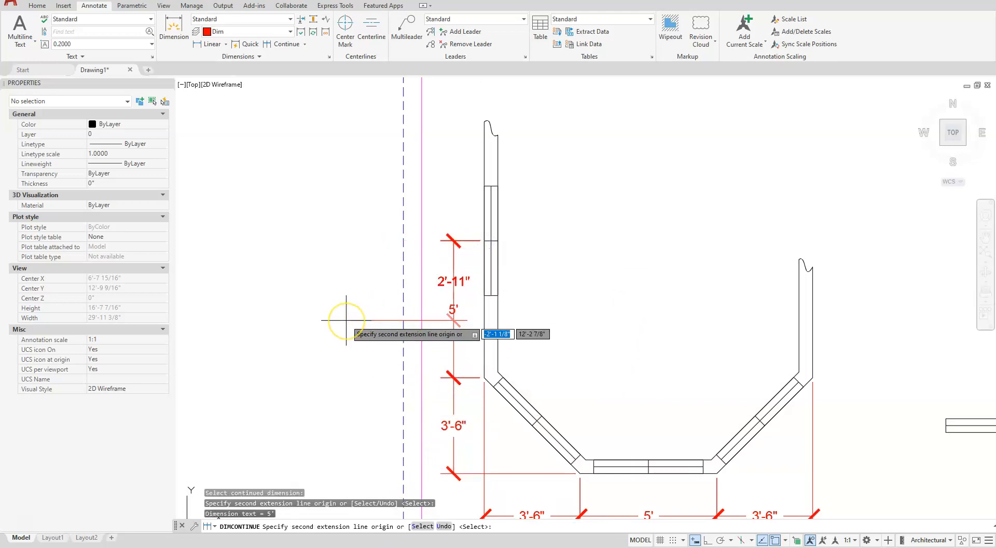
pyautogui.press('Escape')
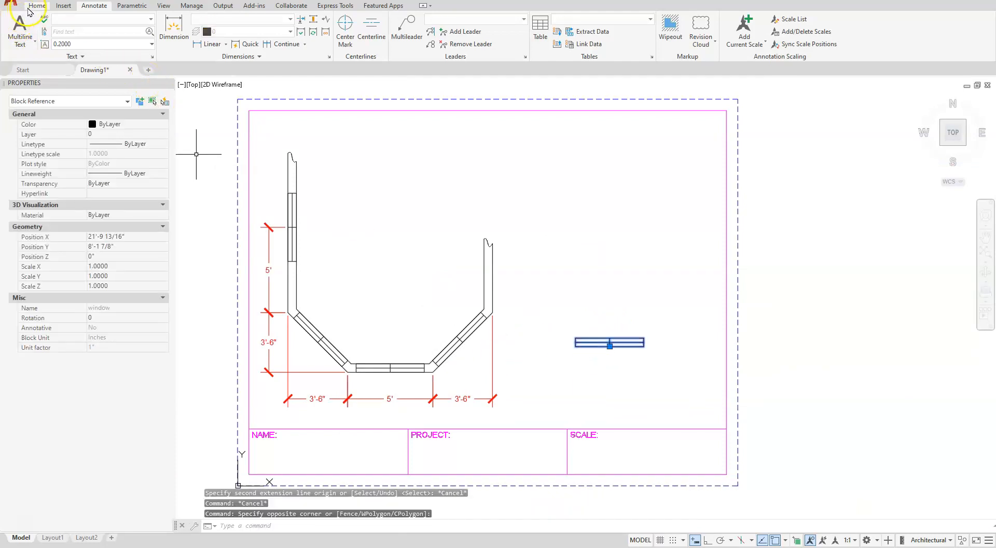
# Scale the window detail by factor 2 about its midpoint.
pyautogui.click(37, 6)
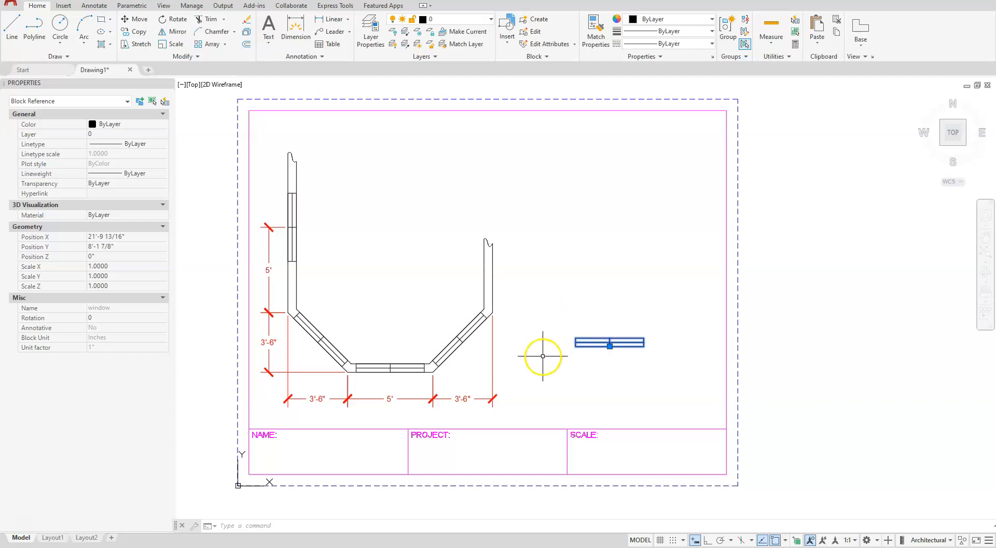
pyautogui.moveTo(582, 393)
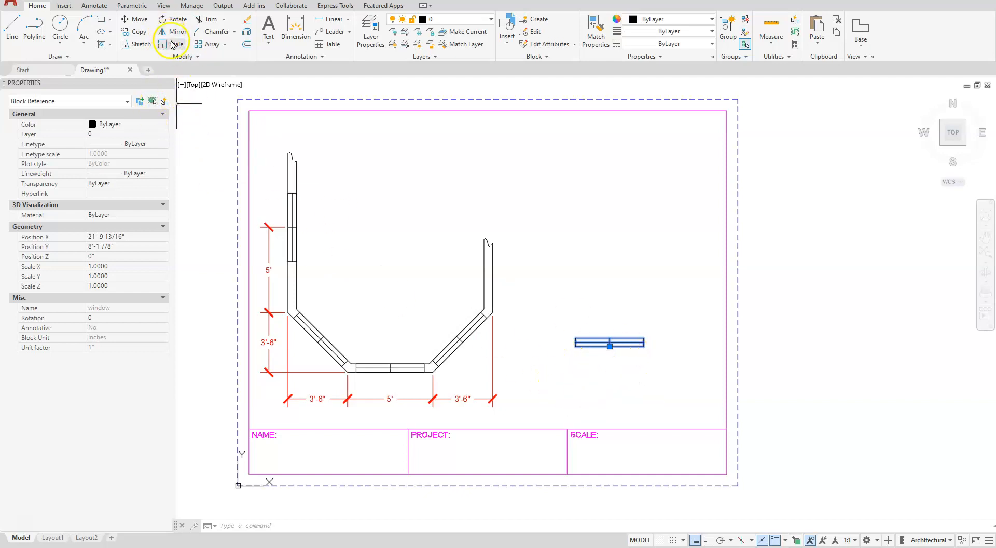
pyautogui.click(176, 44)
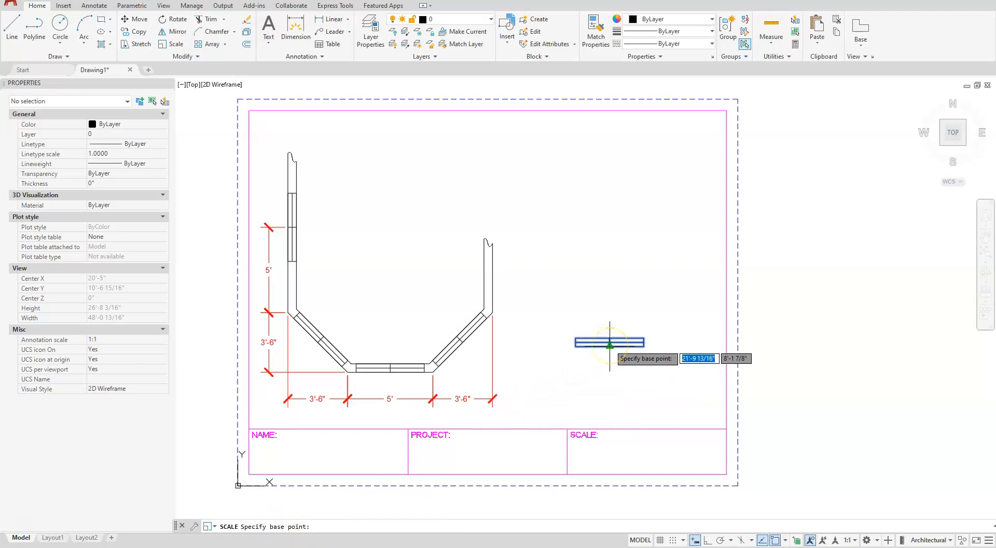
pyautogui.click(609, 342)
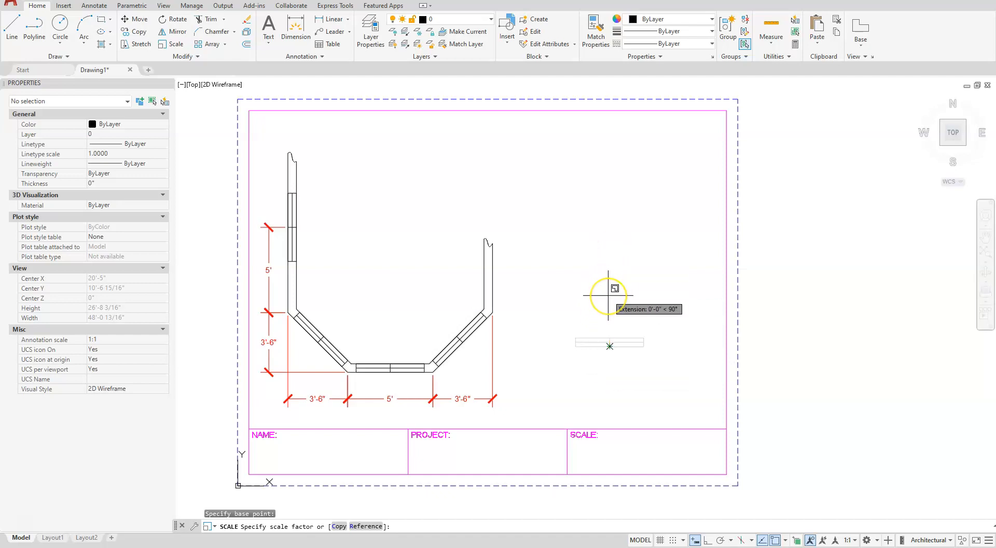
pyautogui.write('2')
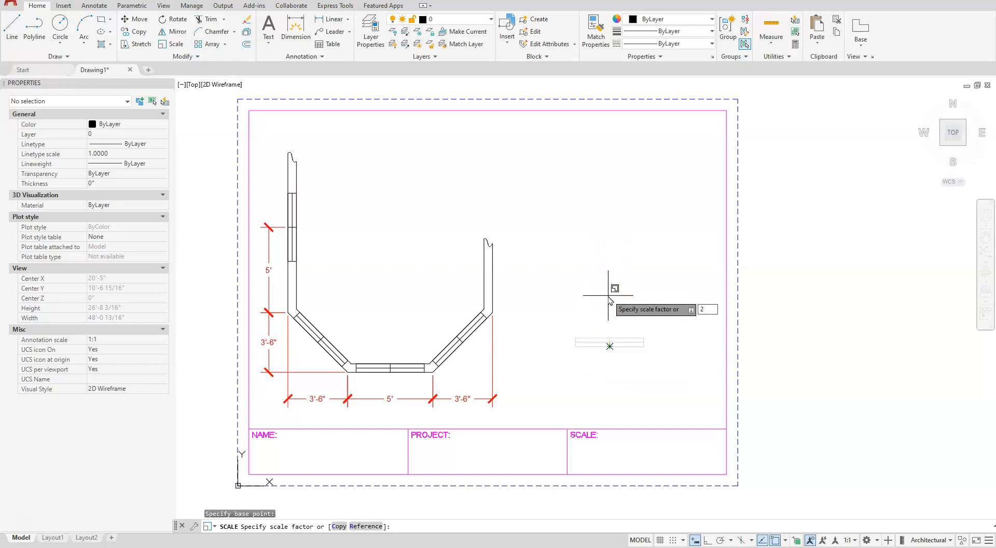
pyautogui.press('enter')
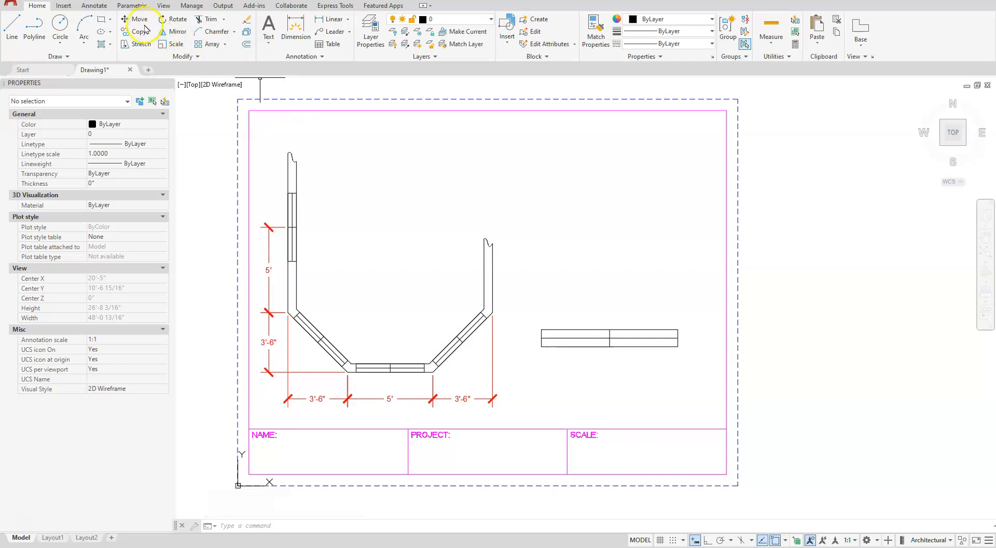
# Move the enlarged window detail to the right of the bay-window plan.
pyautogui.click(138, 19)
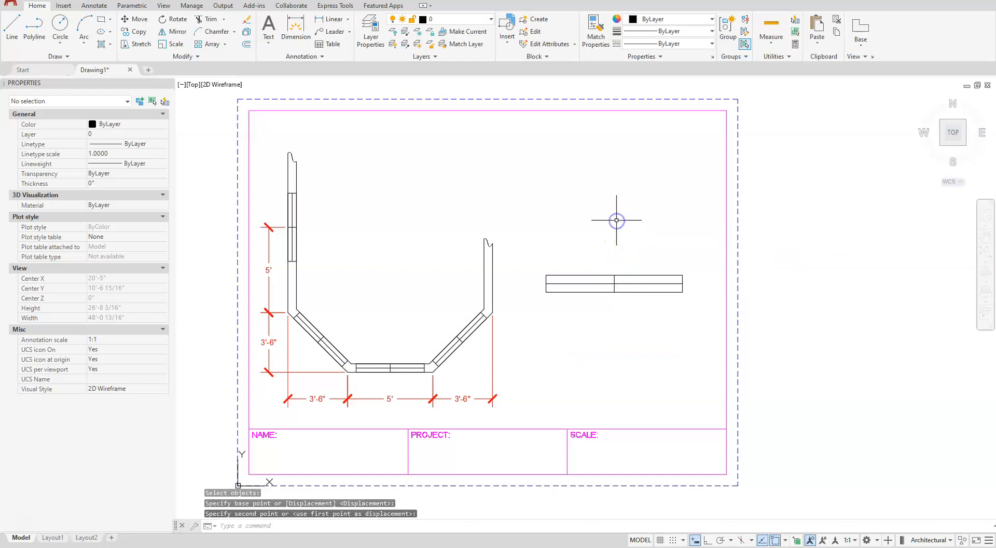
pyautogui.press('Escape')
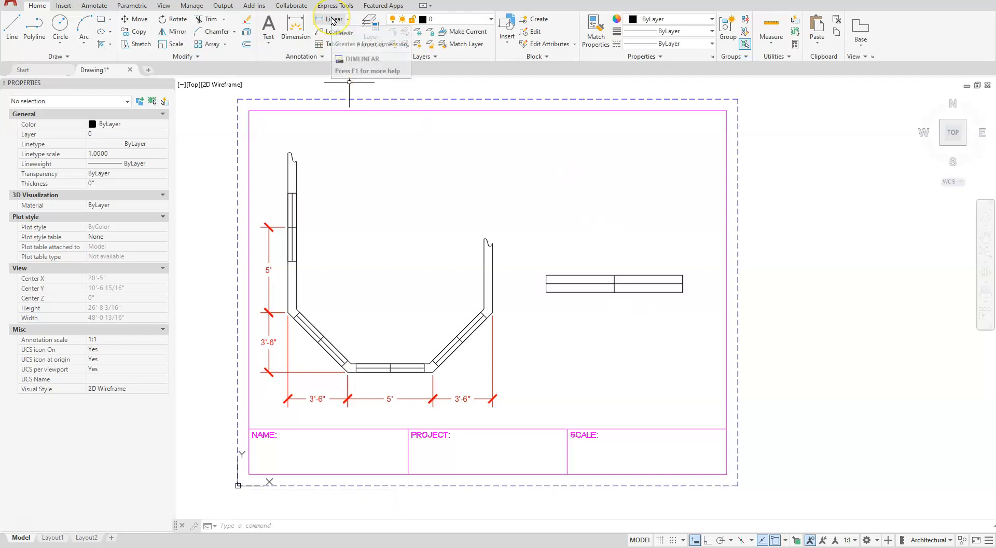
# Add the 8' linear dimension below the window detail between its two ends.
pyautogui.click(331, 19)
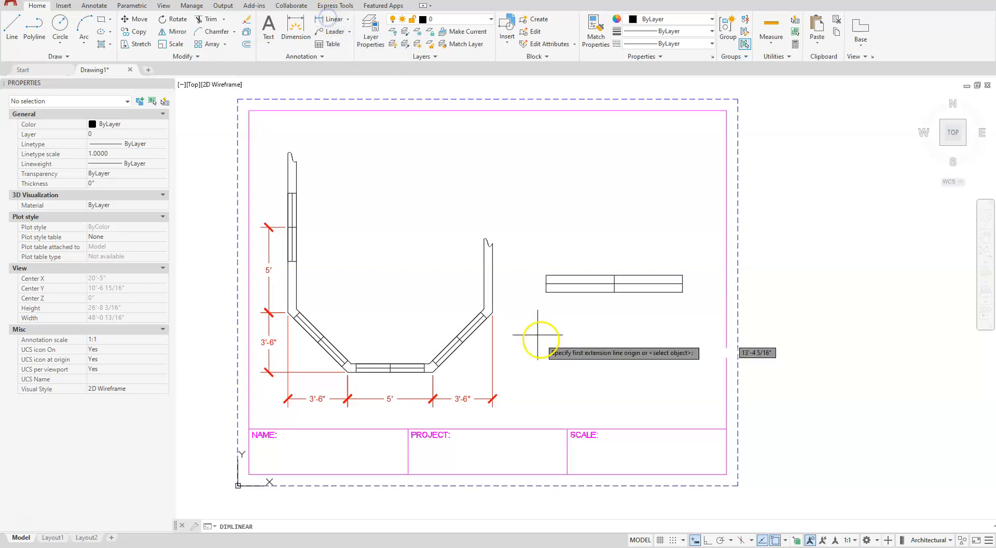
pyautogui.click(538, 337)
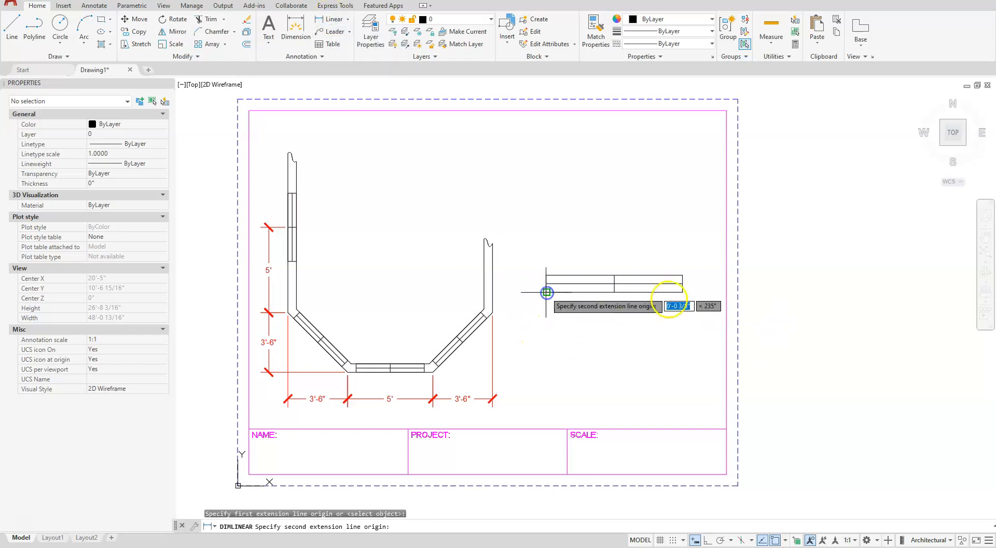
pyautogui.click(663, 312)
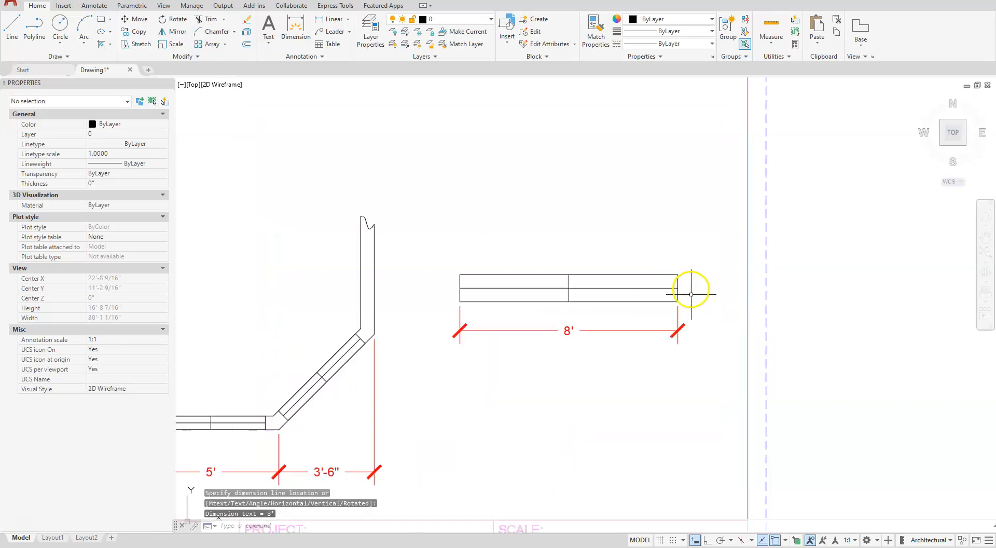
pyautogui.click(679, 300)
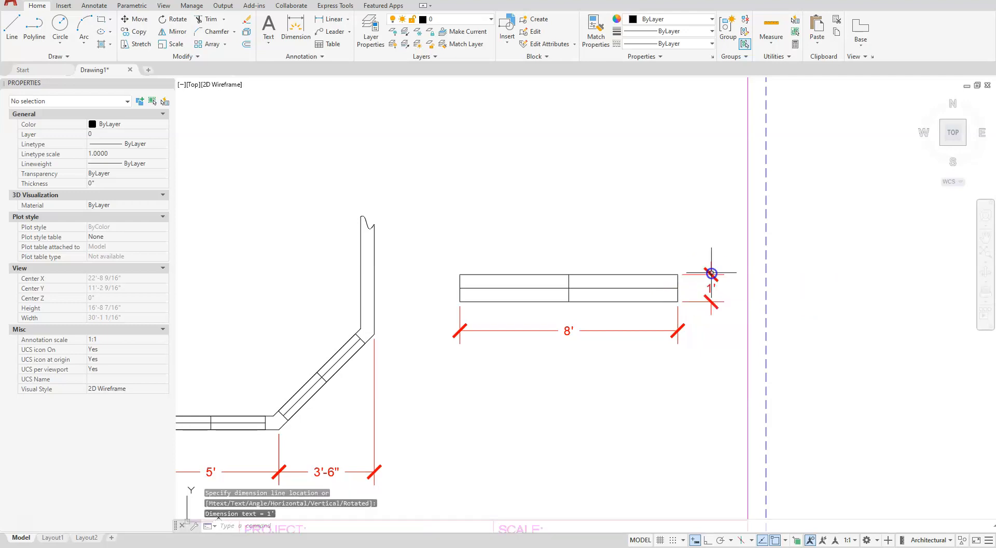
pyautogui.moveTo(317, 195)
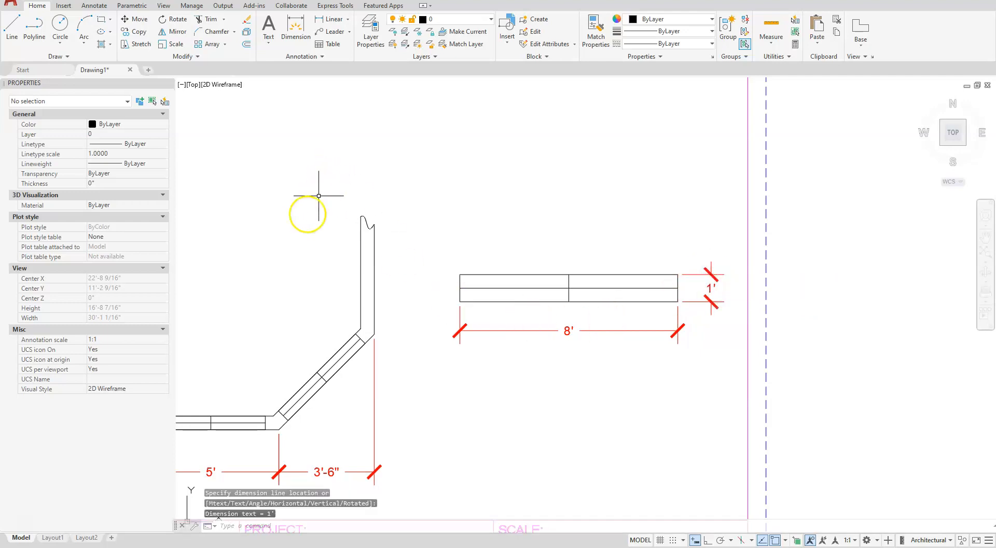
pyautogui.moveTo(272, 285)
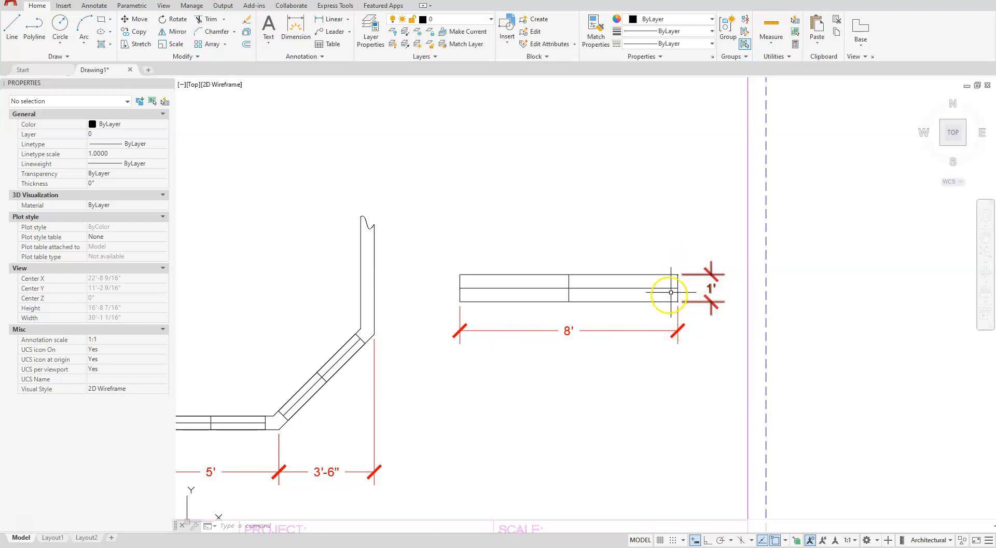
# Create dimension style 2X in the Dimension Style Manager with Primary Units scale factor 0.5.
pyautogui.click(304, 56)
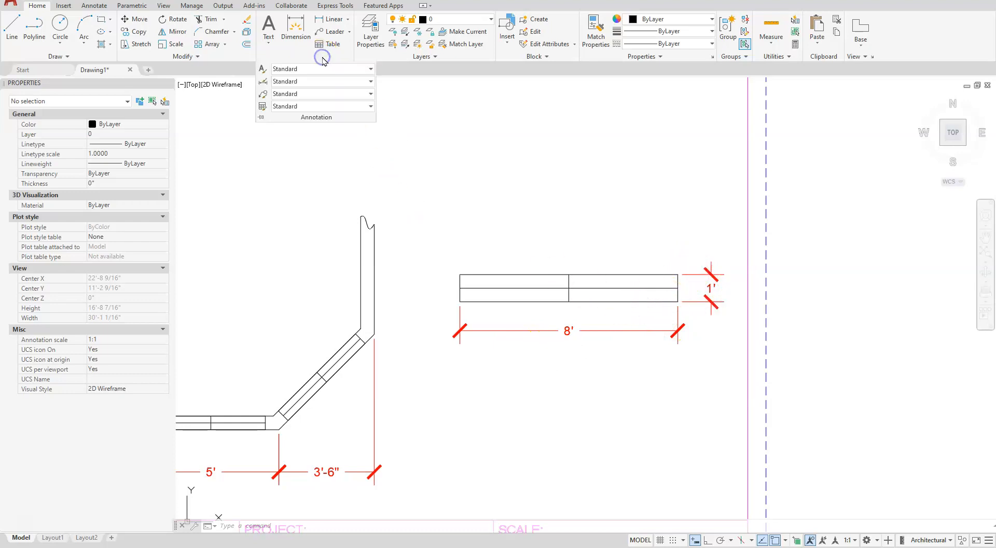
pyautogui.moveTo(264, 83)
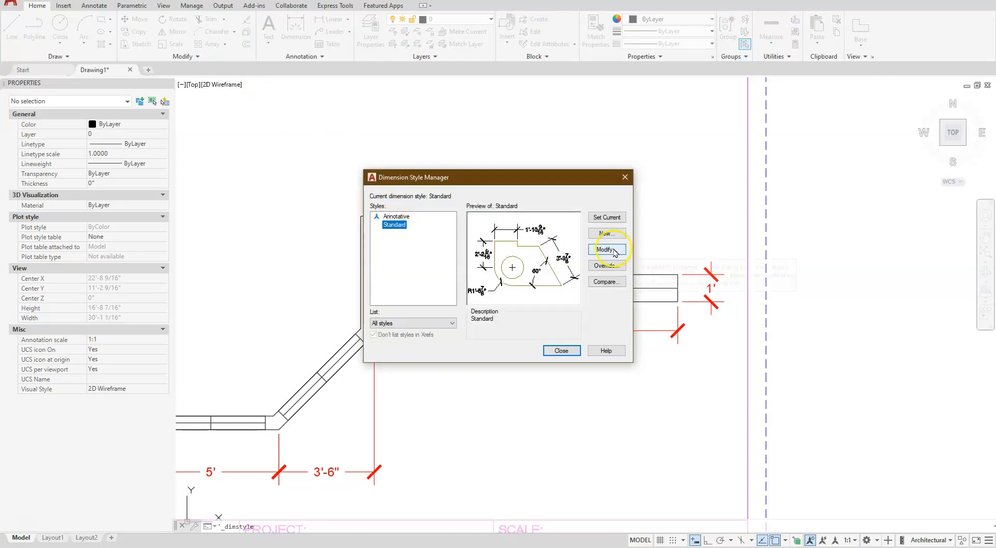
pyautogui.click(605, 234)
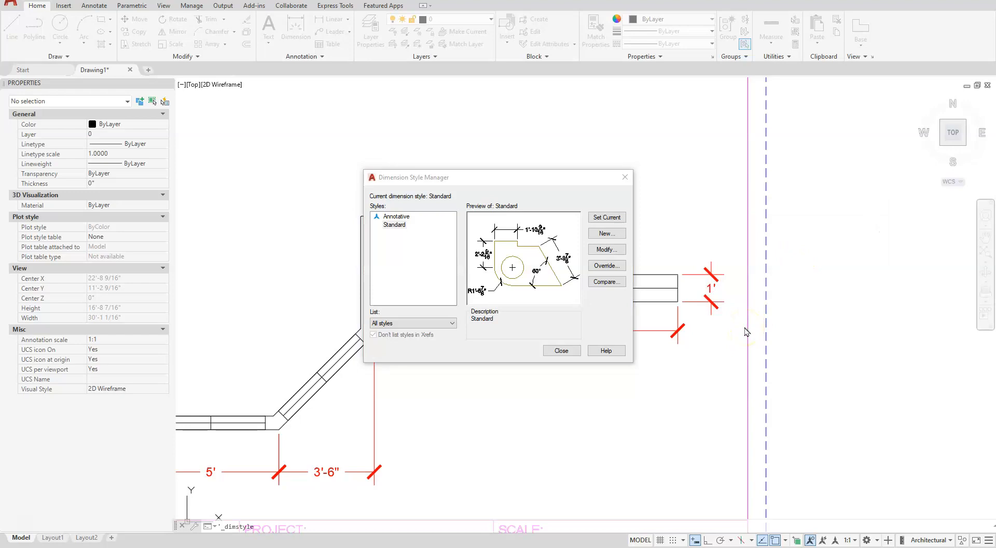
pyautogui.click(604, 233)
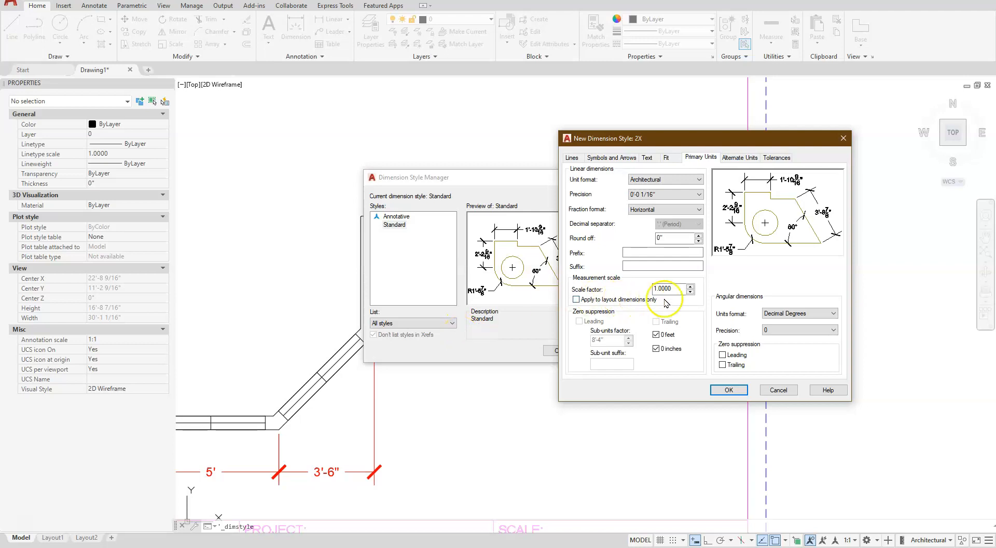
pyautogui.click(666, 288)
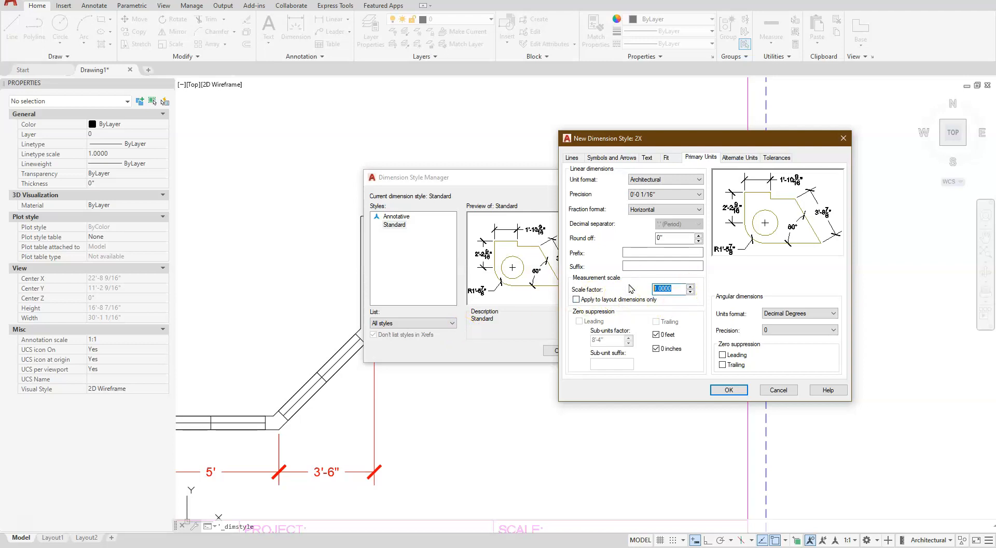
pyautogui.write('5')
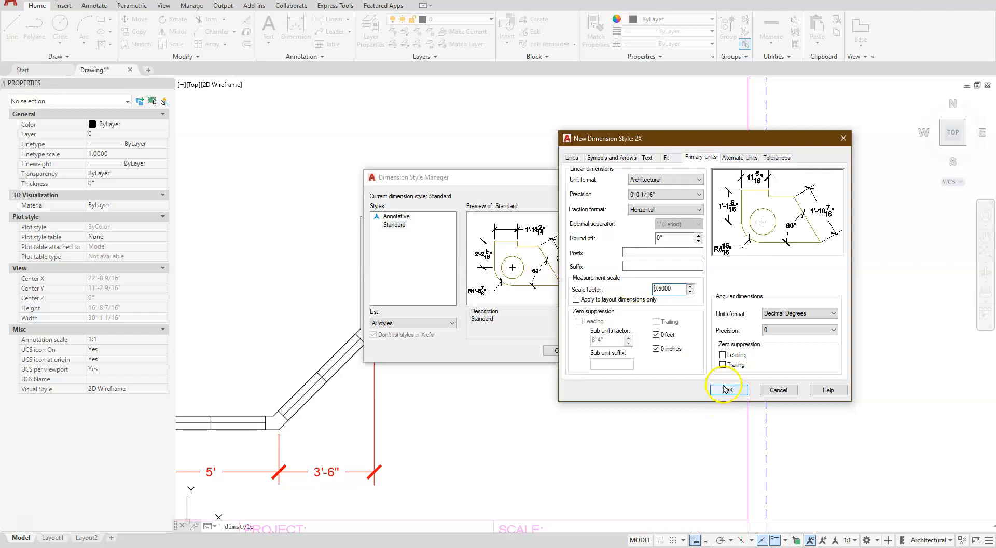
pyautogui.click(725, 389)
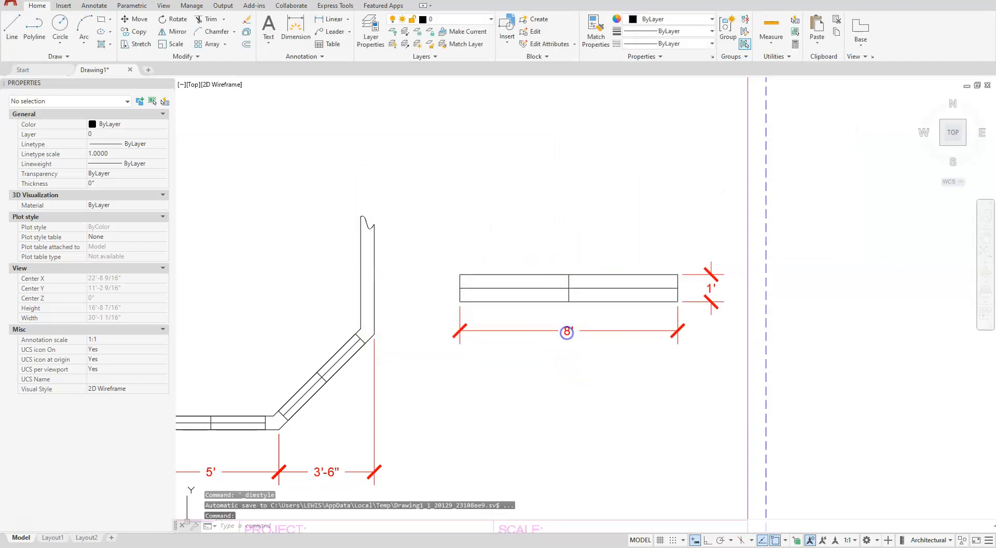
# Set the window detail's two dimensions to the 2X style via the Properties palette.
pyautogui.click(566, 331)
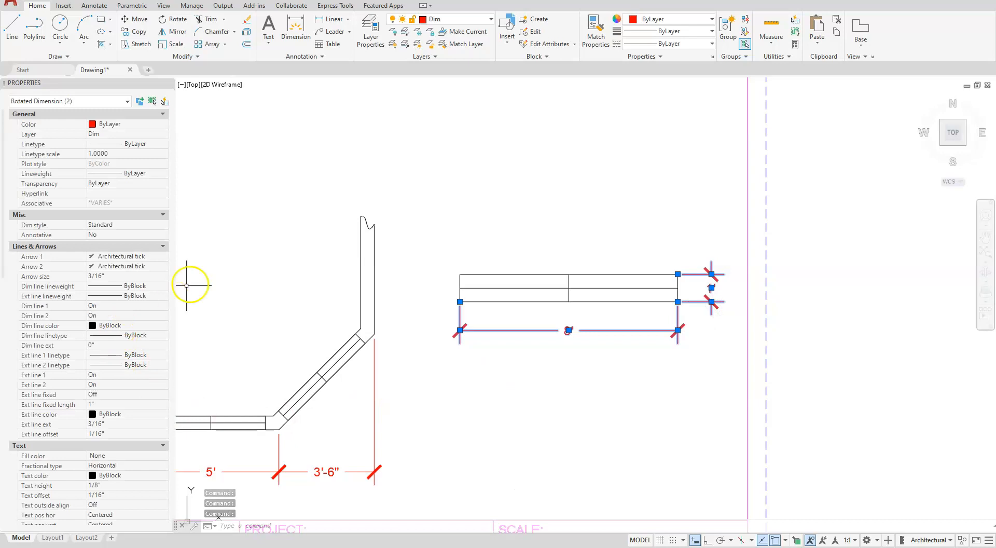
pyautogui.click(163, 225)
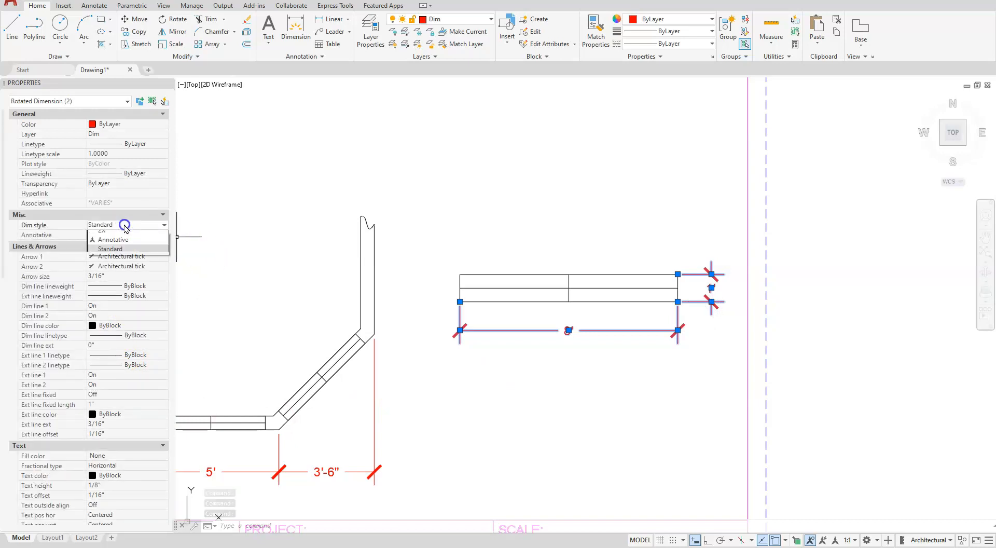
pyautogui.click(110, 248)
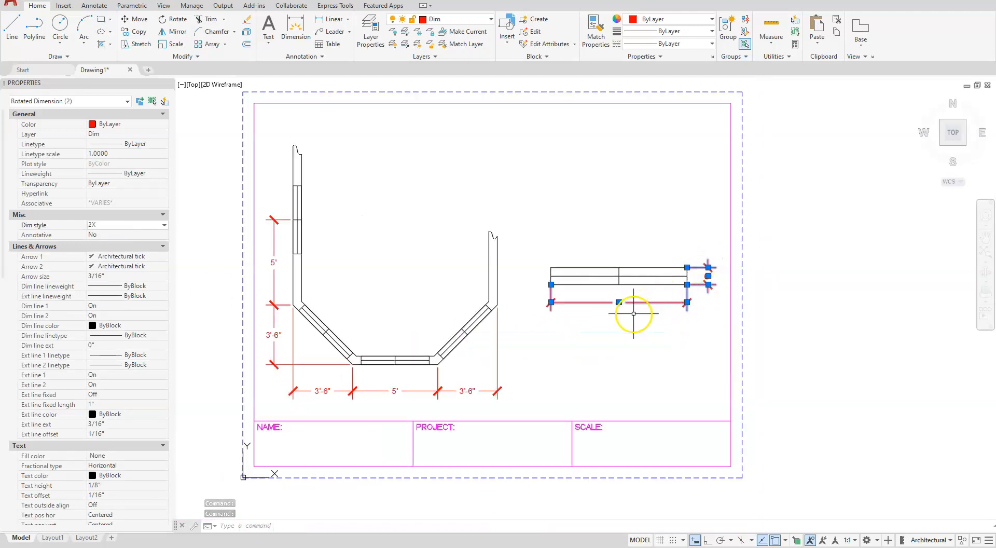
# Enter BAY WINDOW as the title block project and 3/8" = 1'-0" as its scale.
pyautogui.press('Escape')
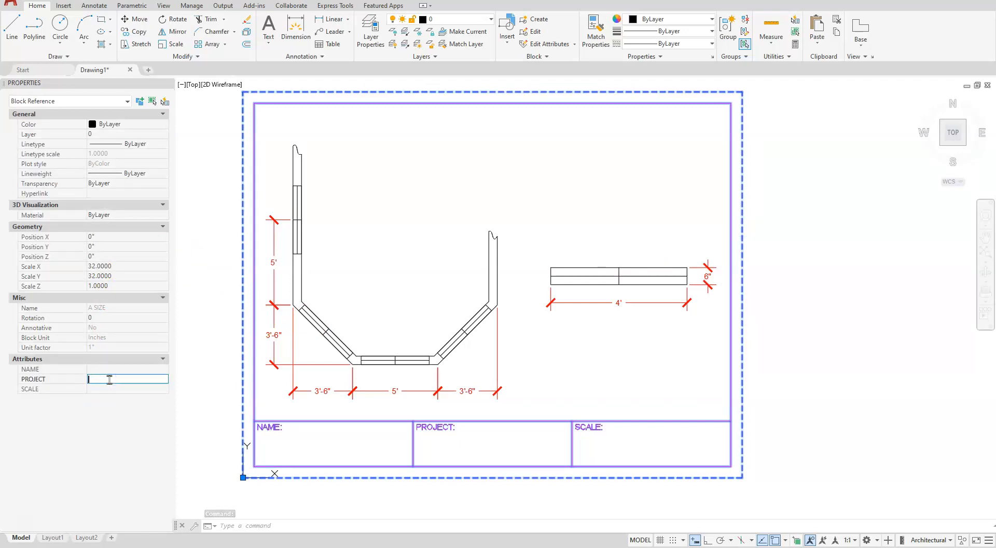
pyautogui.write('b')
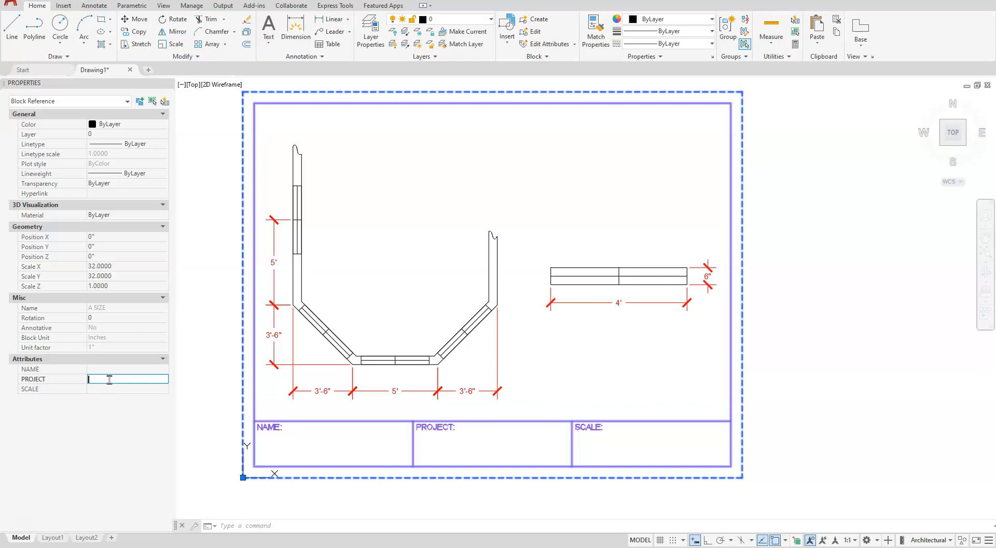
pyautogui.write('BAY WIND')
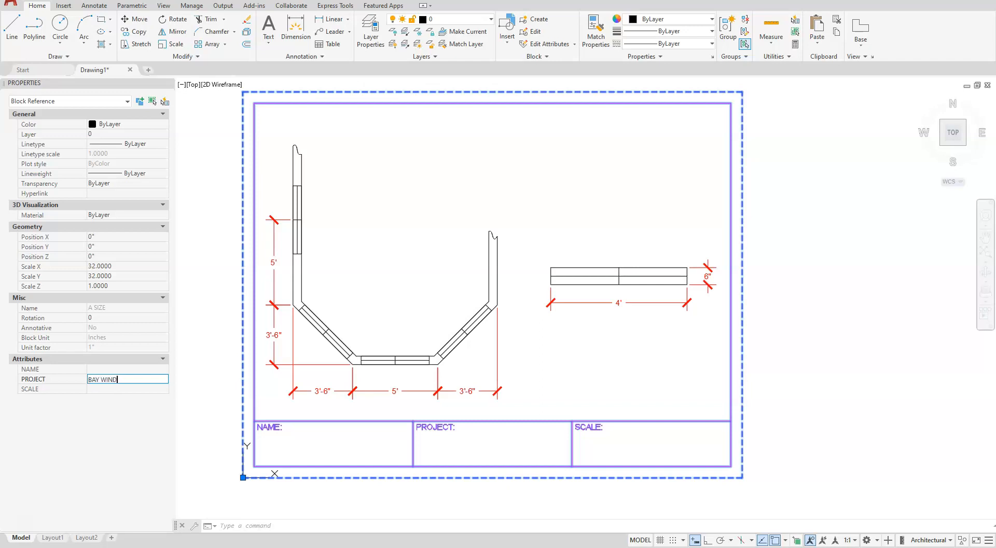
pyautogui.write('OW')
pyautogui.click(128, 388)
pyautogui.write('3')
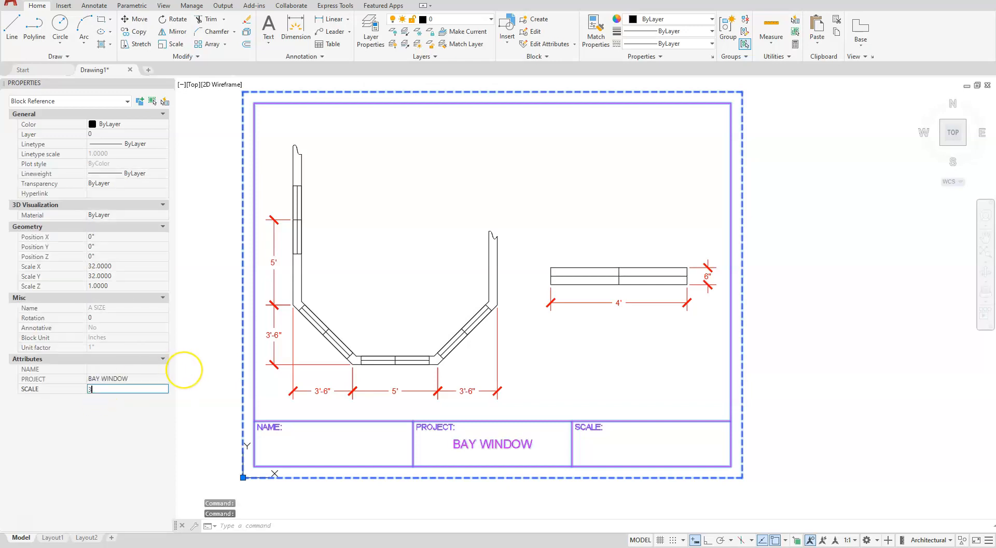
pyautogui.write('/8')
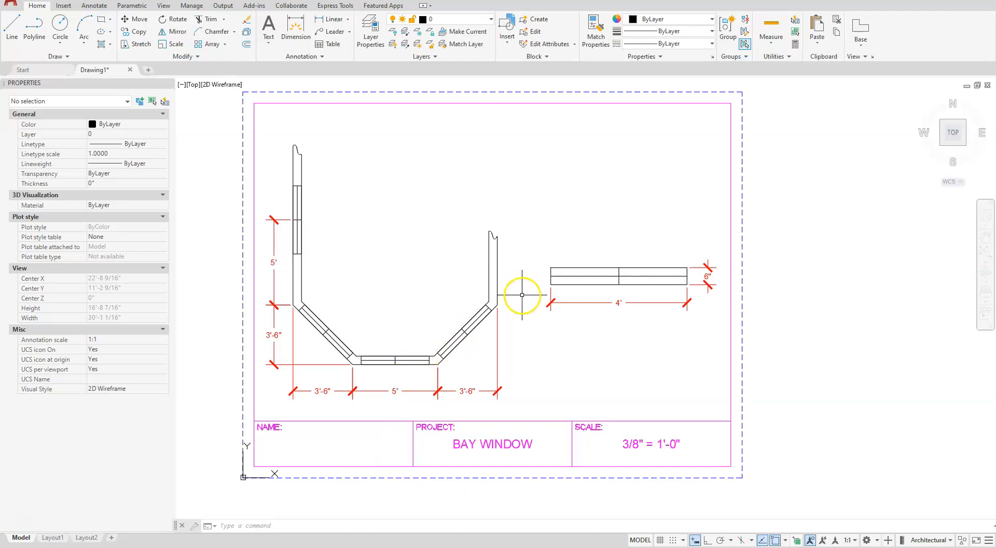
pyautogui.moveTo(602, 272)
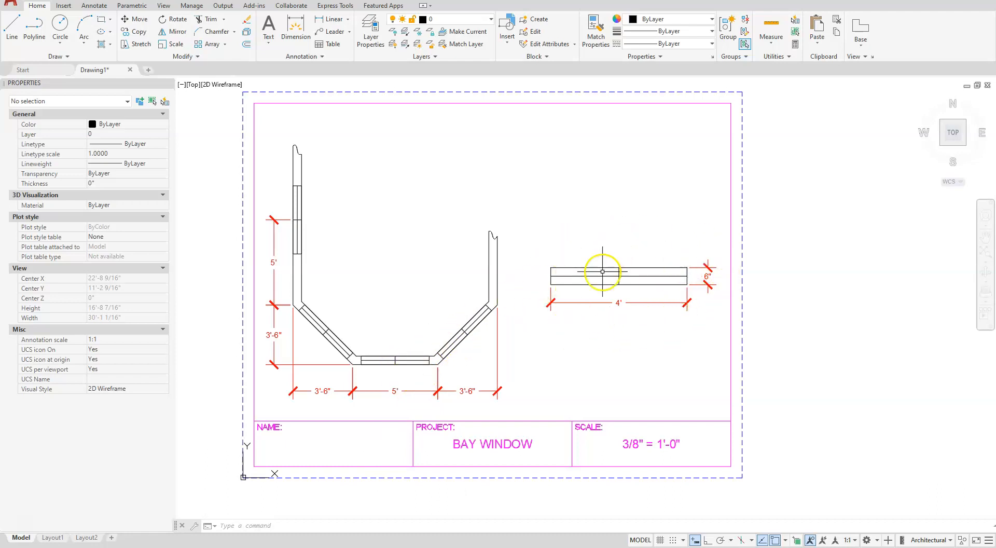